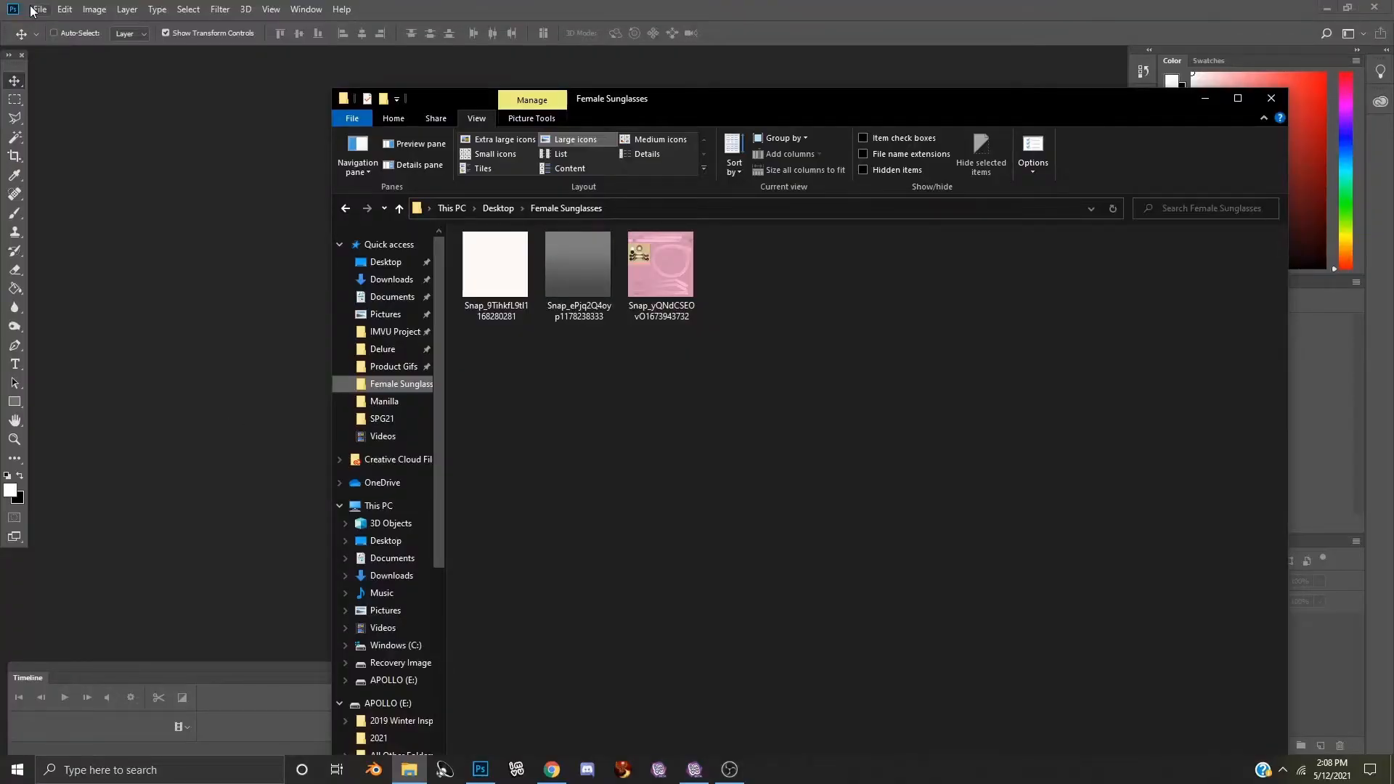
Step: Open the pink sunglasses texture JPEG from the Female Sunglasses folder via File Explorer
click(39, 9)
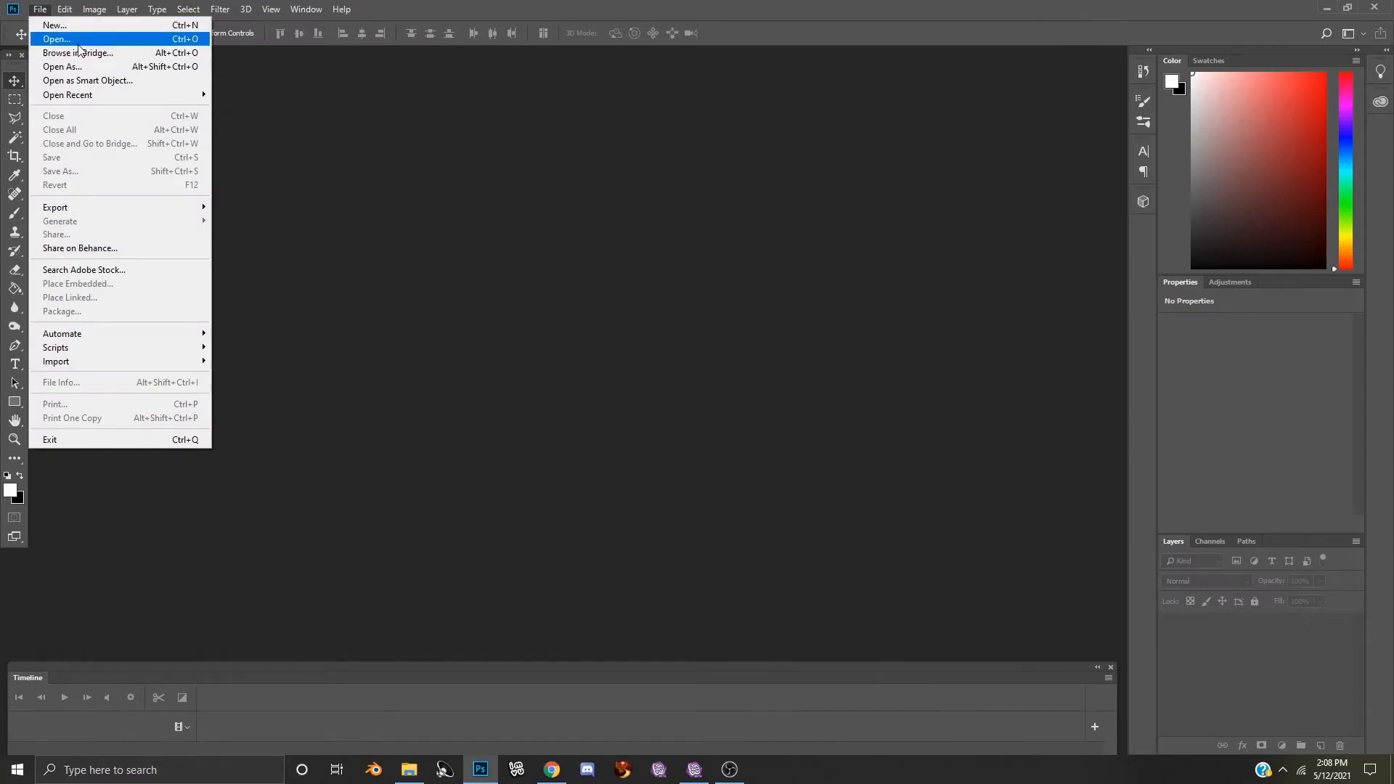
mouse_move(443, 769)
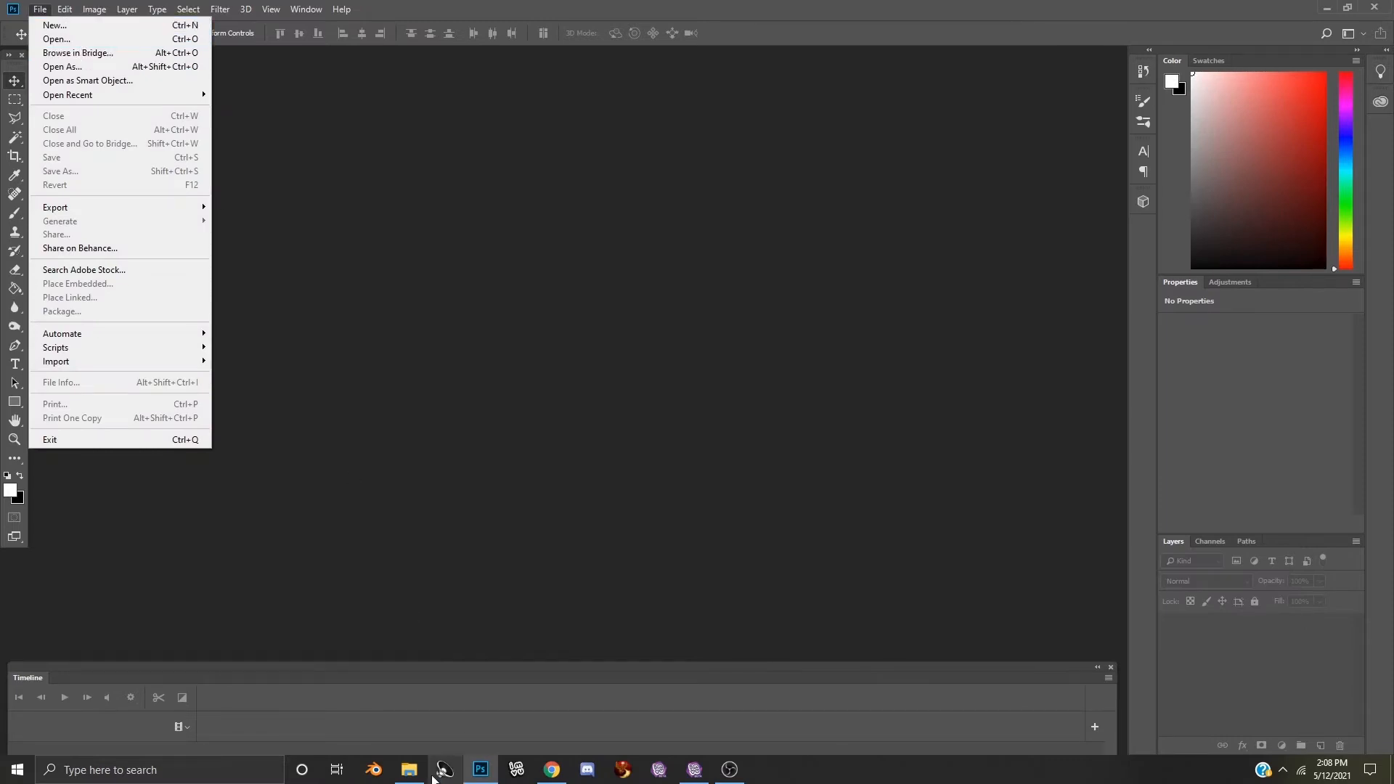
click(408, 769)
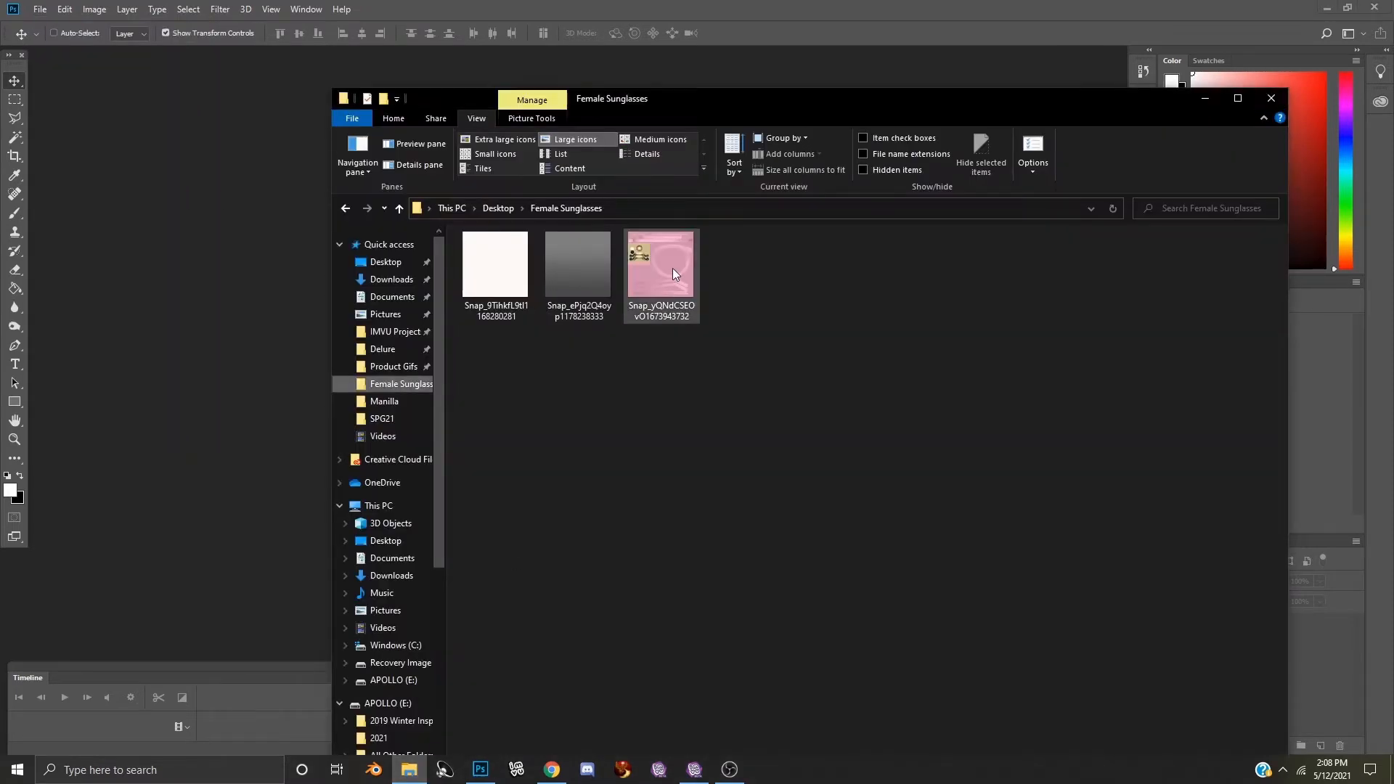
double_click(660, 264)
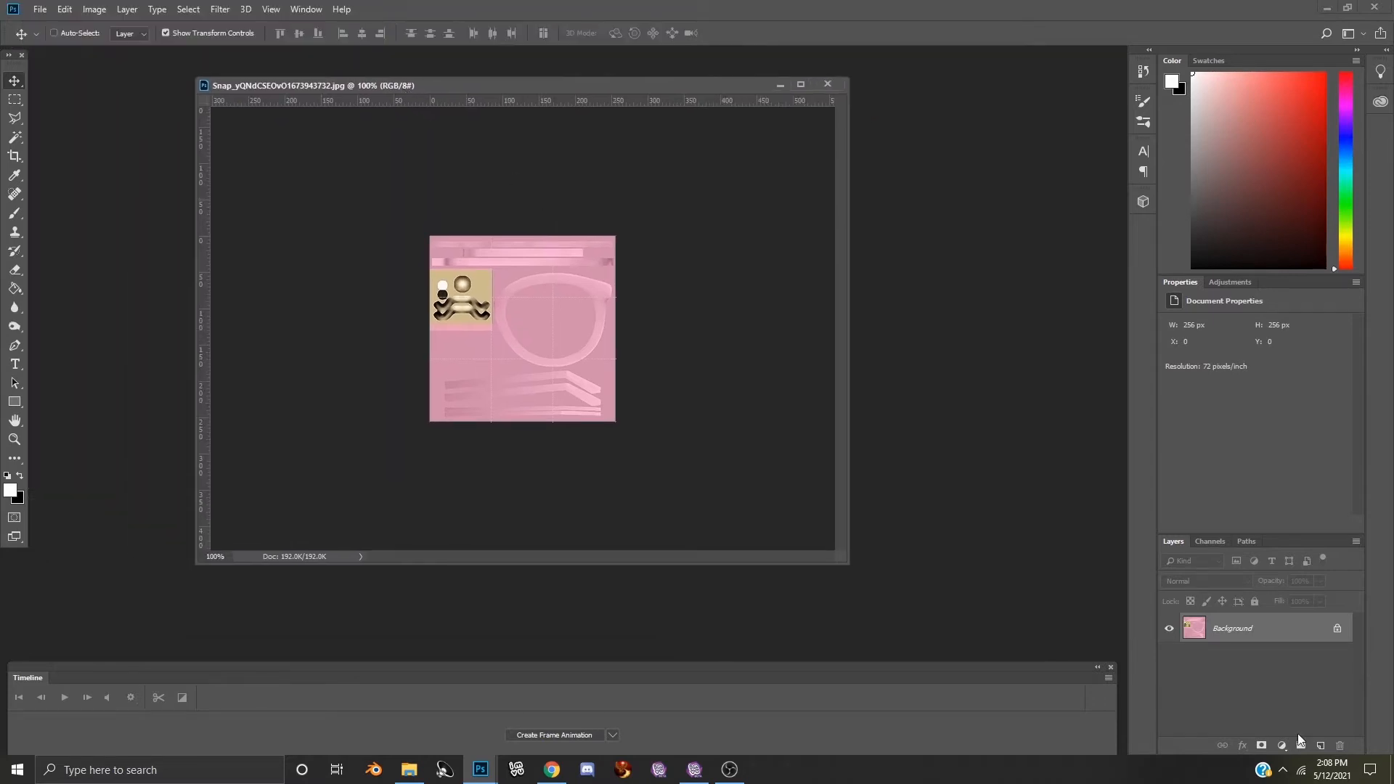
mouse_move(1251, 779)
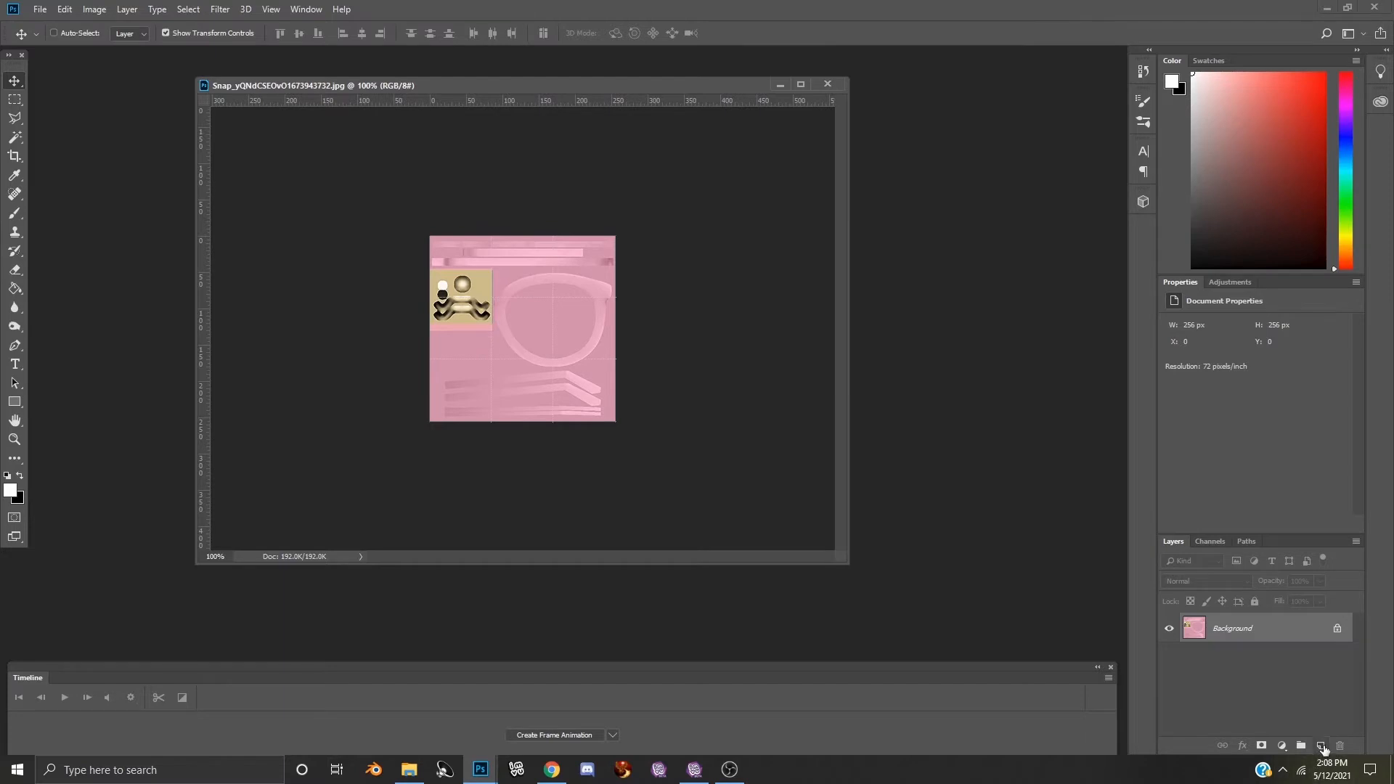
Step: Add an empty Layer 1 above the pink texture's background layer
click(1322, 746)
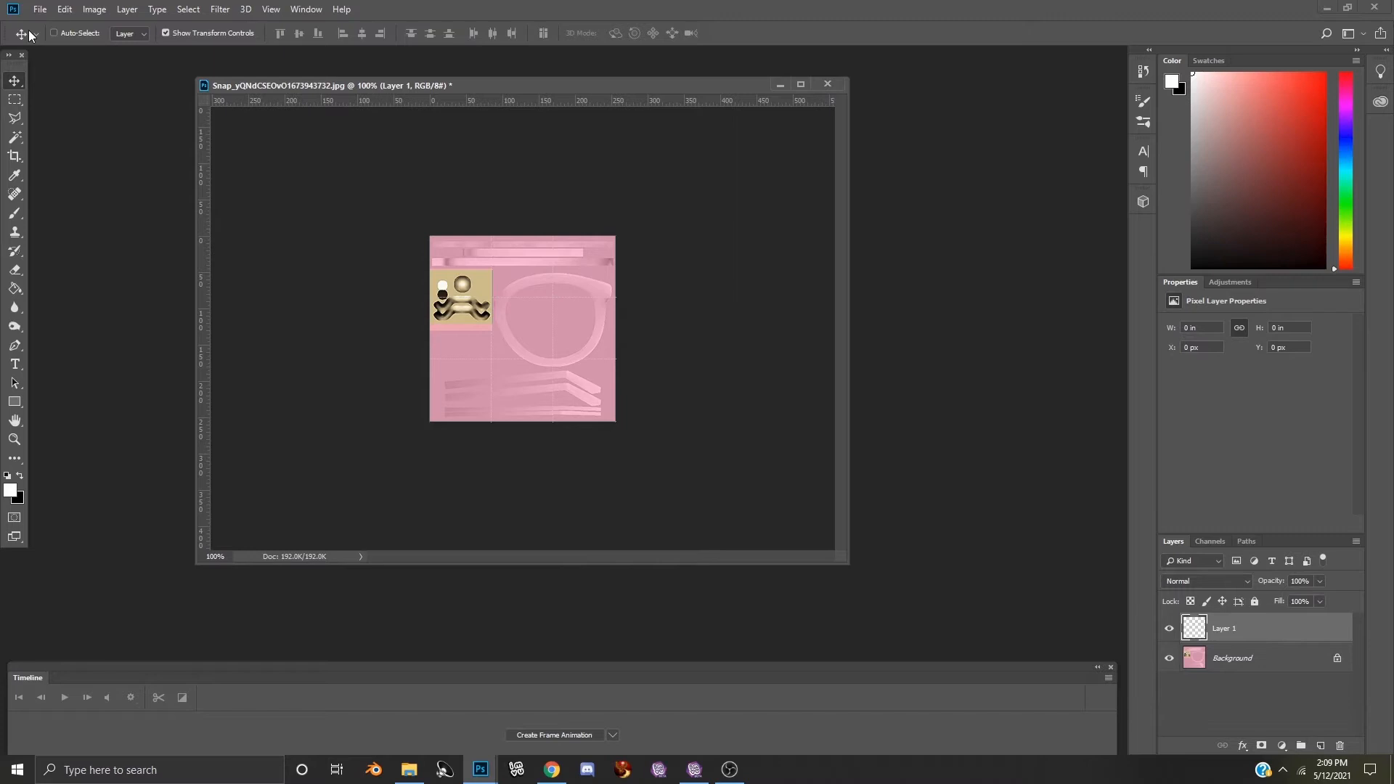
mouse_move(3, 109)
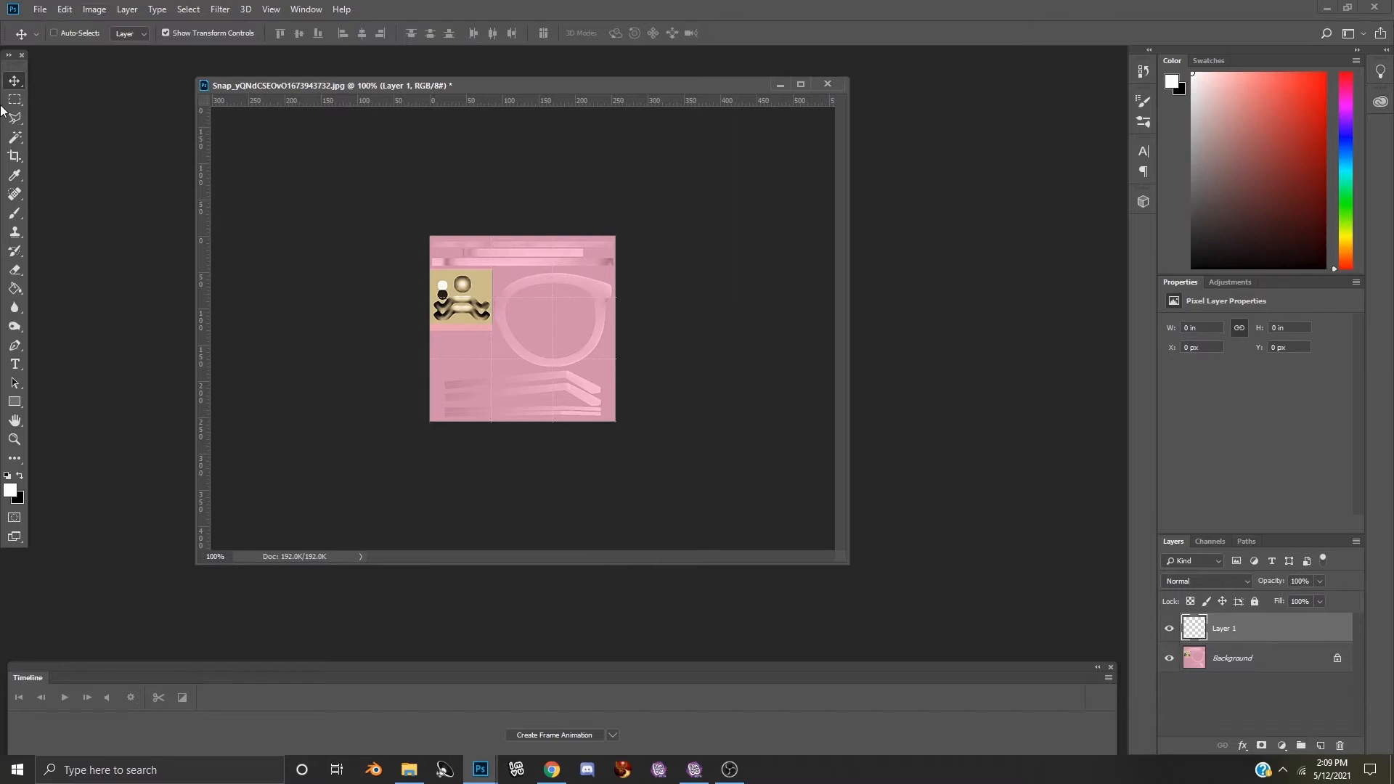
click(95, 8)
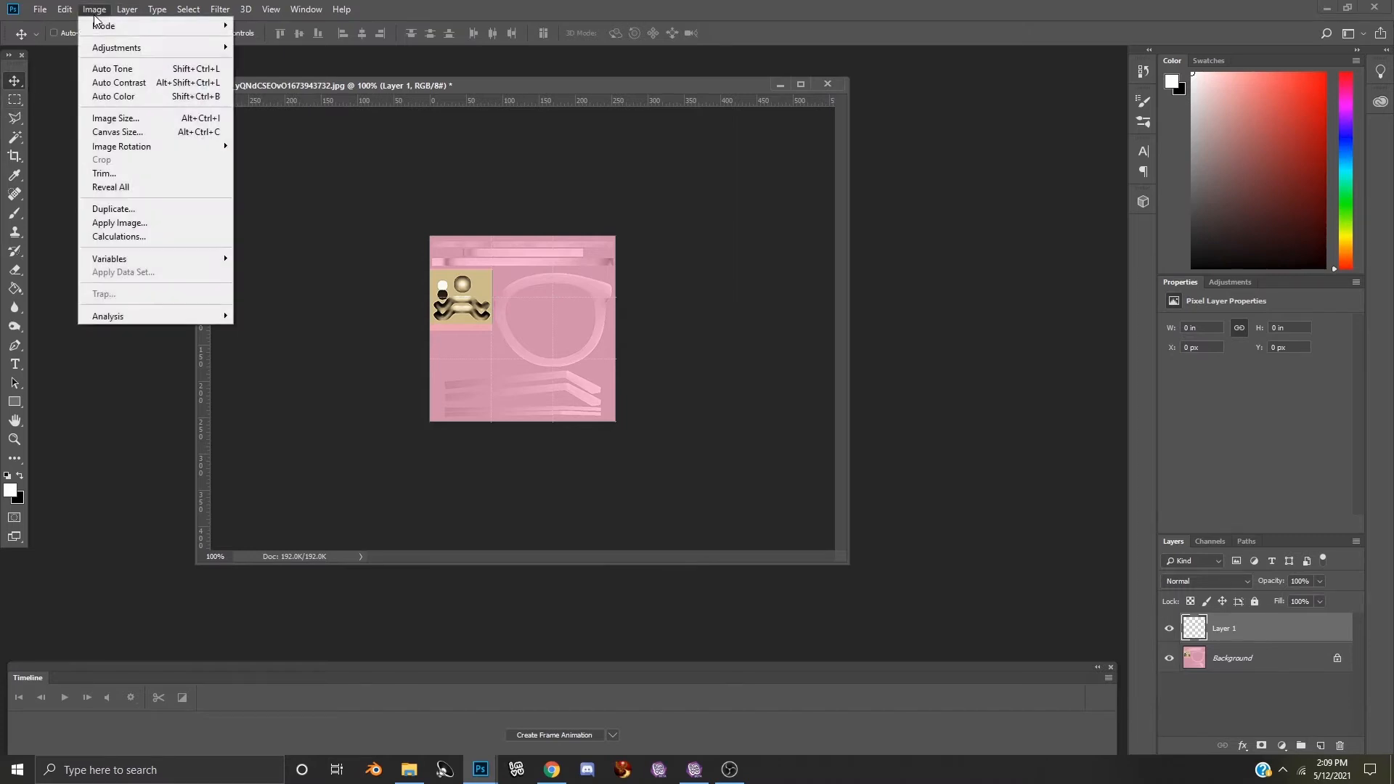
mouse_move(103, 25)
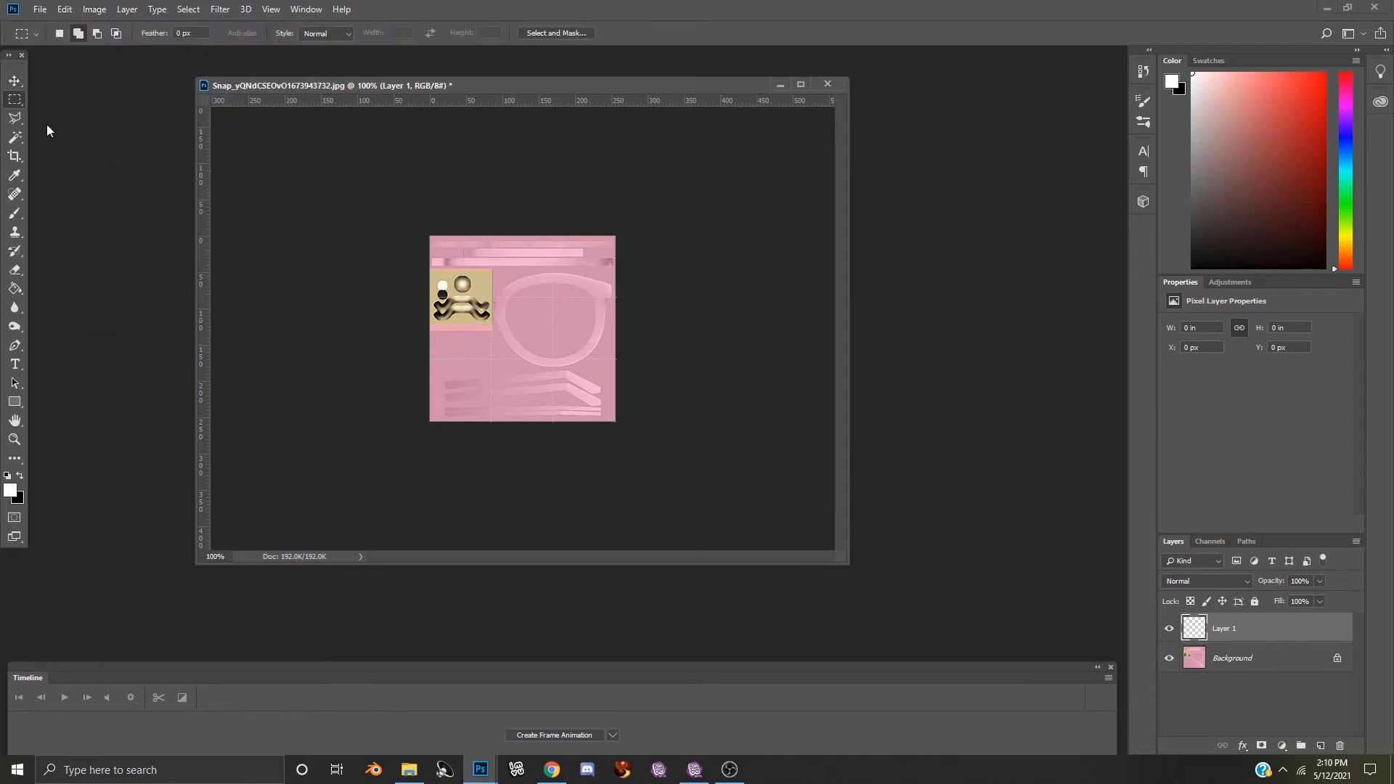
mouse_move(15, 98)
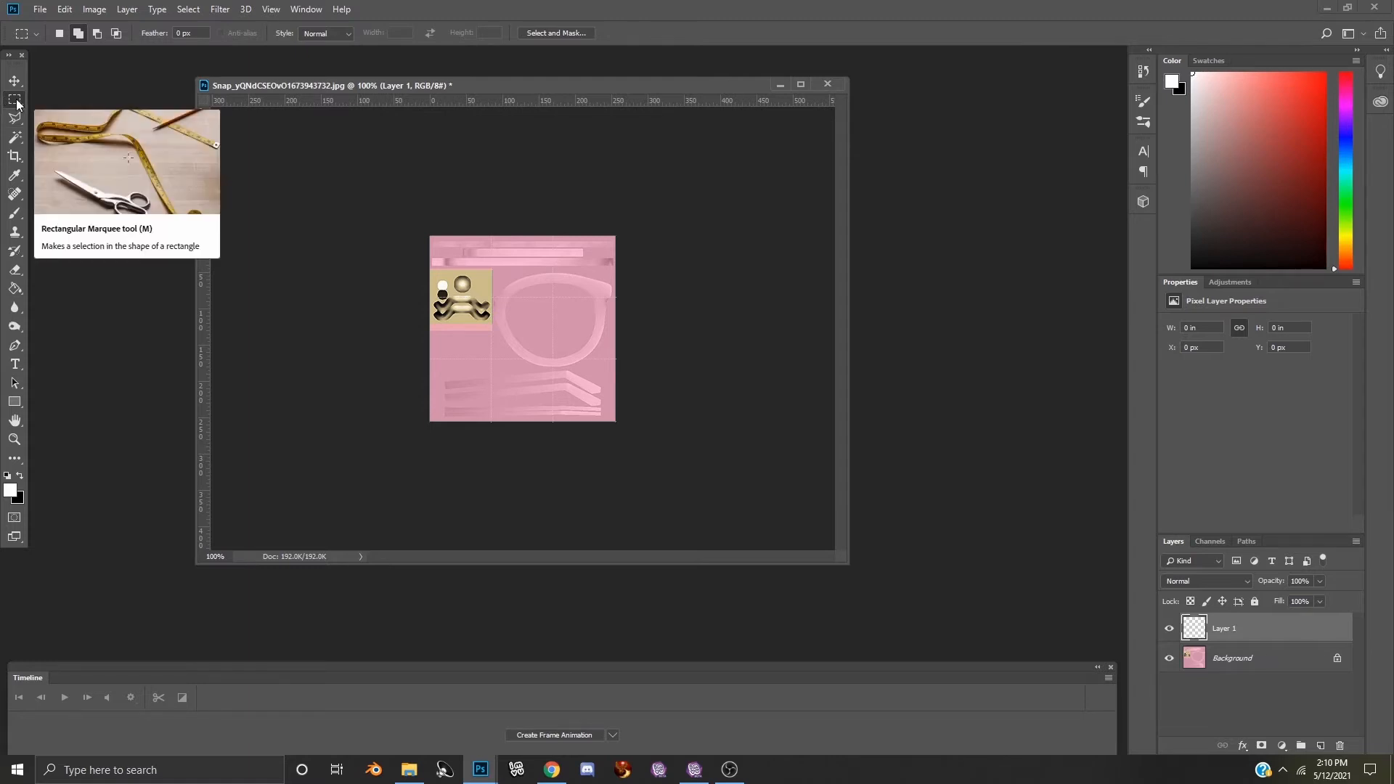
mouse_move(316, 199)
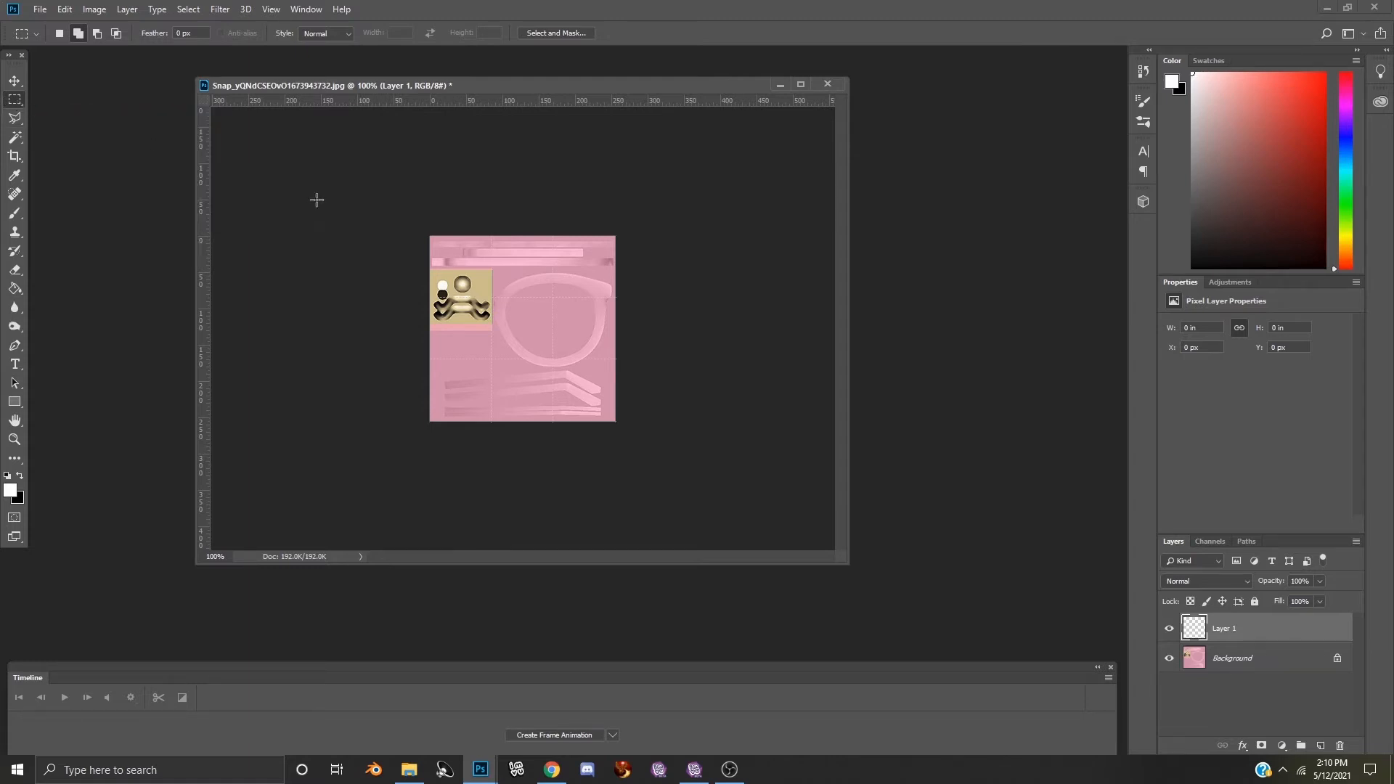
mouse_move(428, 269)
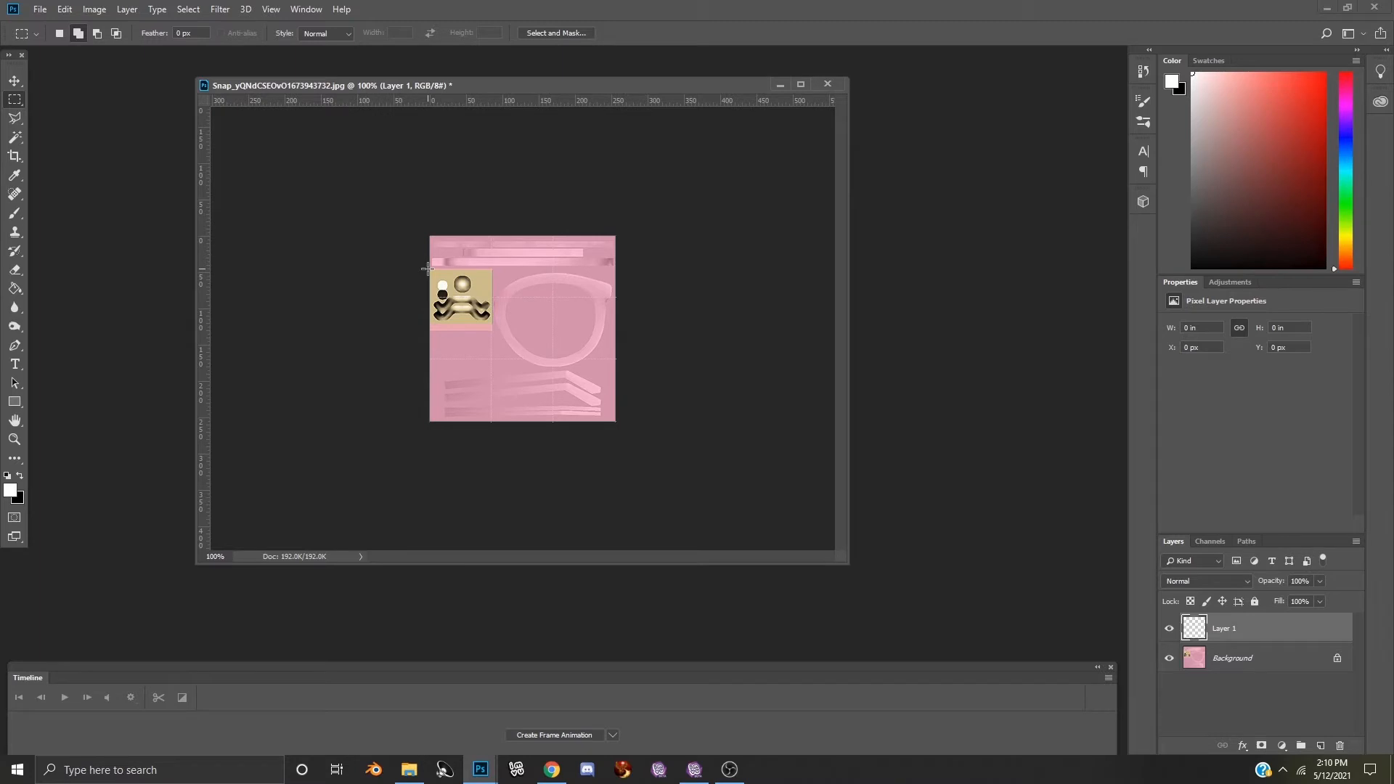
Step: Marquee-select the tan metallic block at upper left, then invert the selection
drag(429, 270, 471, 306)
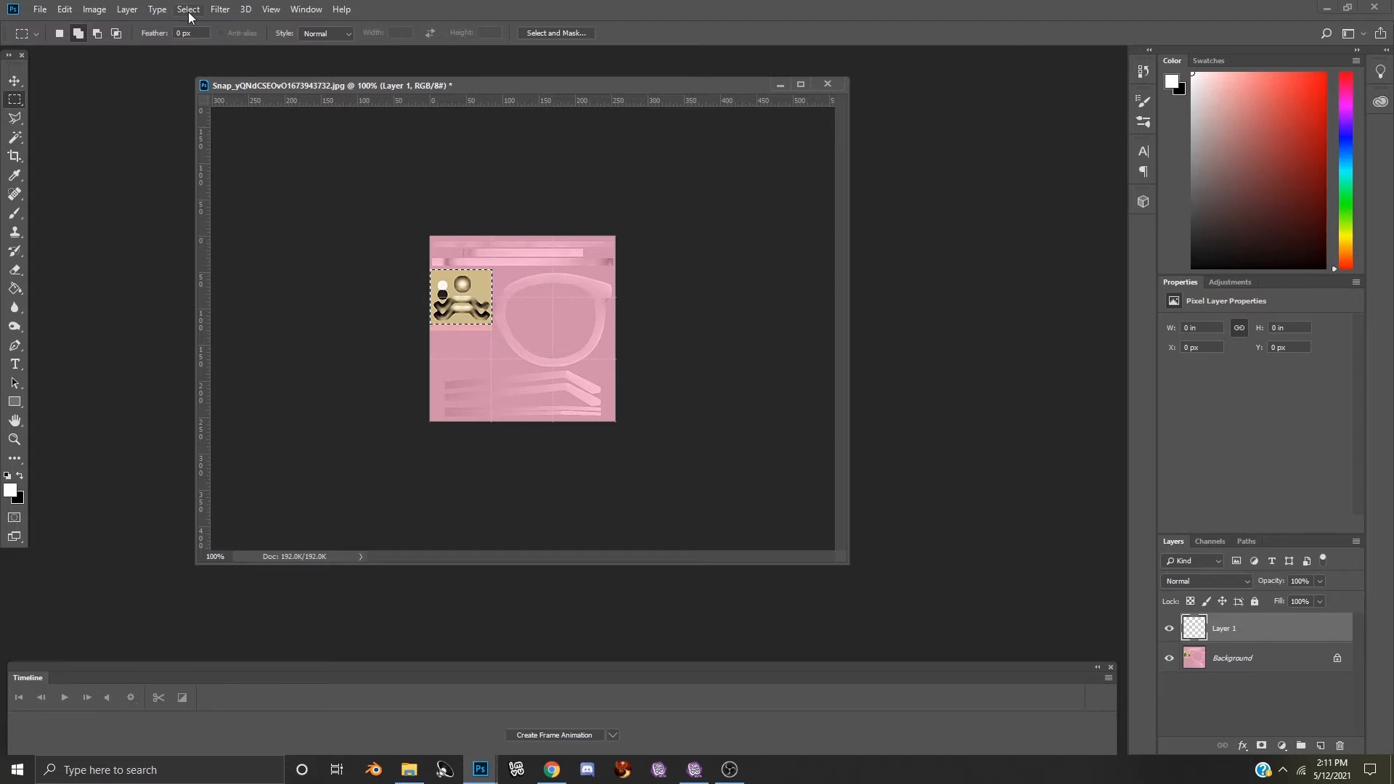
click(188, 9)
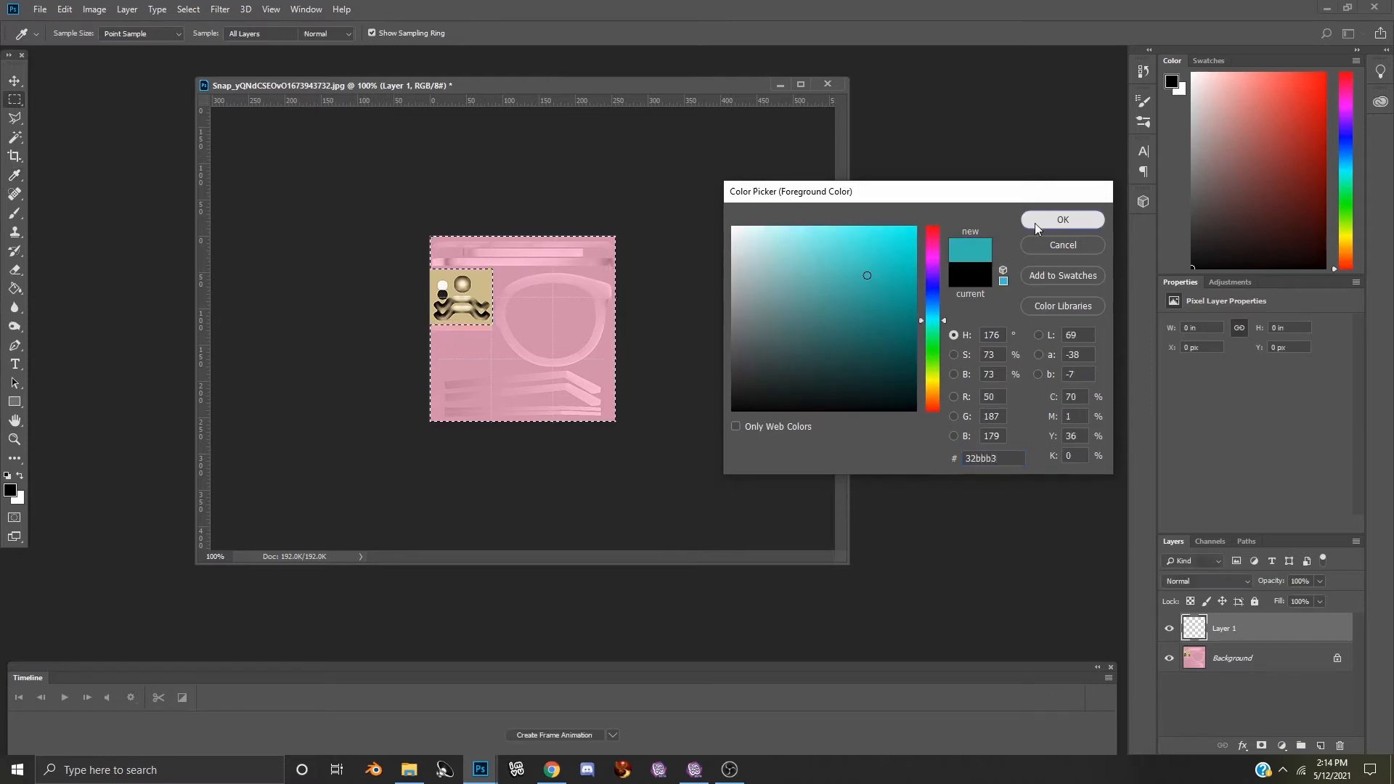
Step: Confirm turquoise #32bbb3 as the foreground colour in the Color Picker
click(1061, 219)
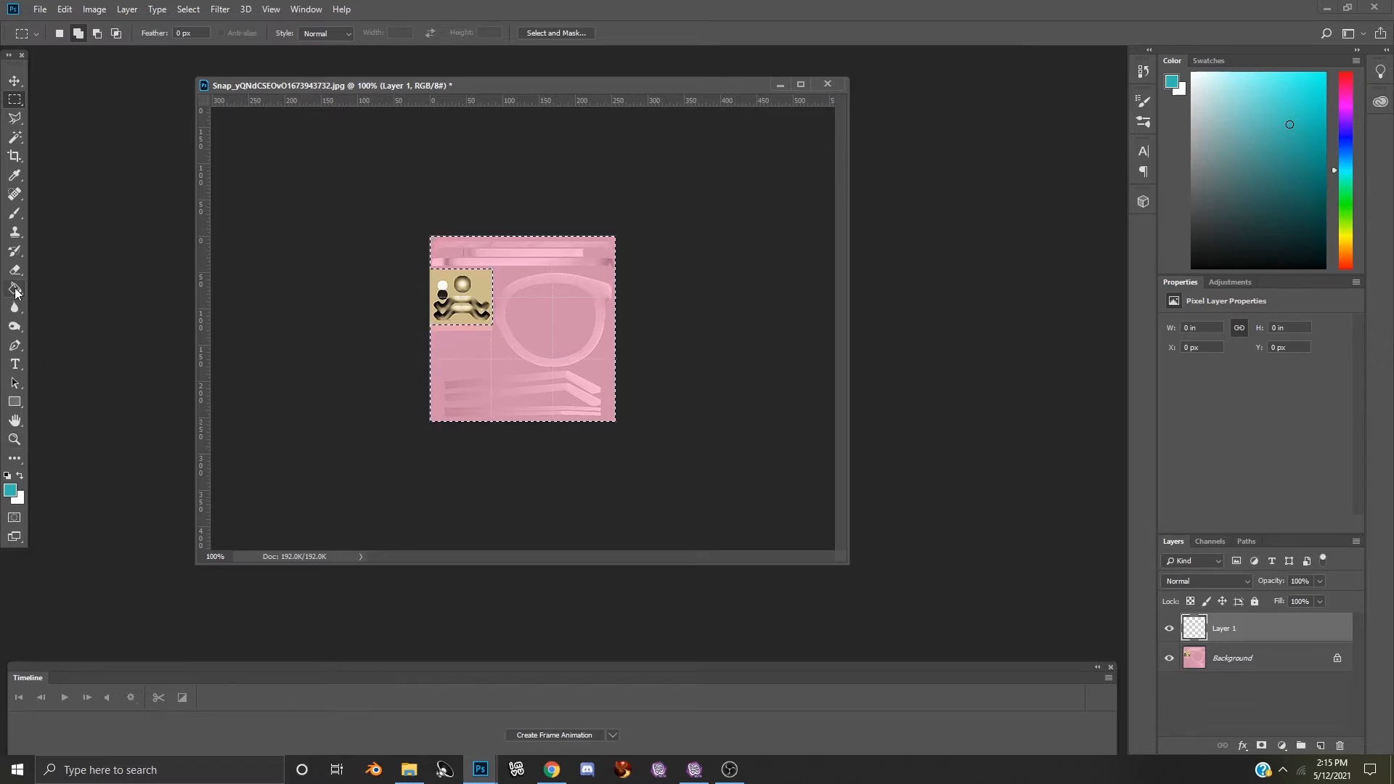
mouse_move(15, 292)
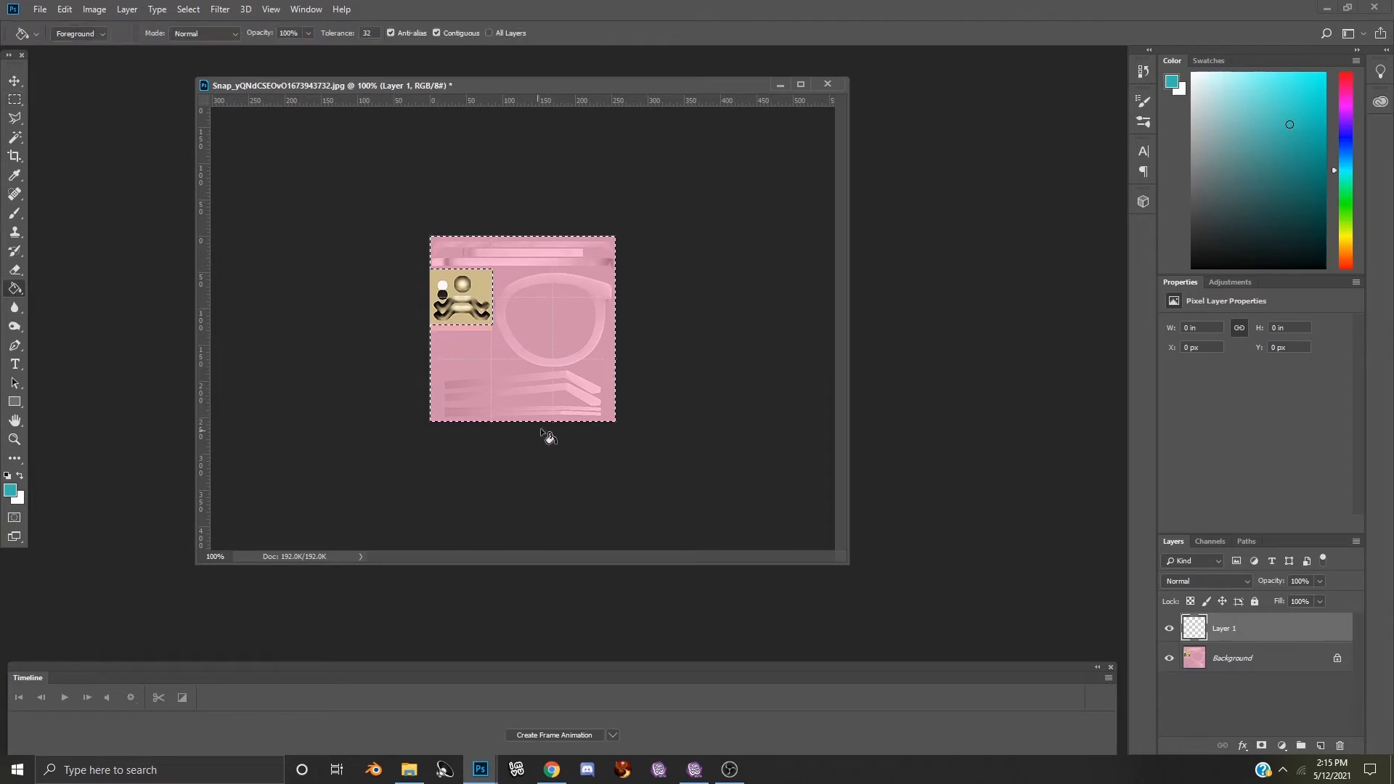
Step: Fill Layer 1's selection with turquoise and set the layer blend mode to Darken
click(576, 384)
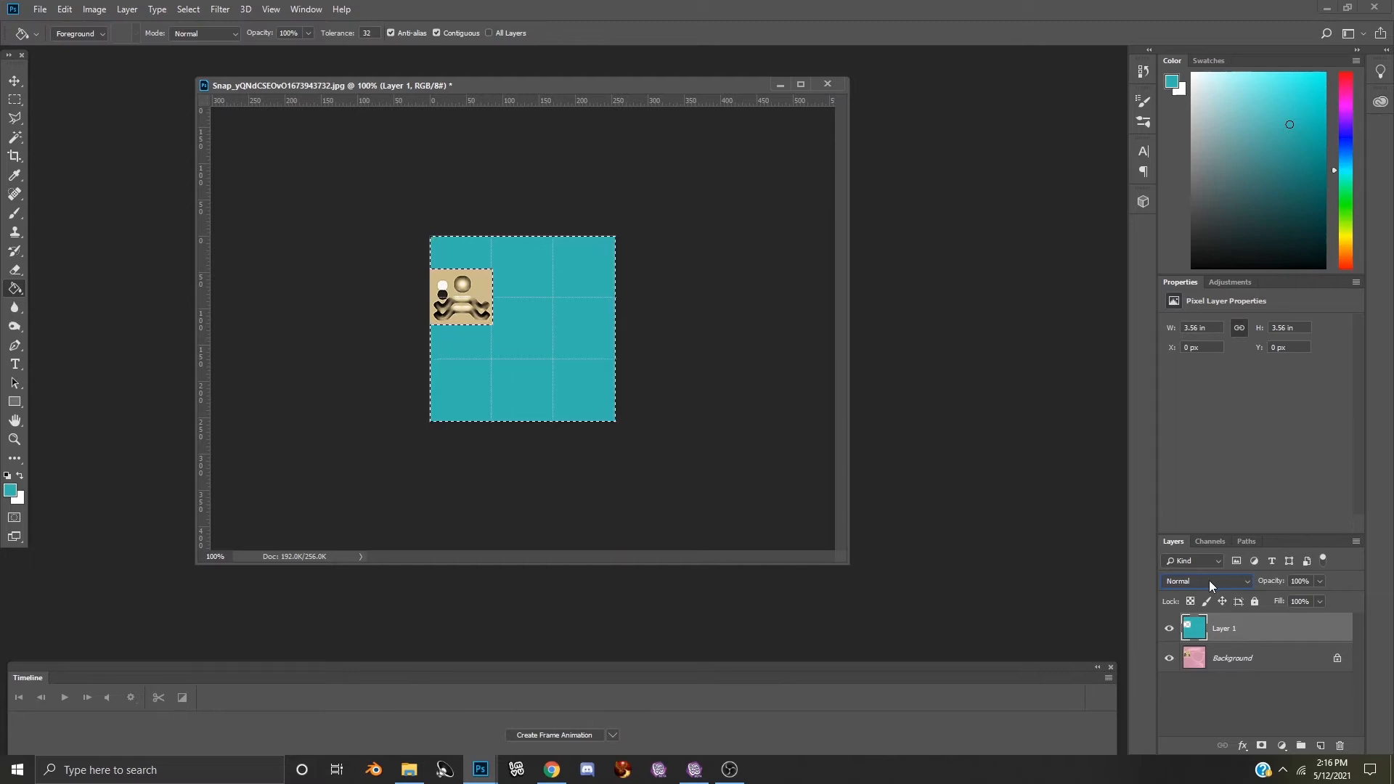
click(1205, 581)
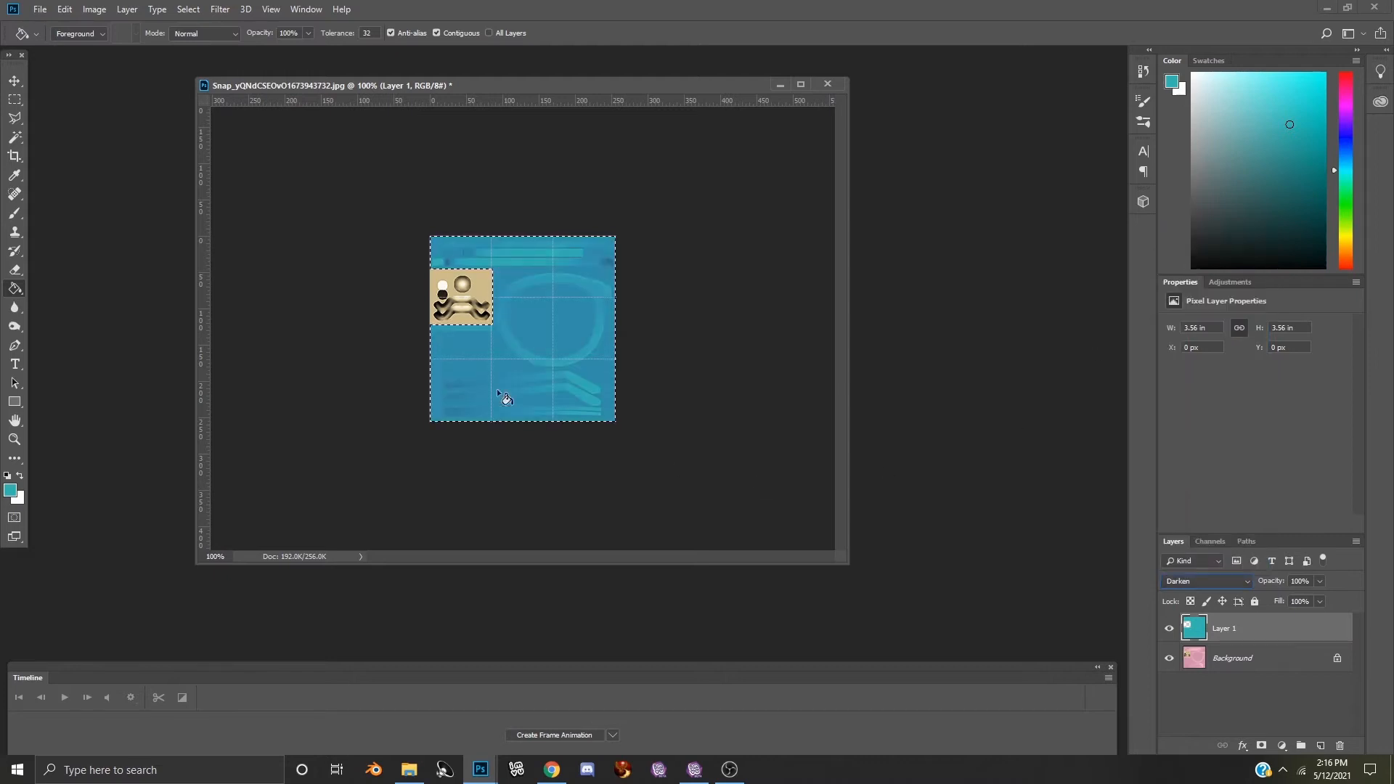
mouse_move(155, 511)
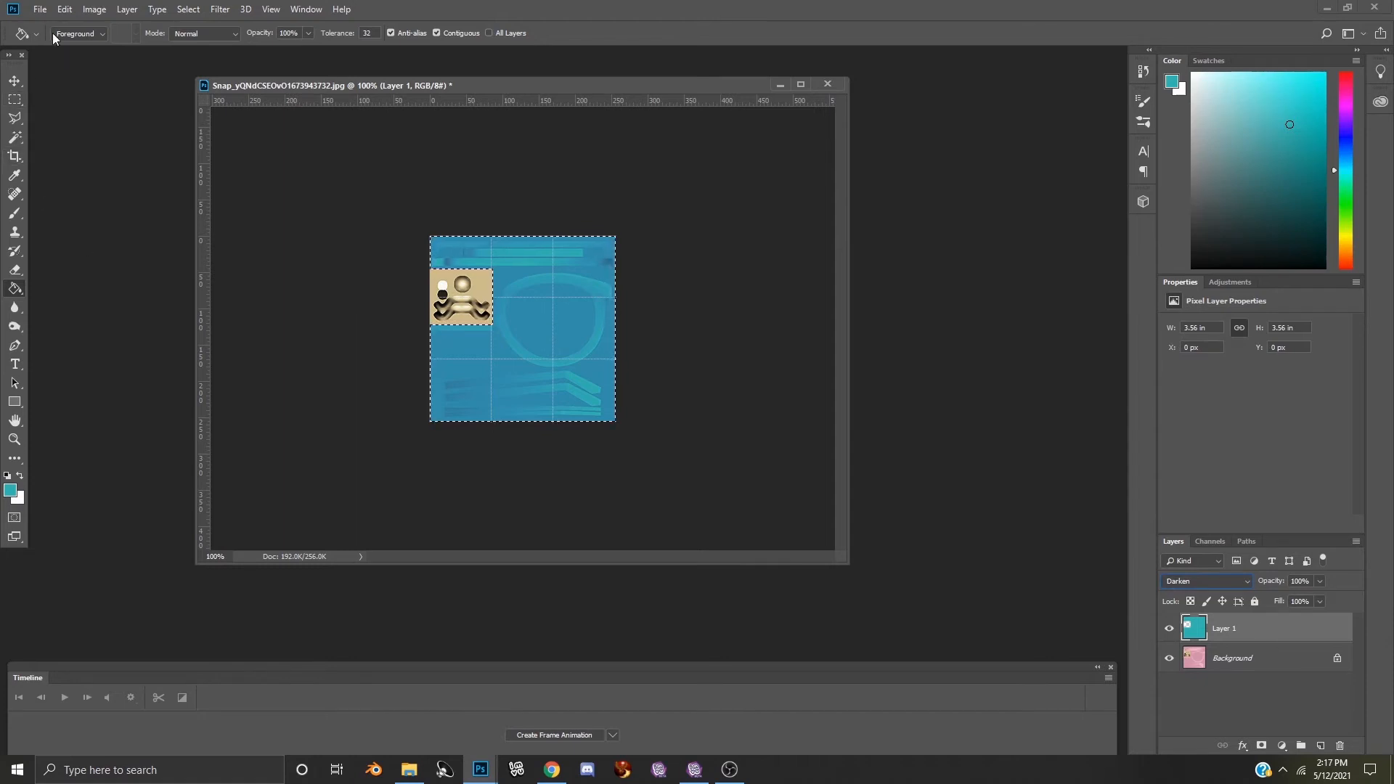
Step: Save the turquoise texture as JPEG 'Sunglasses' in Female Sunglasses at quality 11
click(40, 9)
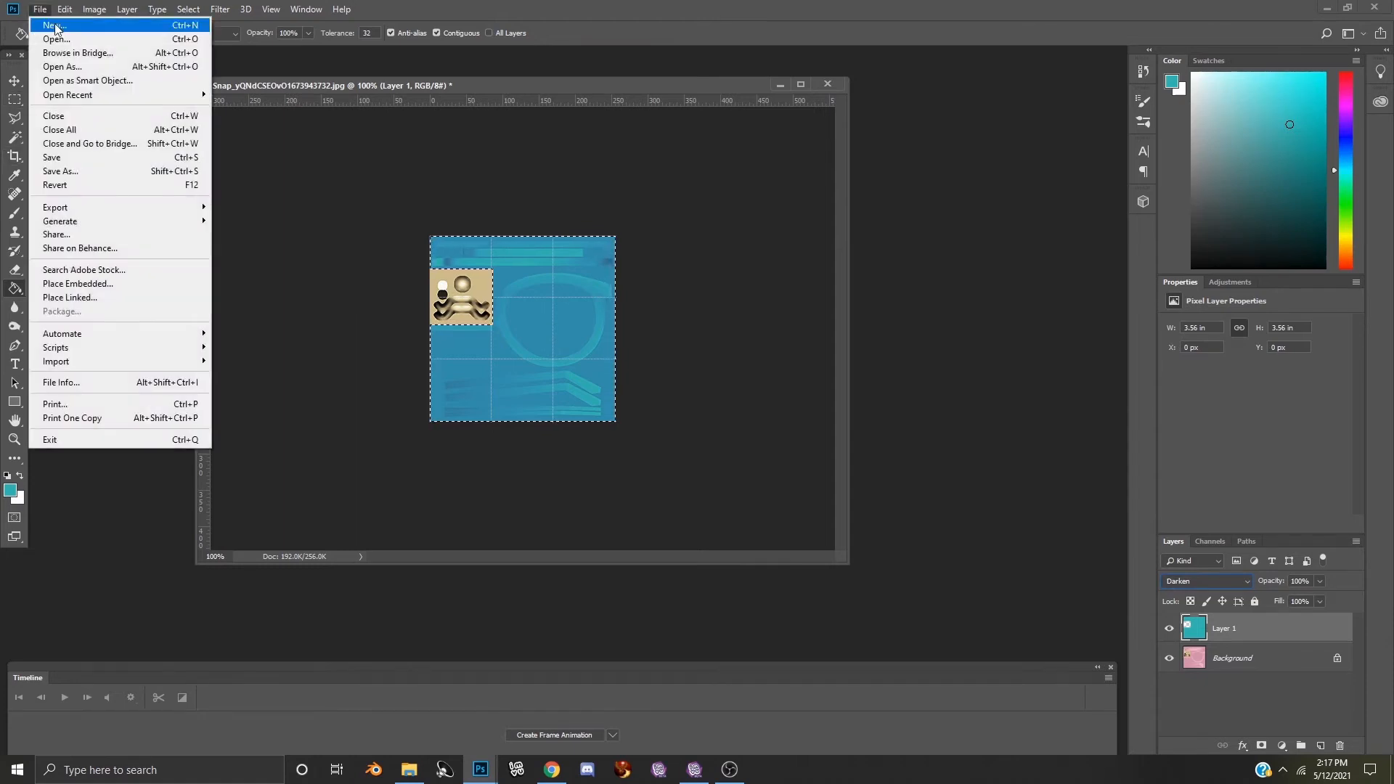
click(60, 171)
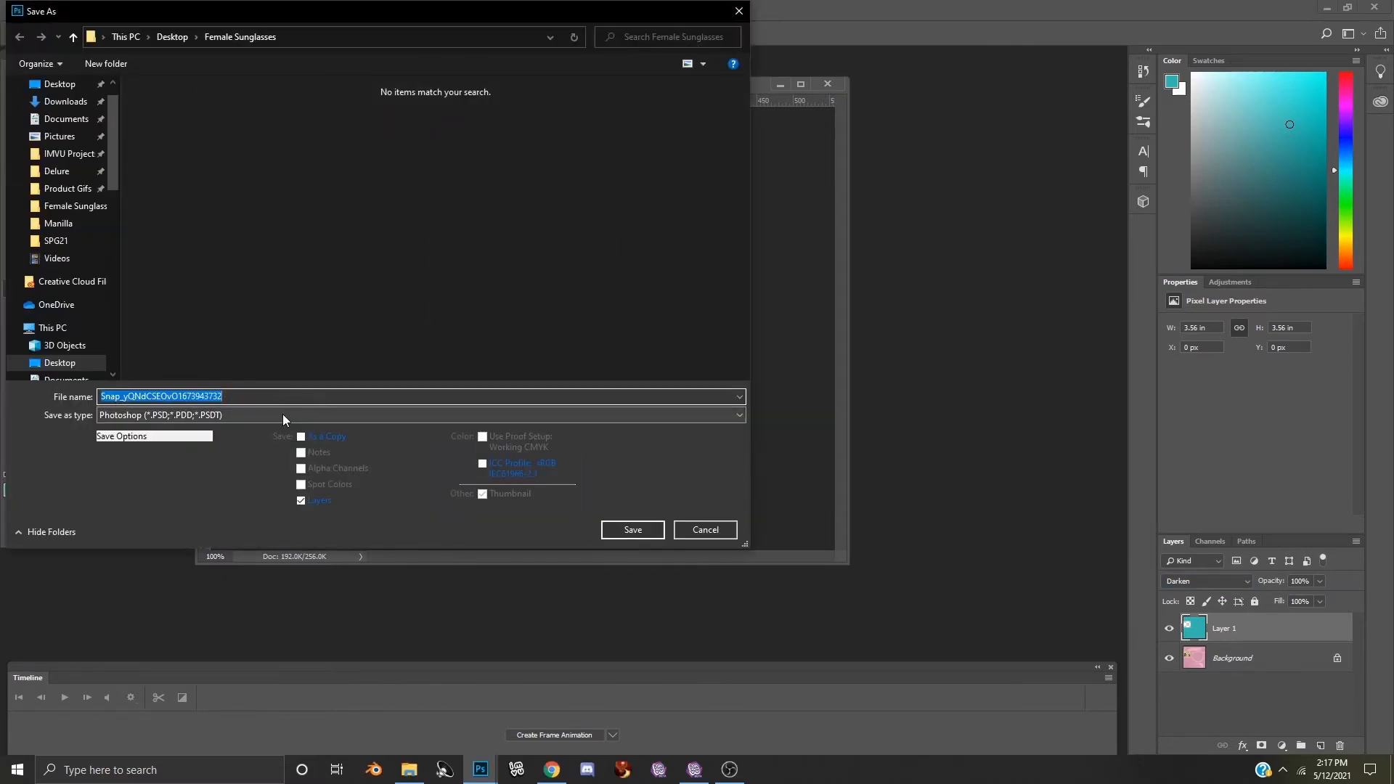
text(Sunglasses)
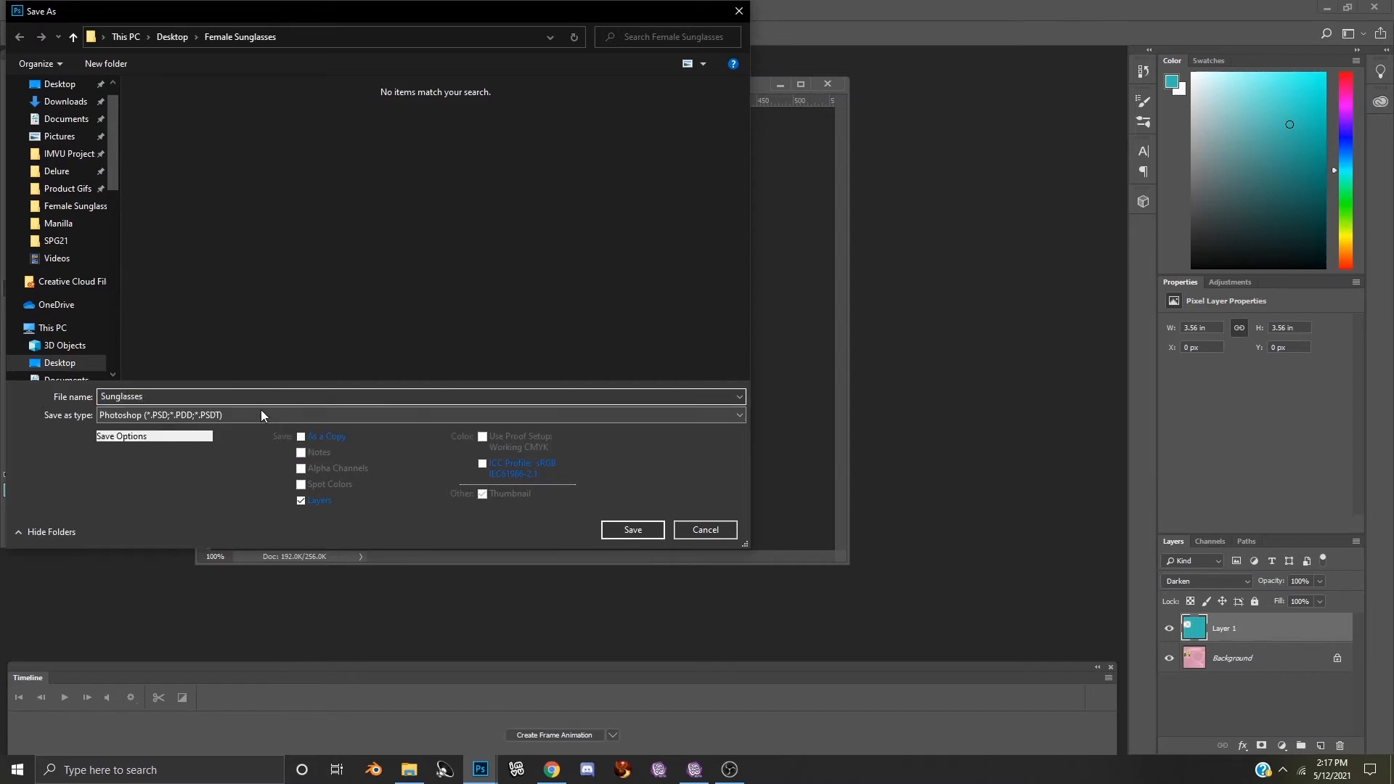
click(418, 416)
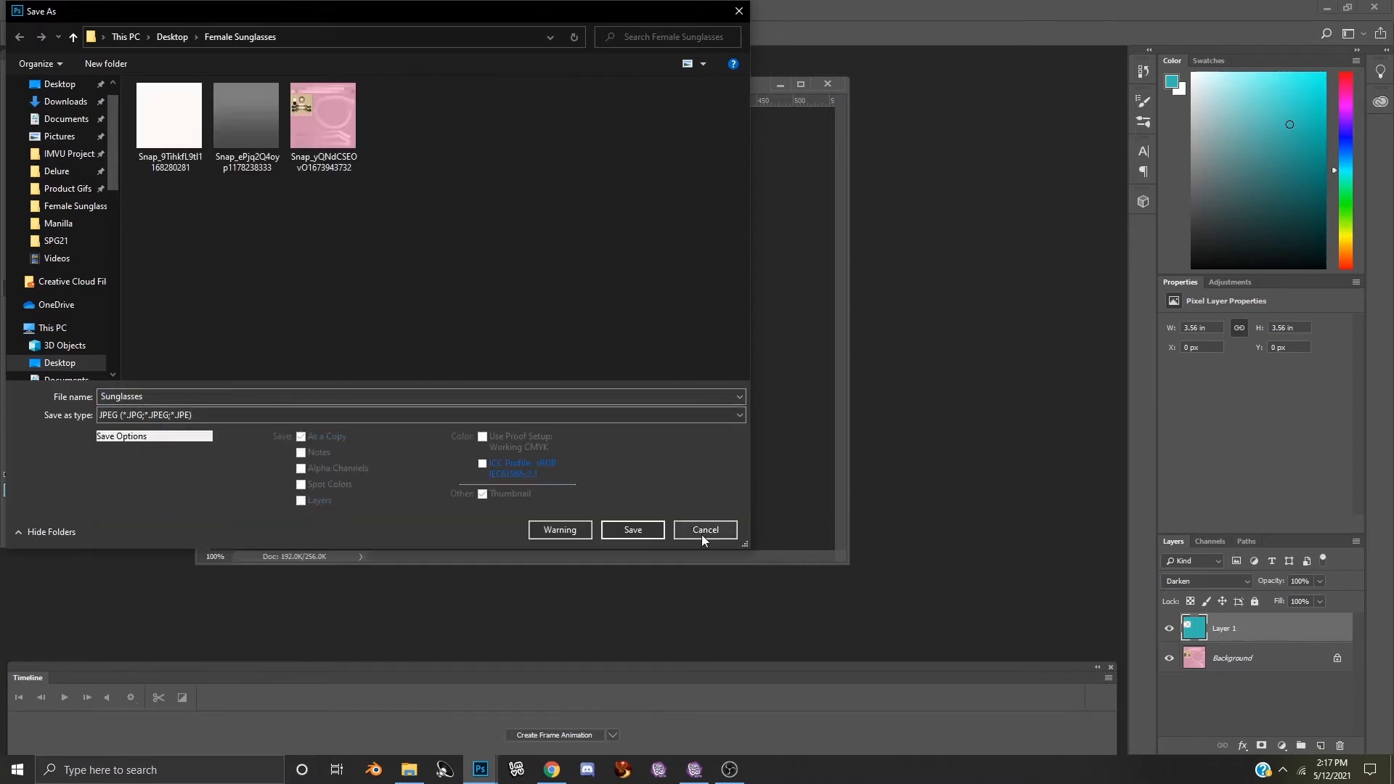
click(632, 529)
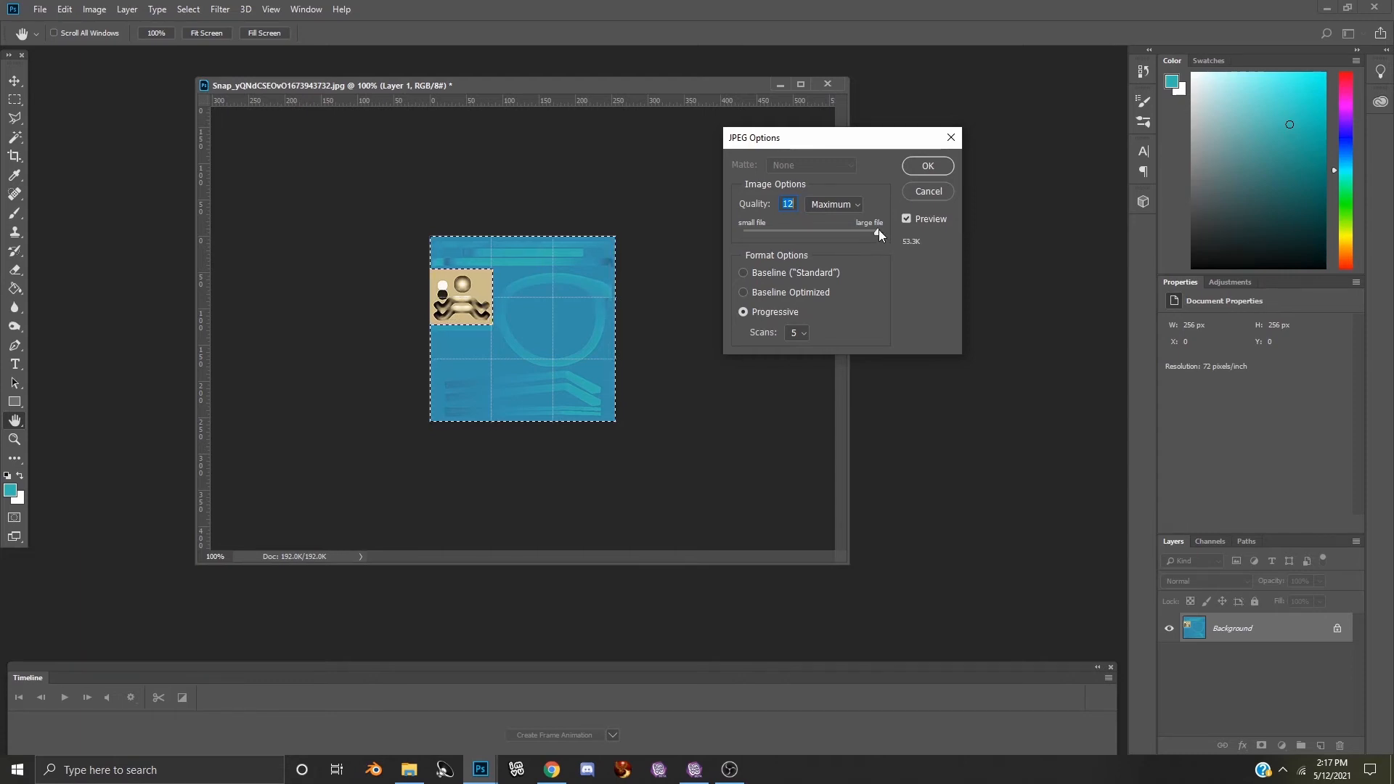
drag(877, 233, 862, 232)
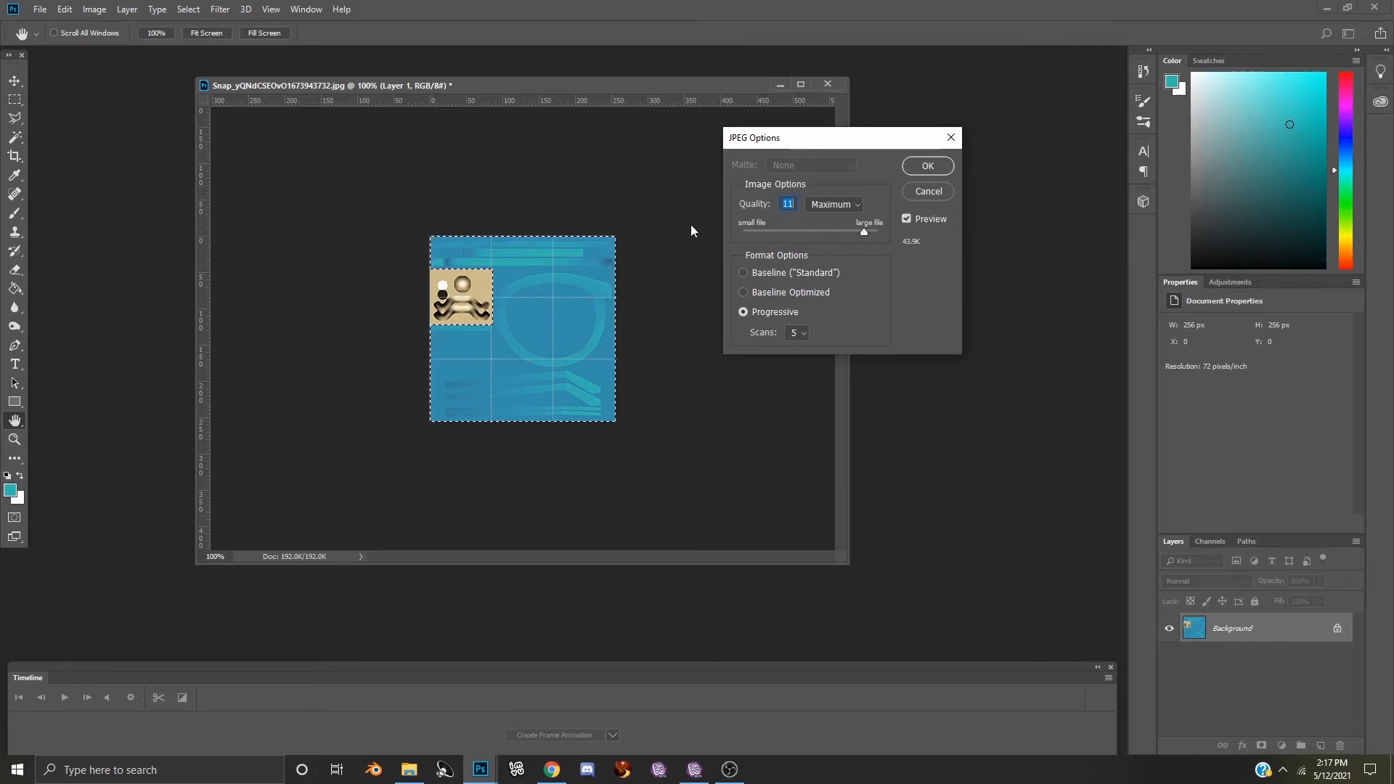
click(927, 166)
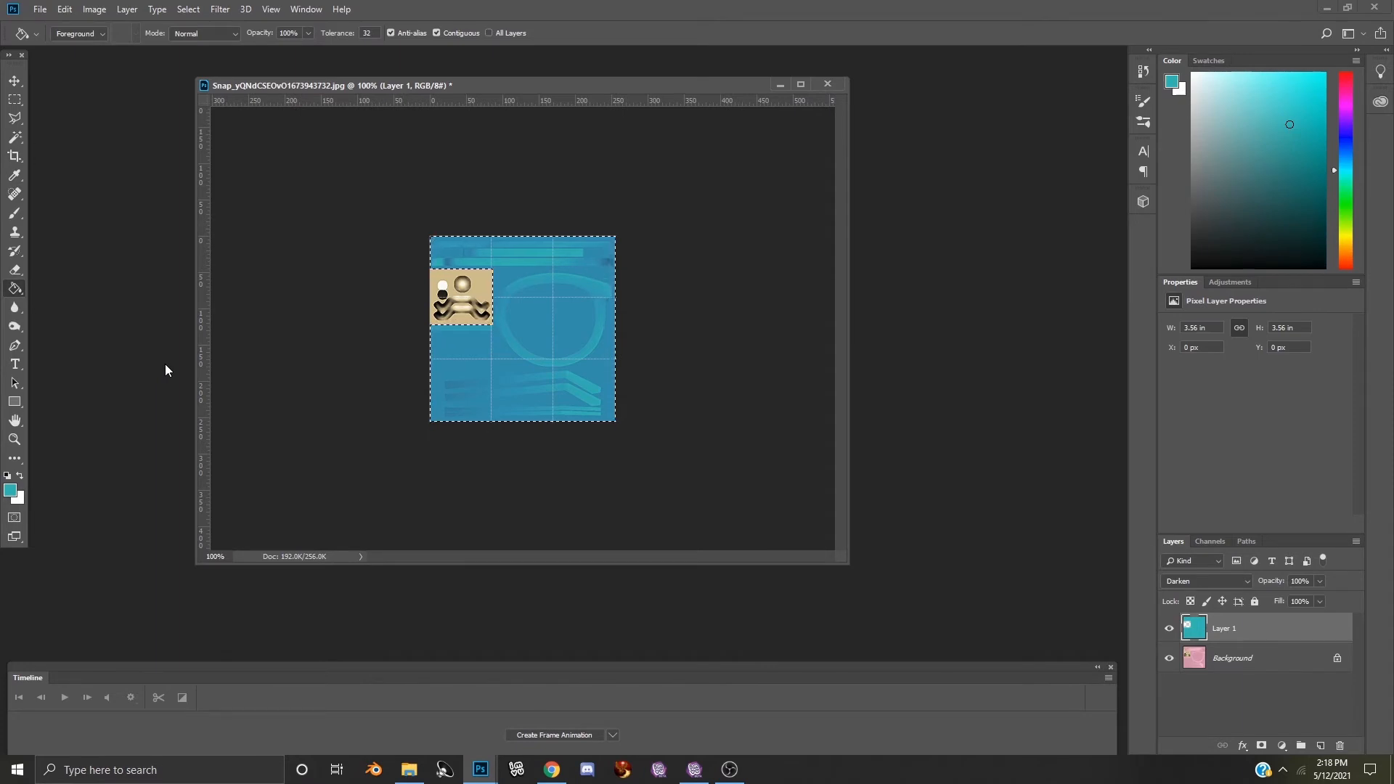
click(15, 80)
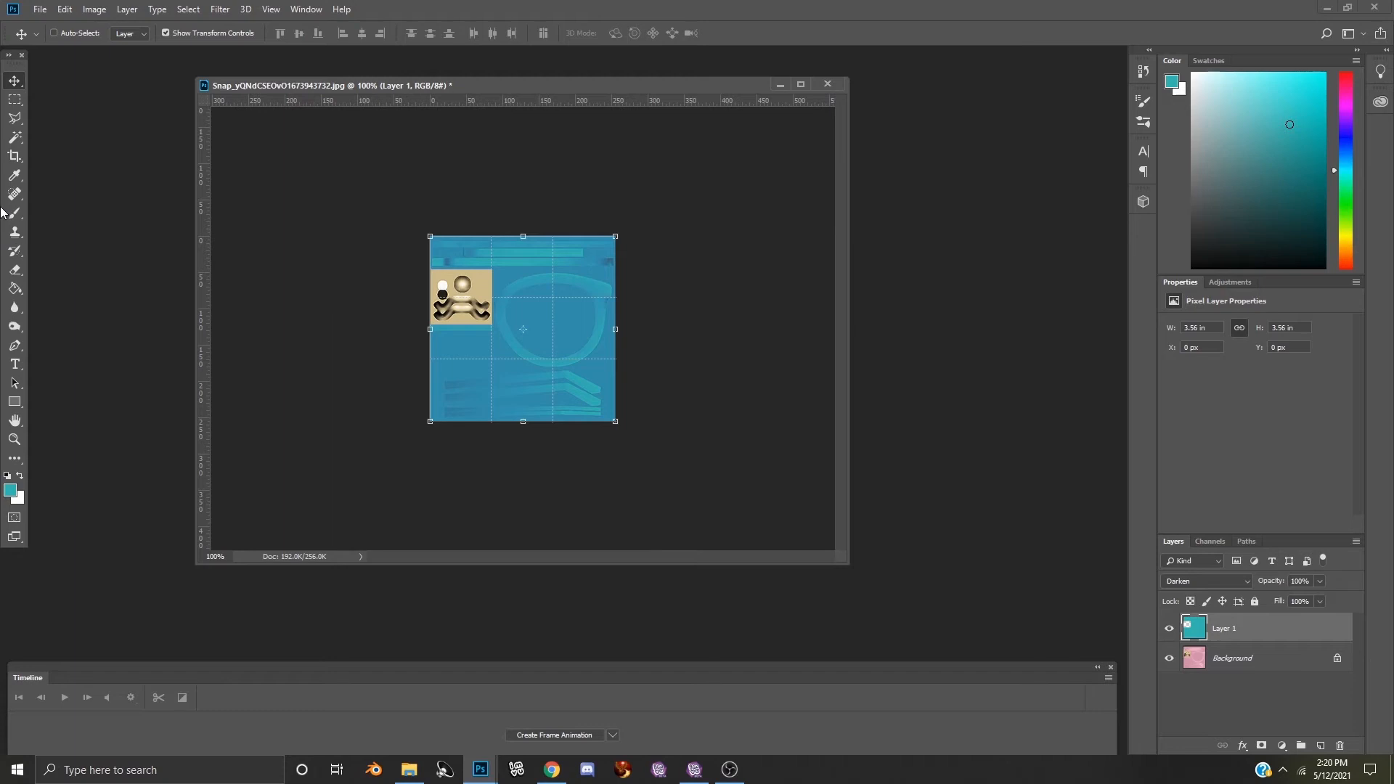
Step: Open the plain white Snap image from the Female Sunglasses folder
click(39, 9)
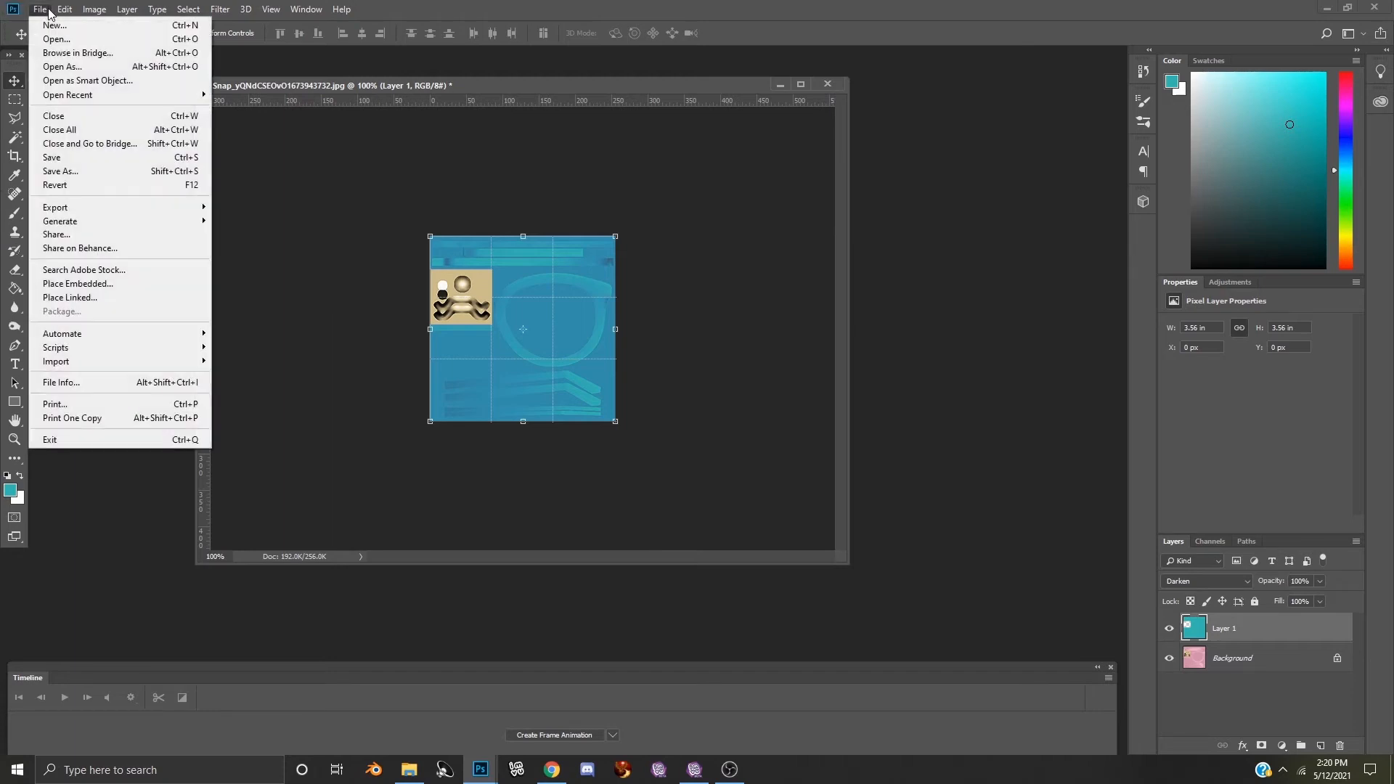
click(55, 39)
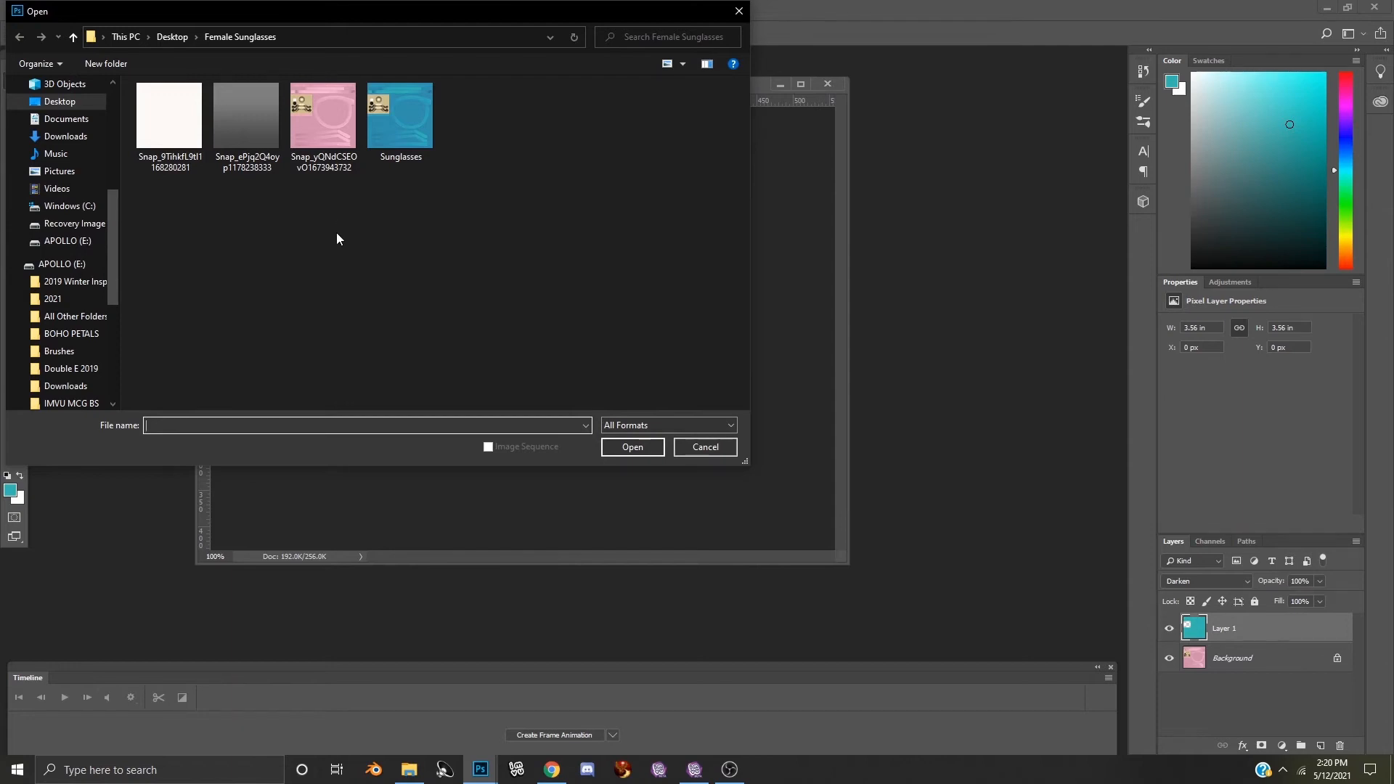
click(169, 115)
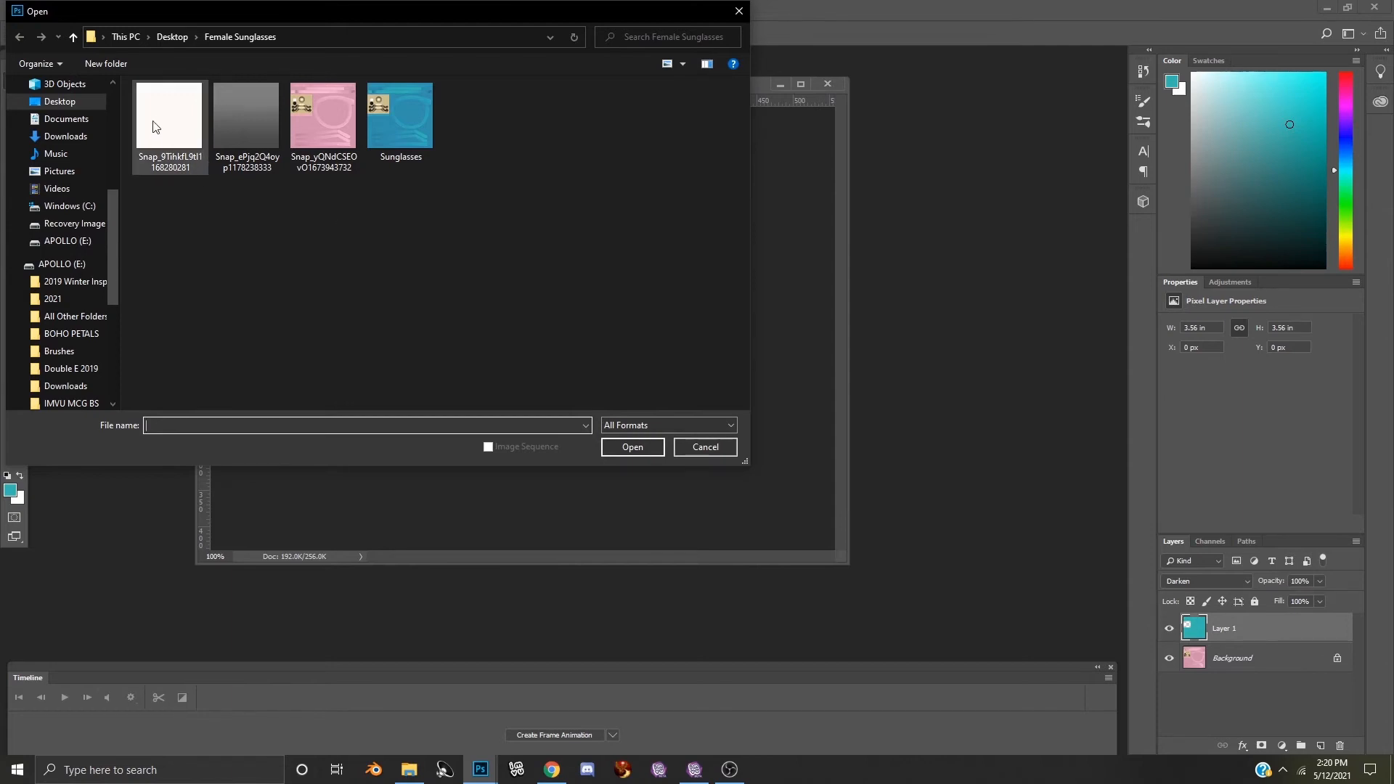
click(169, 116)
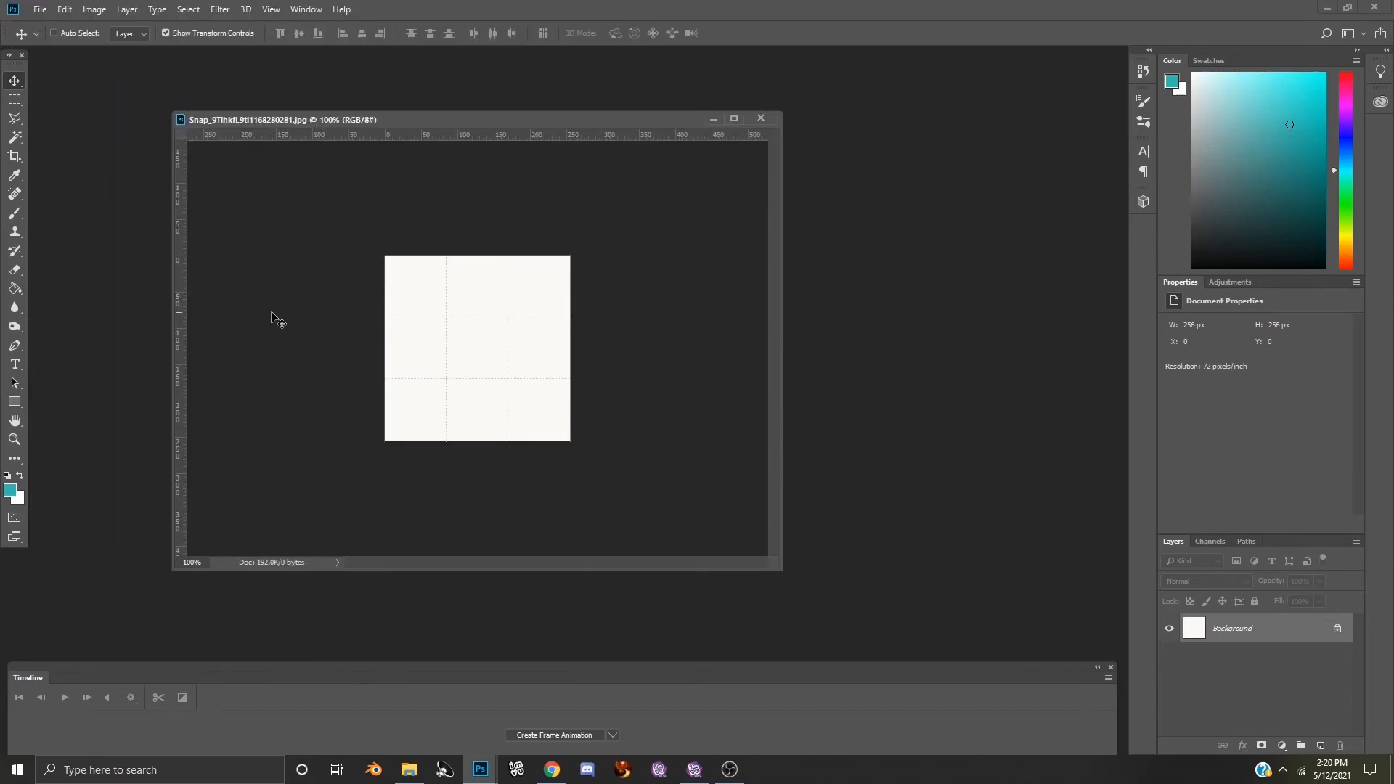
mouse_move(290, 323)
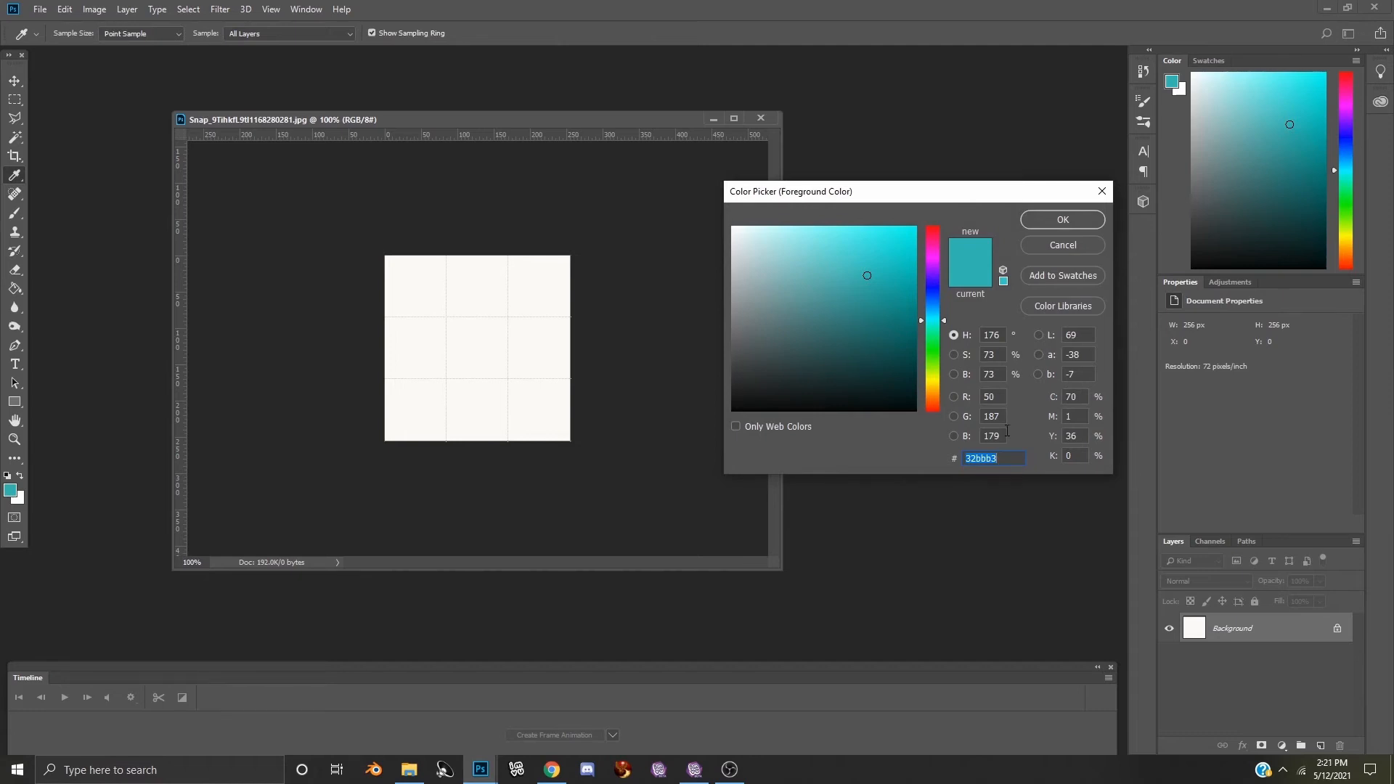
Step: Enter hex 005952 in the Color Picker and confirm it as foreground colour
text(00)
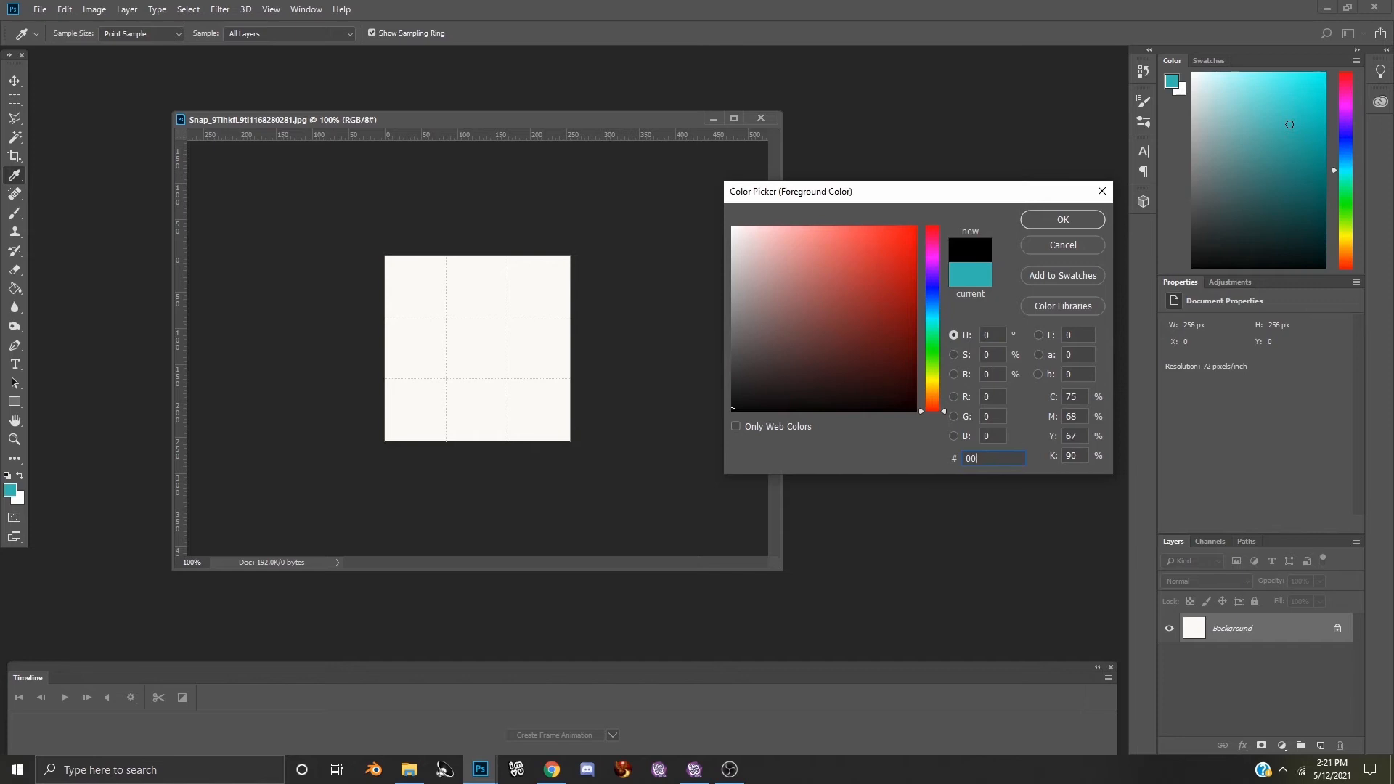
text(005952)
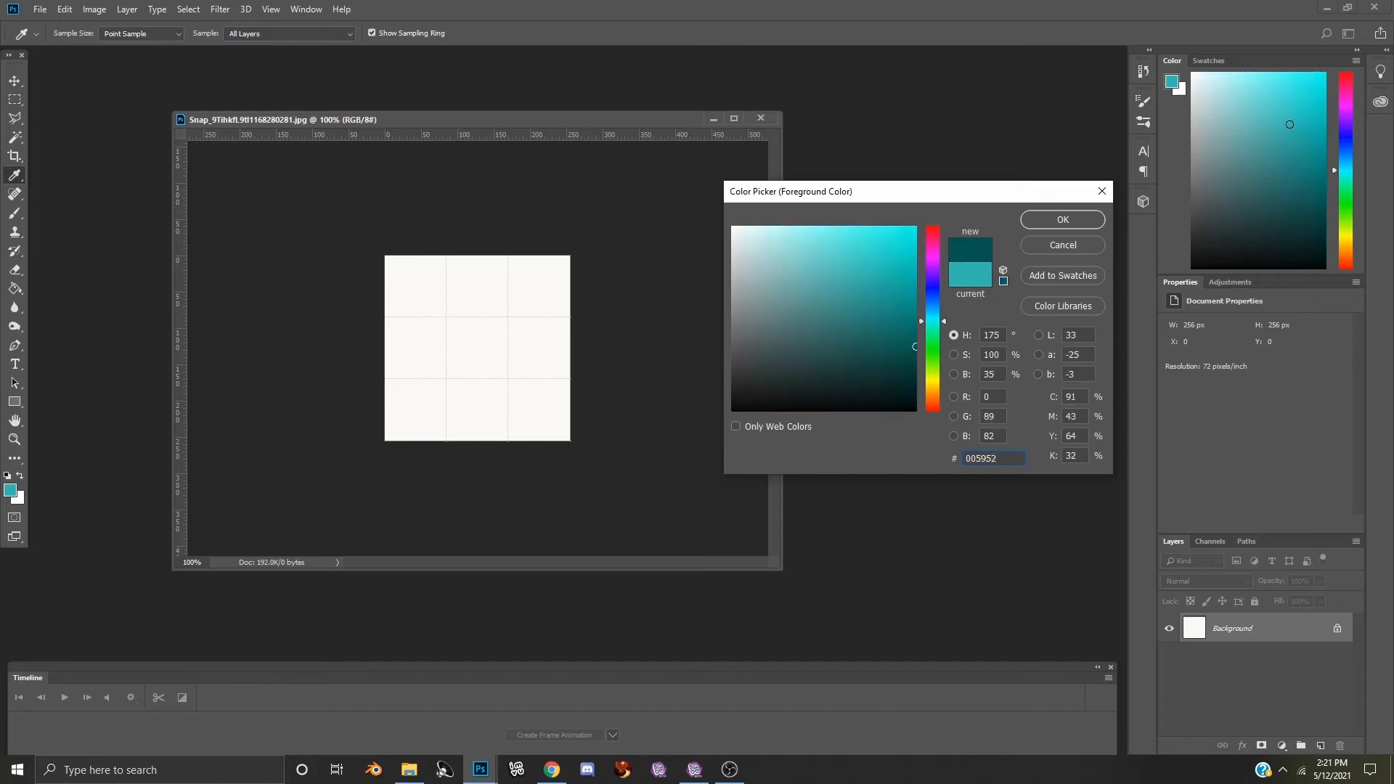
click(1061, 219)
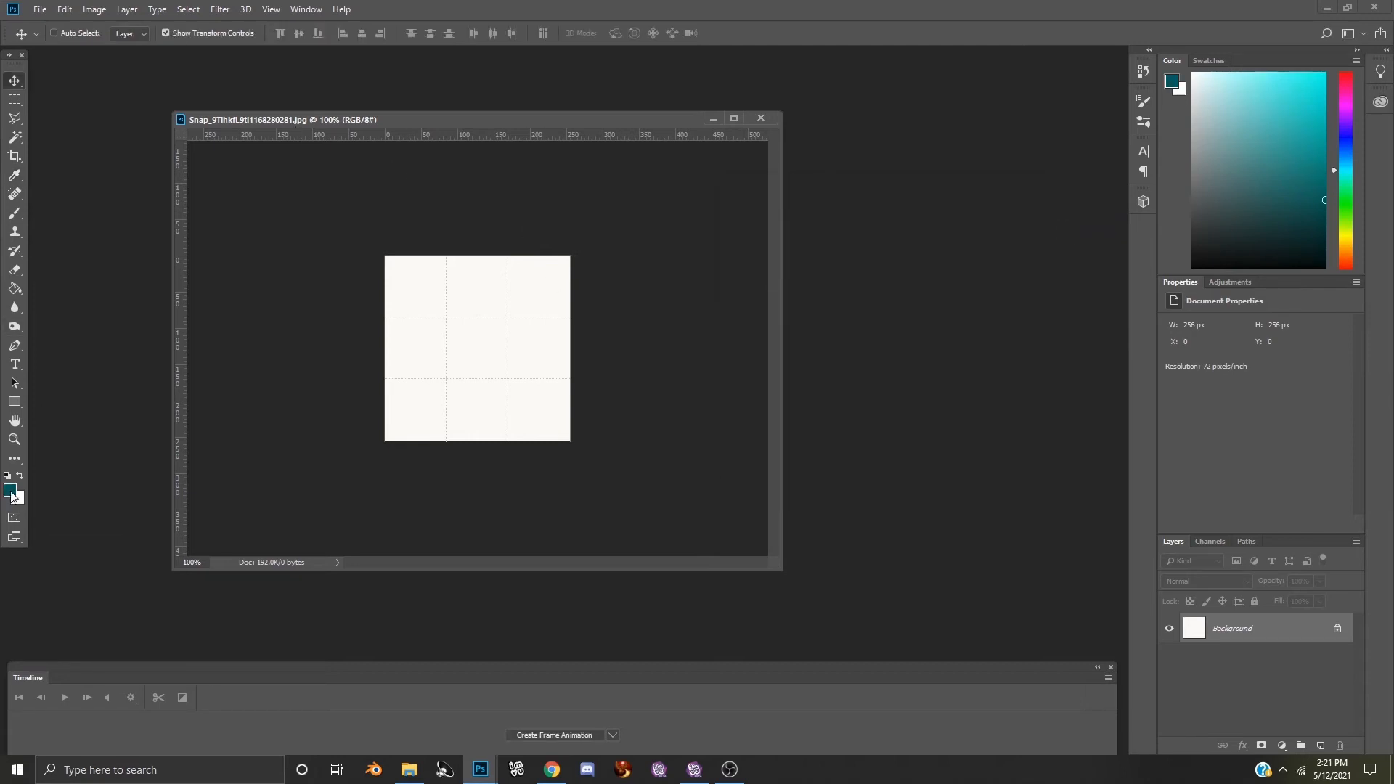
mouse_move(12, 492)
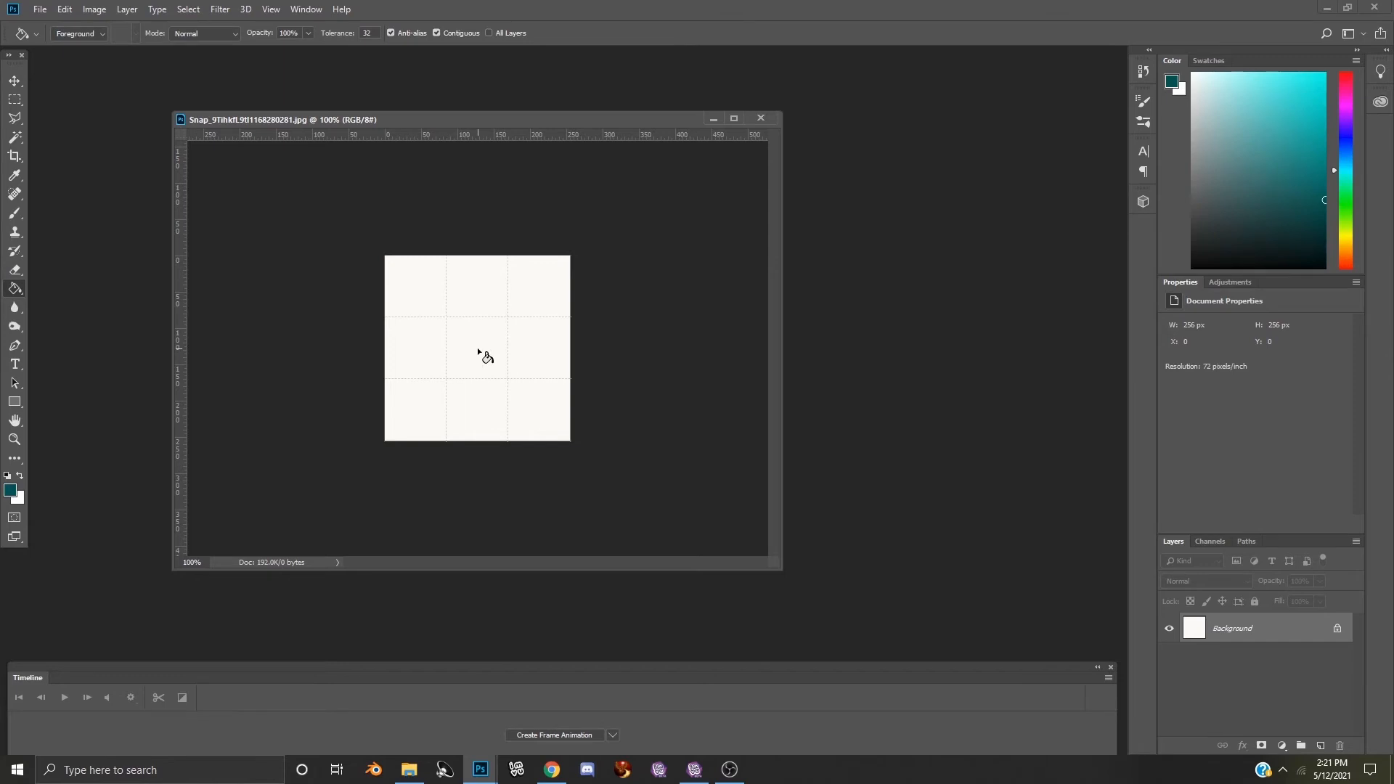
Step: Paint-bucket fill the white texture with dark green and save it as JPEG 'Lenses'
click(478, 348)
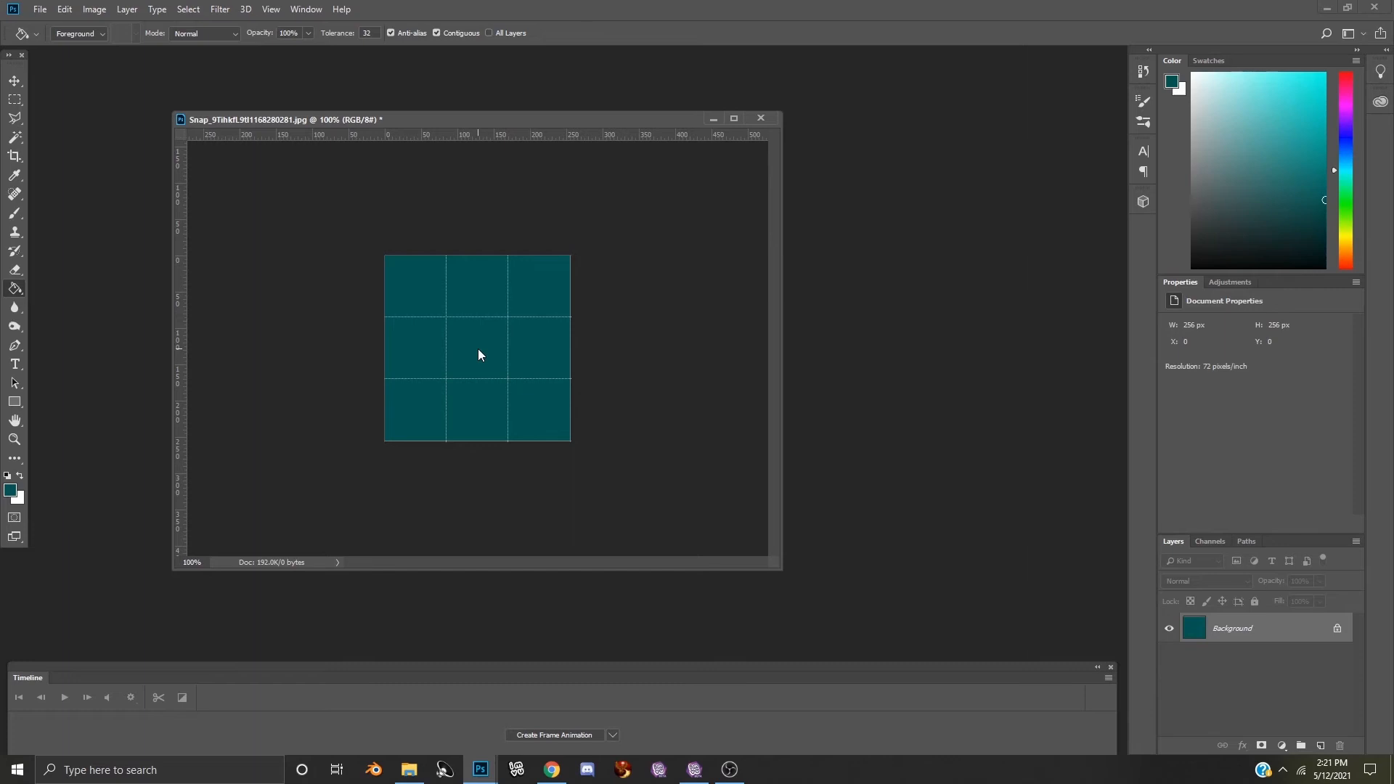
mouse_move(38, 120)
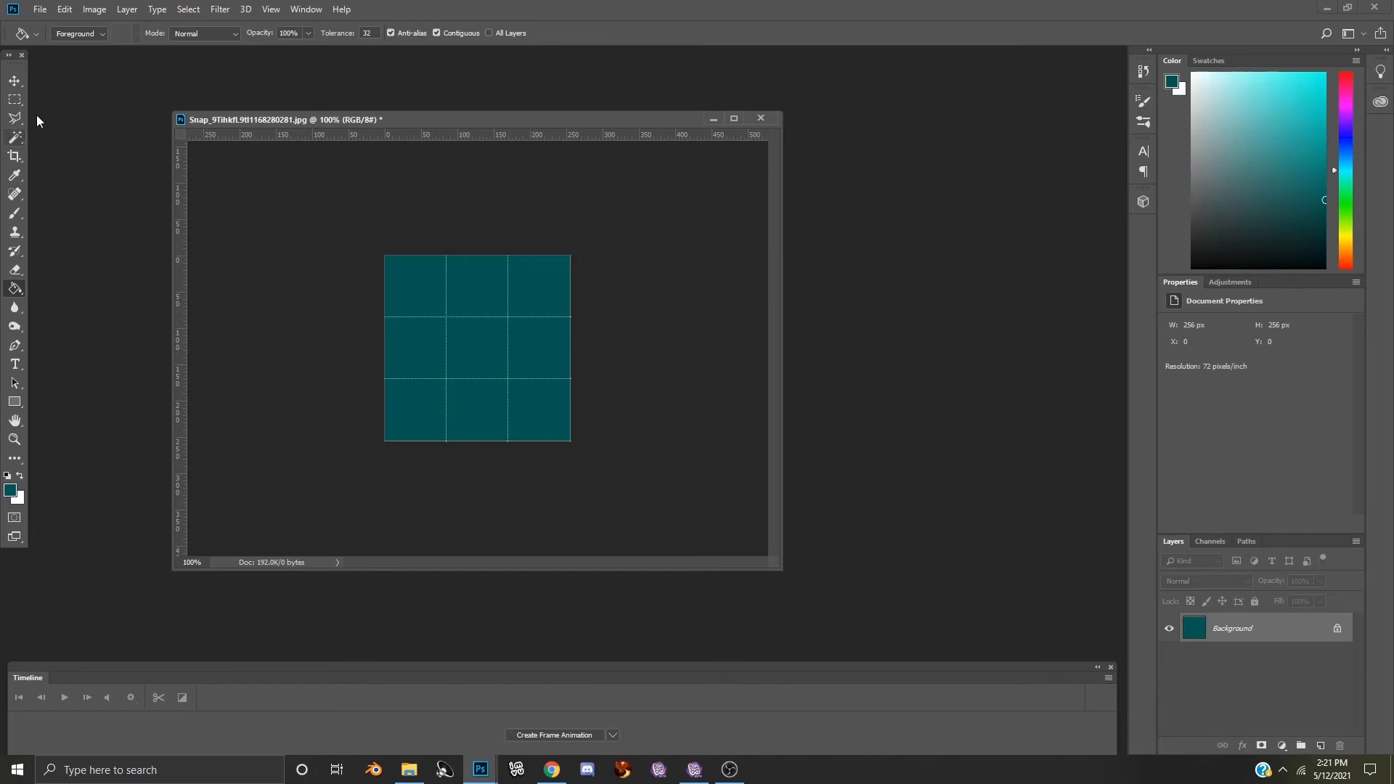
mouse_move(107, 116)
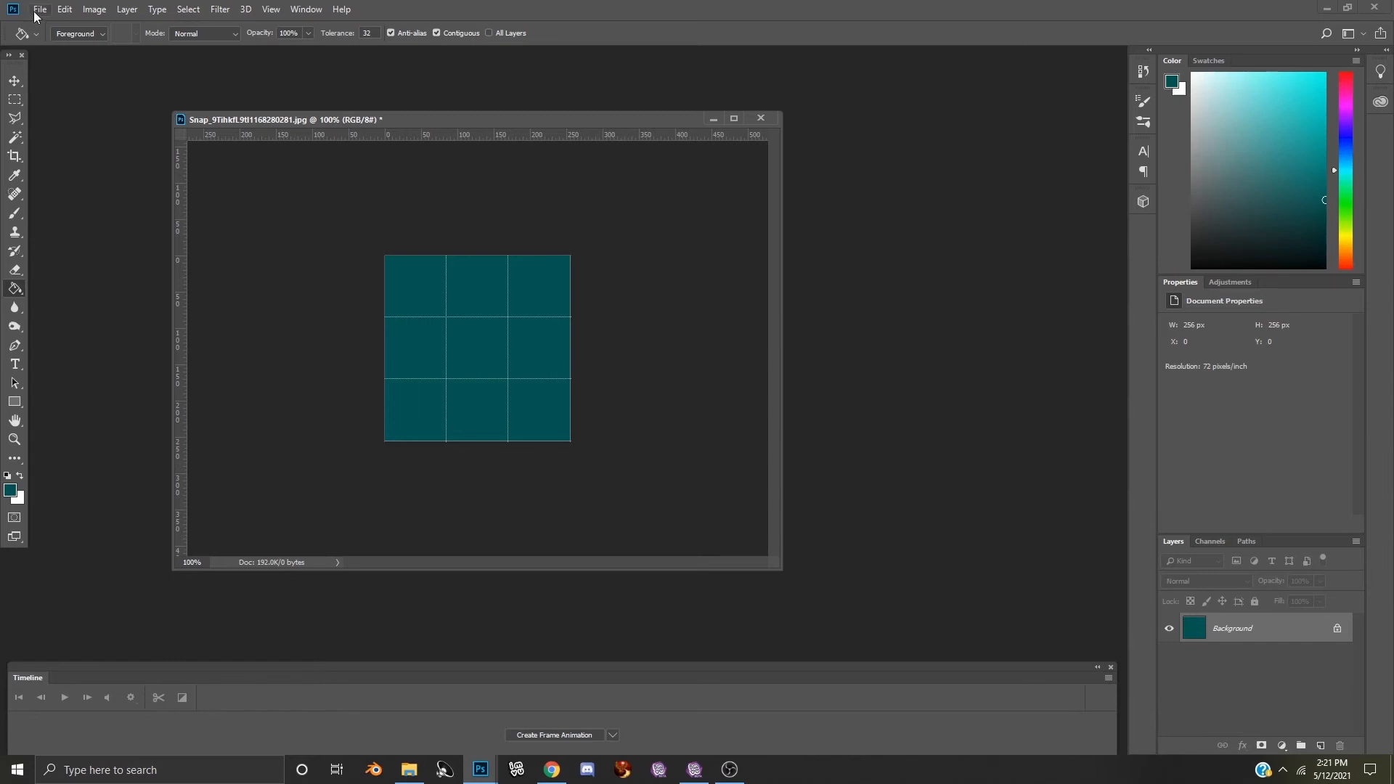
click(40, 9)
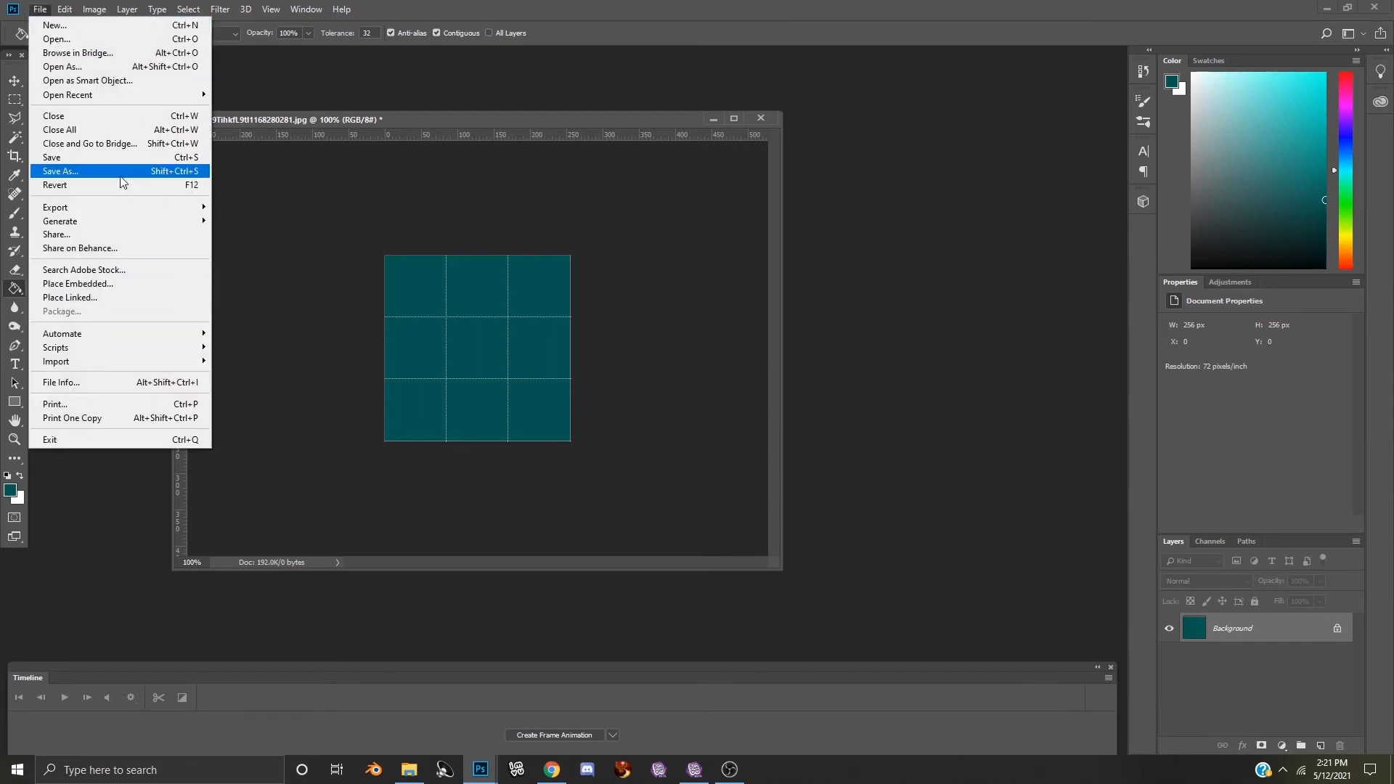
click(61, 170)
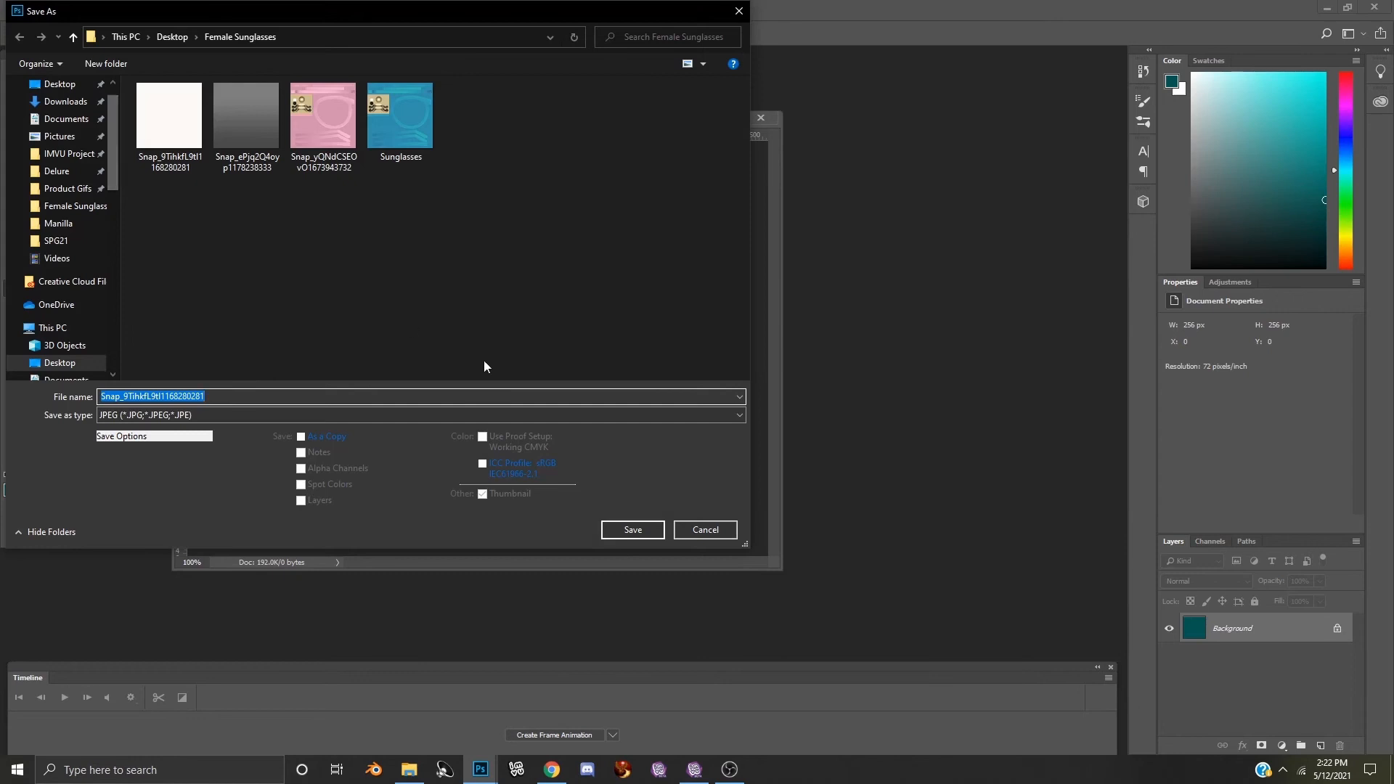
mouse_move(265, 392)
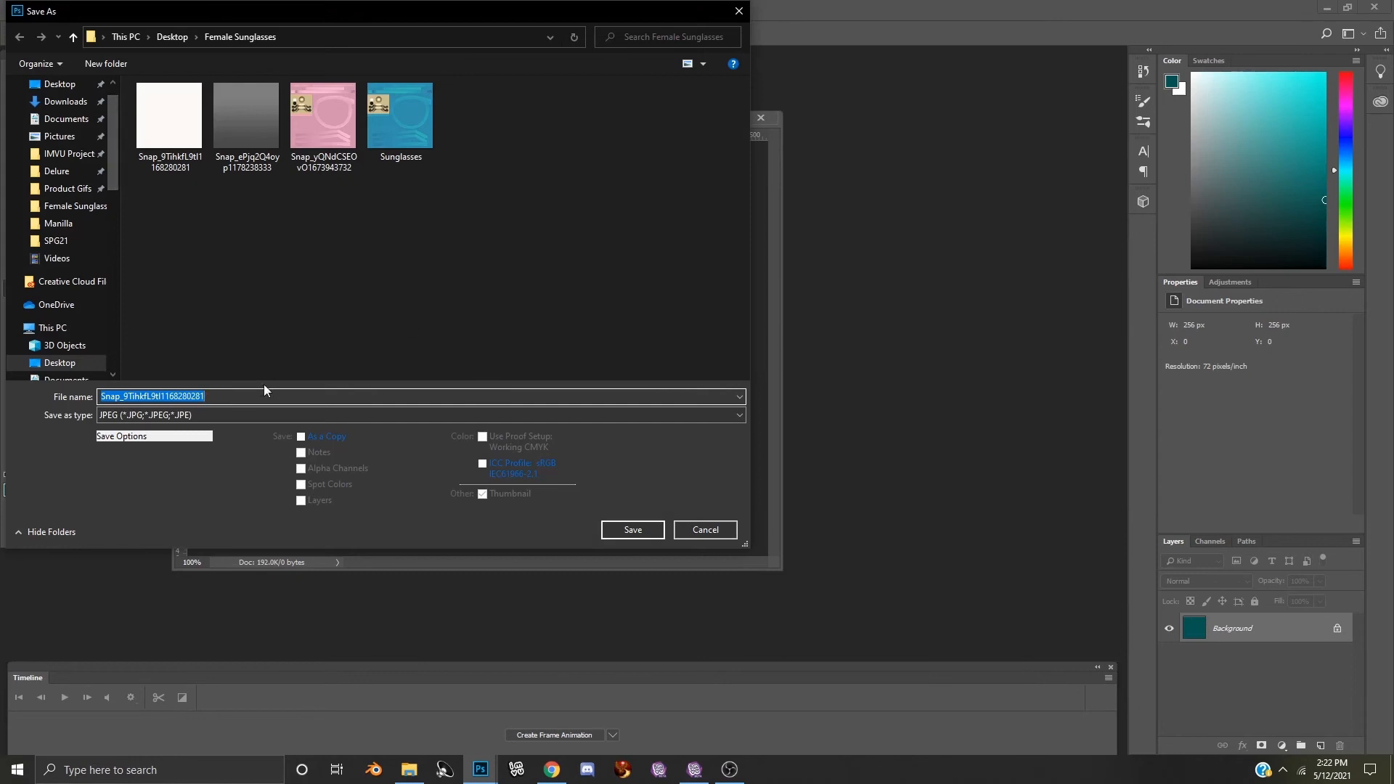
text(Lenses)
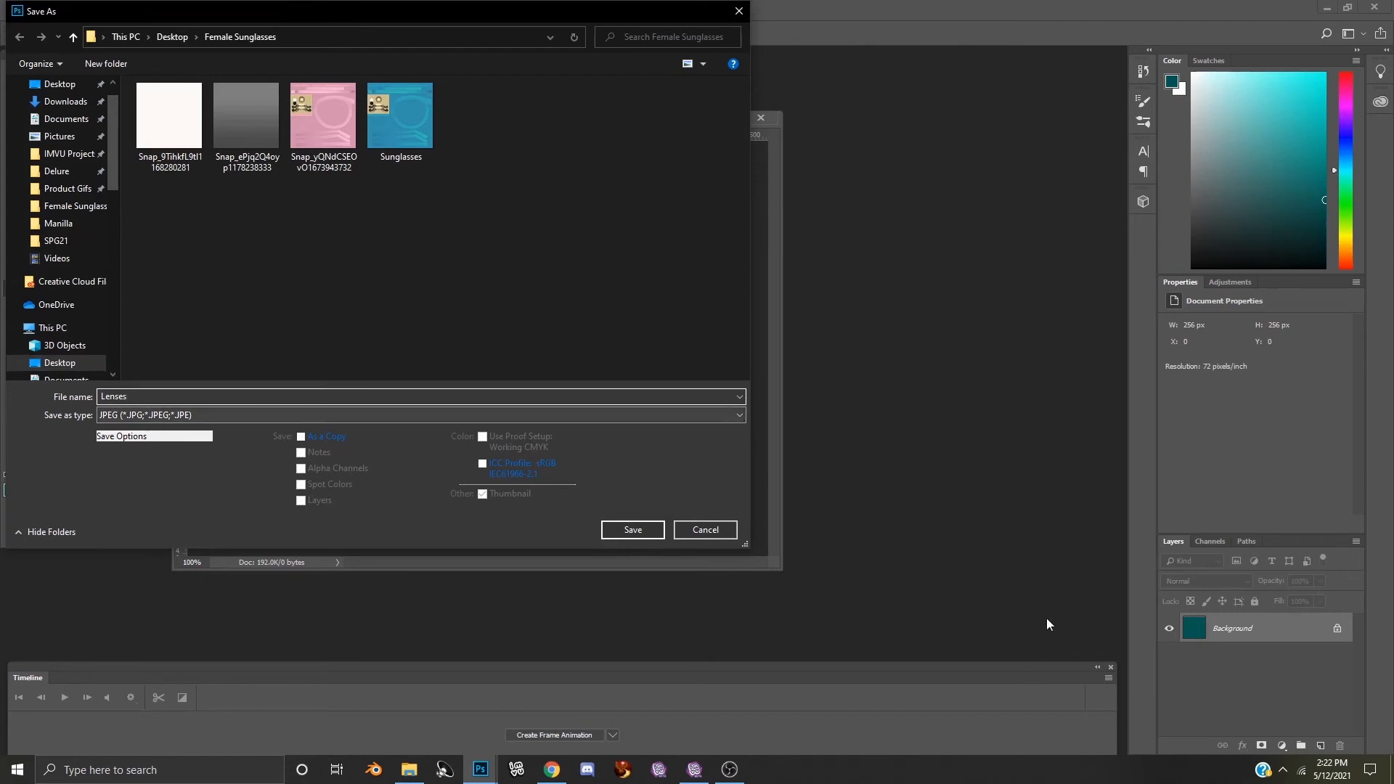
click(632, 529)
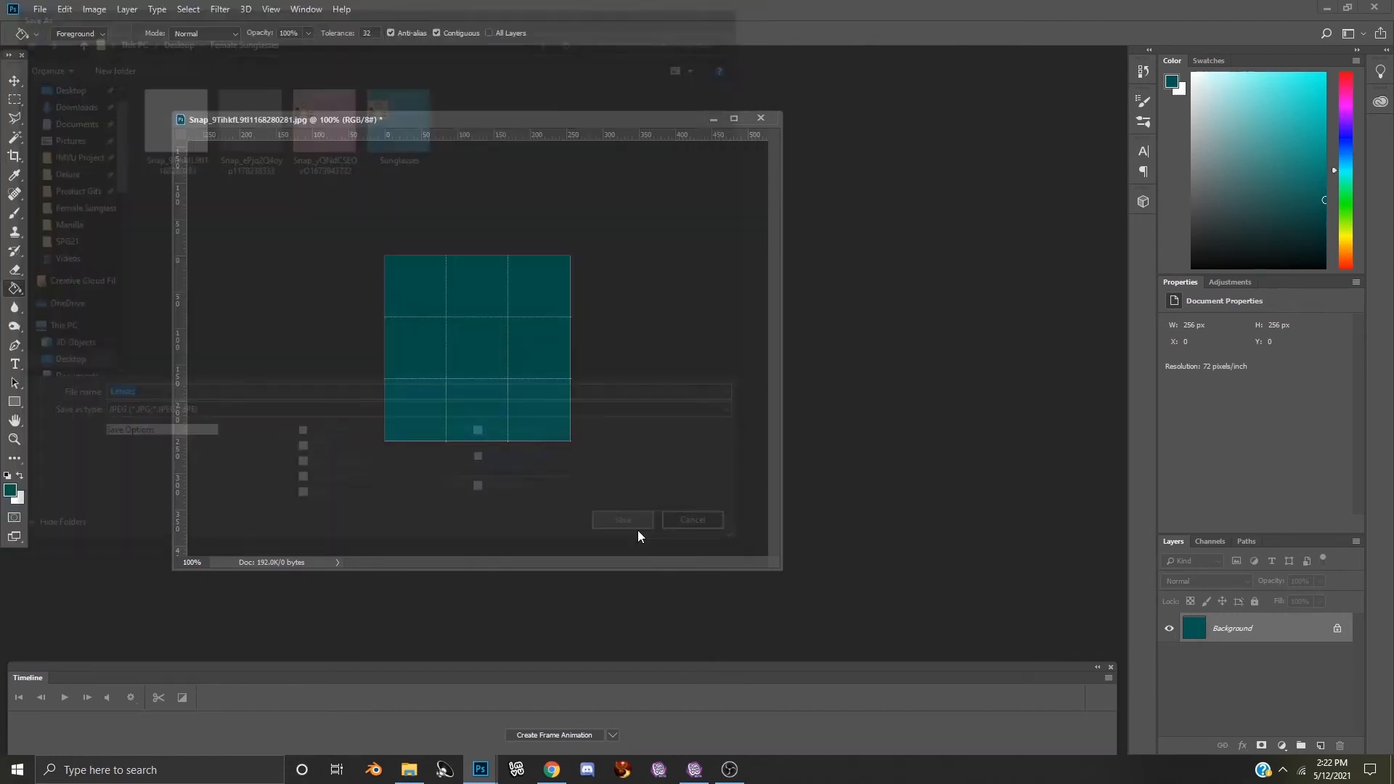
click(622, 520)
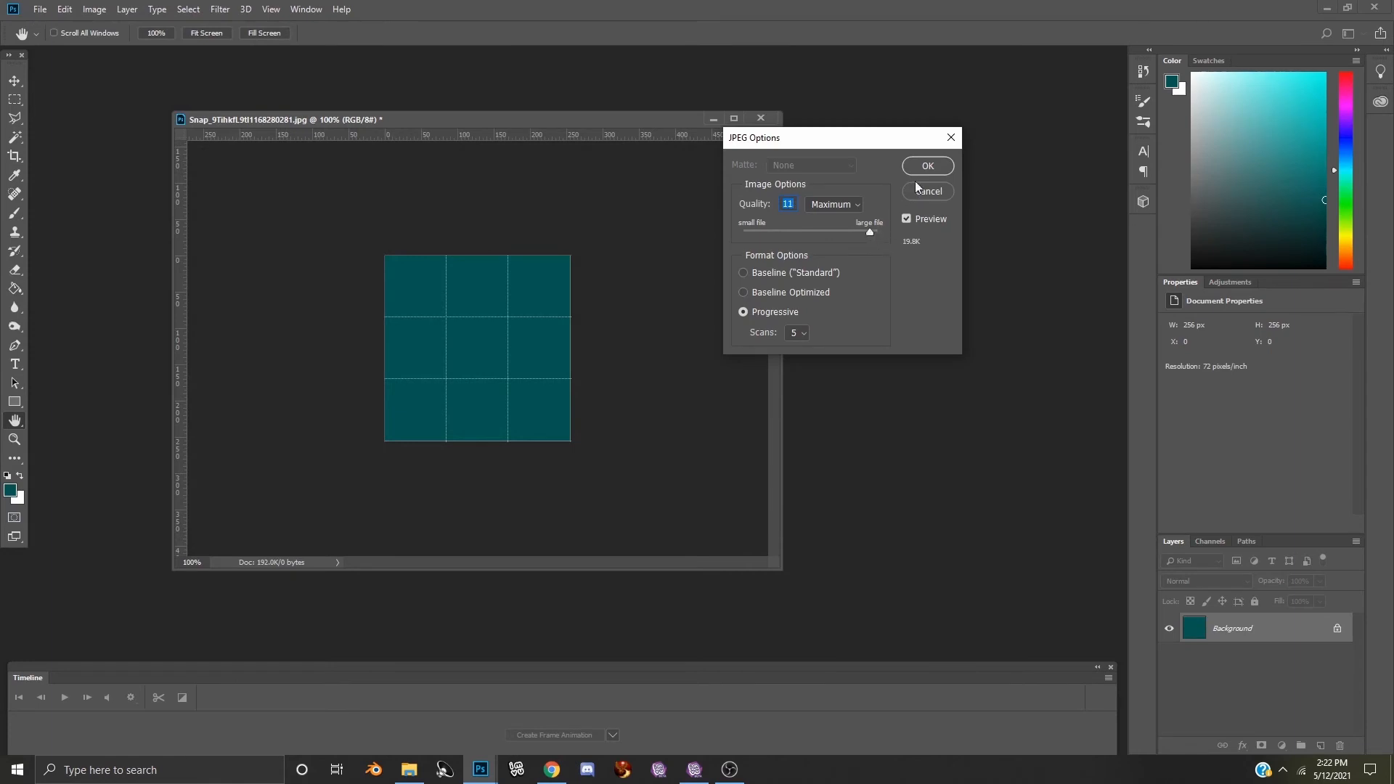
click(926, 166)
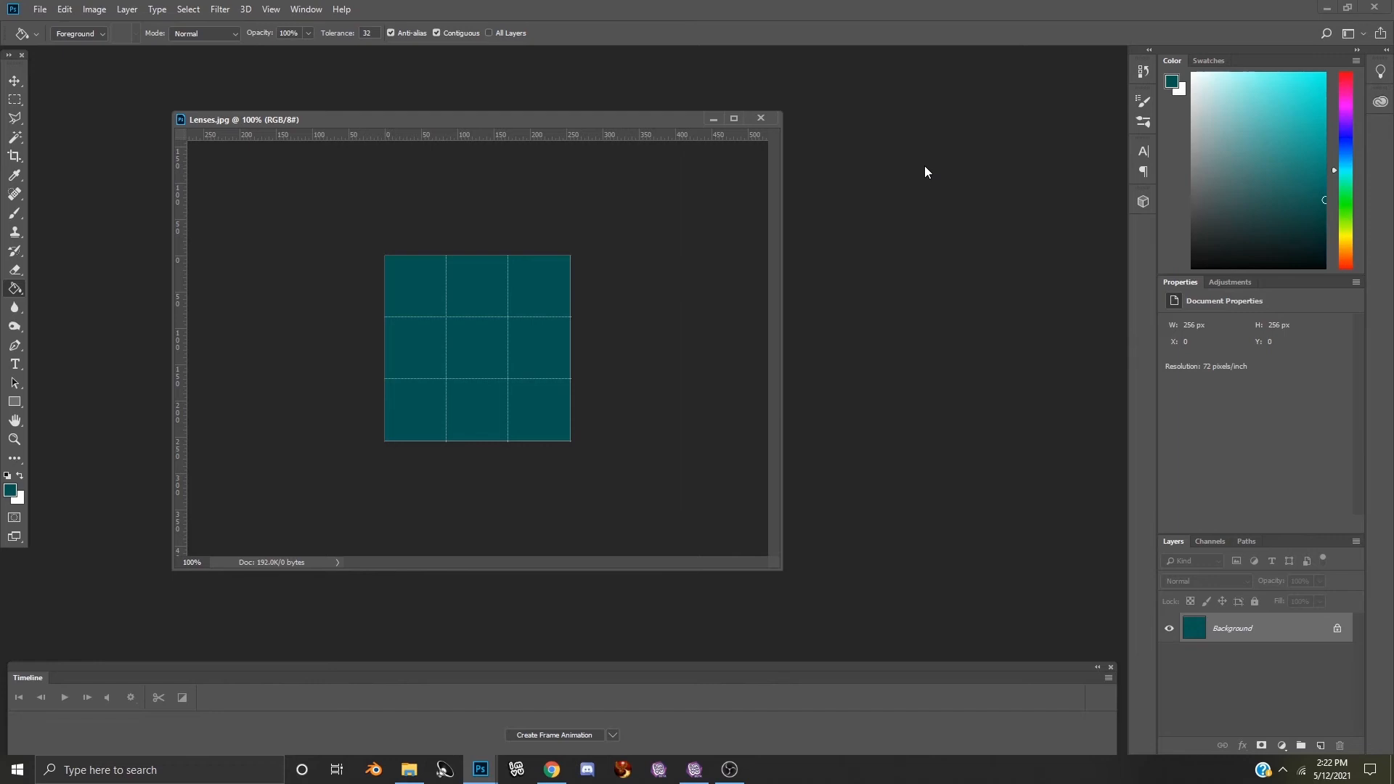
Step: Close Lenses.jpg, open the grey gradient Snap image, and enlarge its window
drag(240, 119, 311, 103)
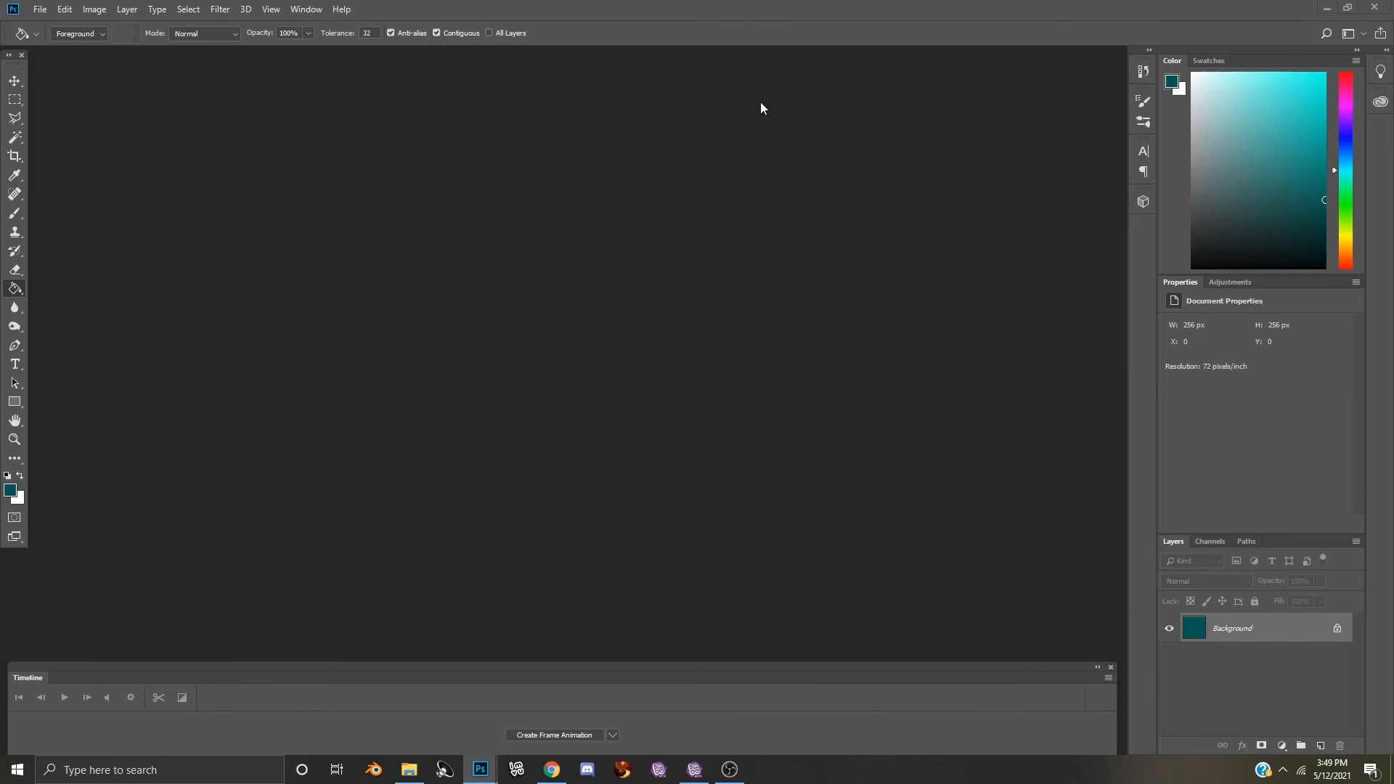
click(39, 8)
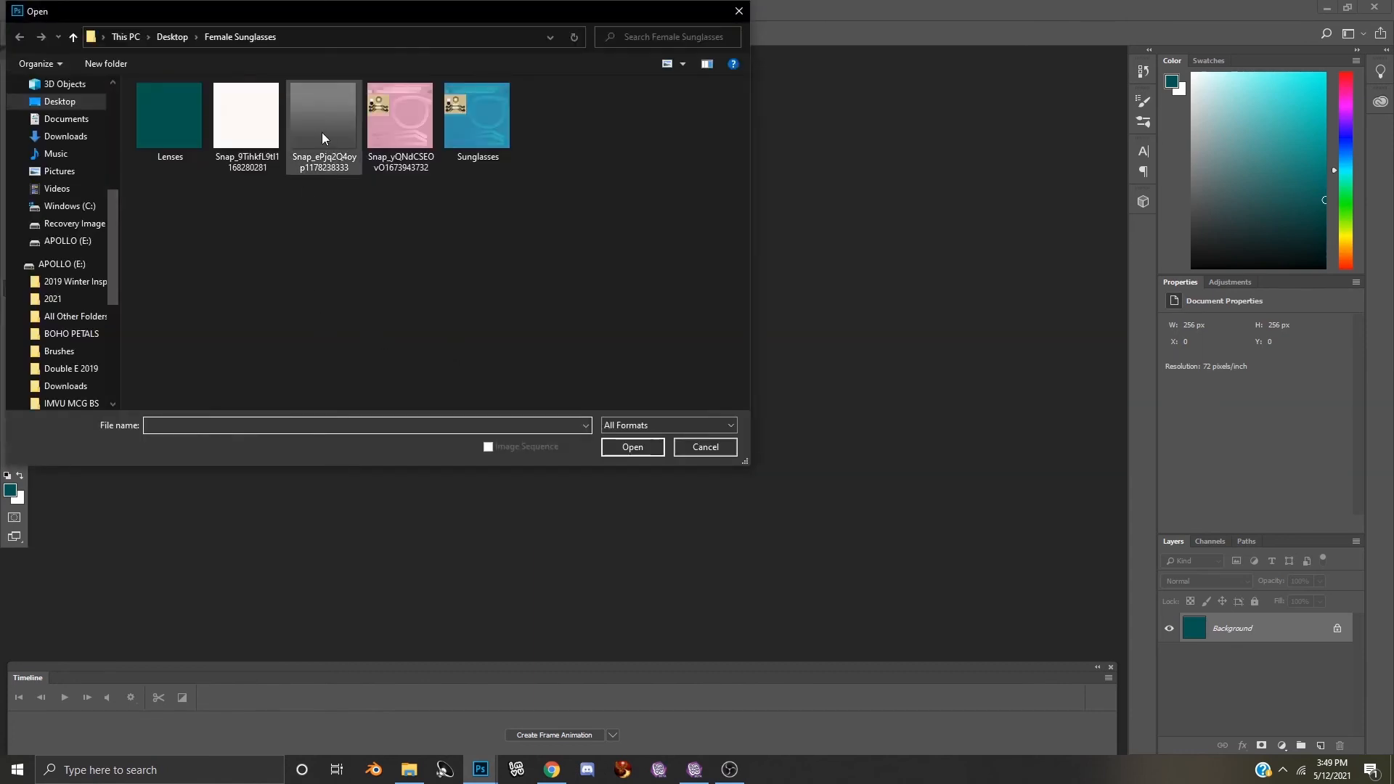
click(324, 116)
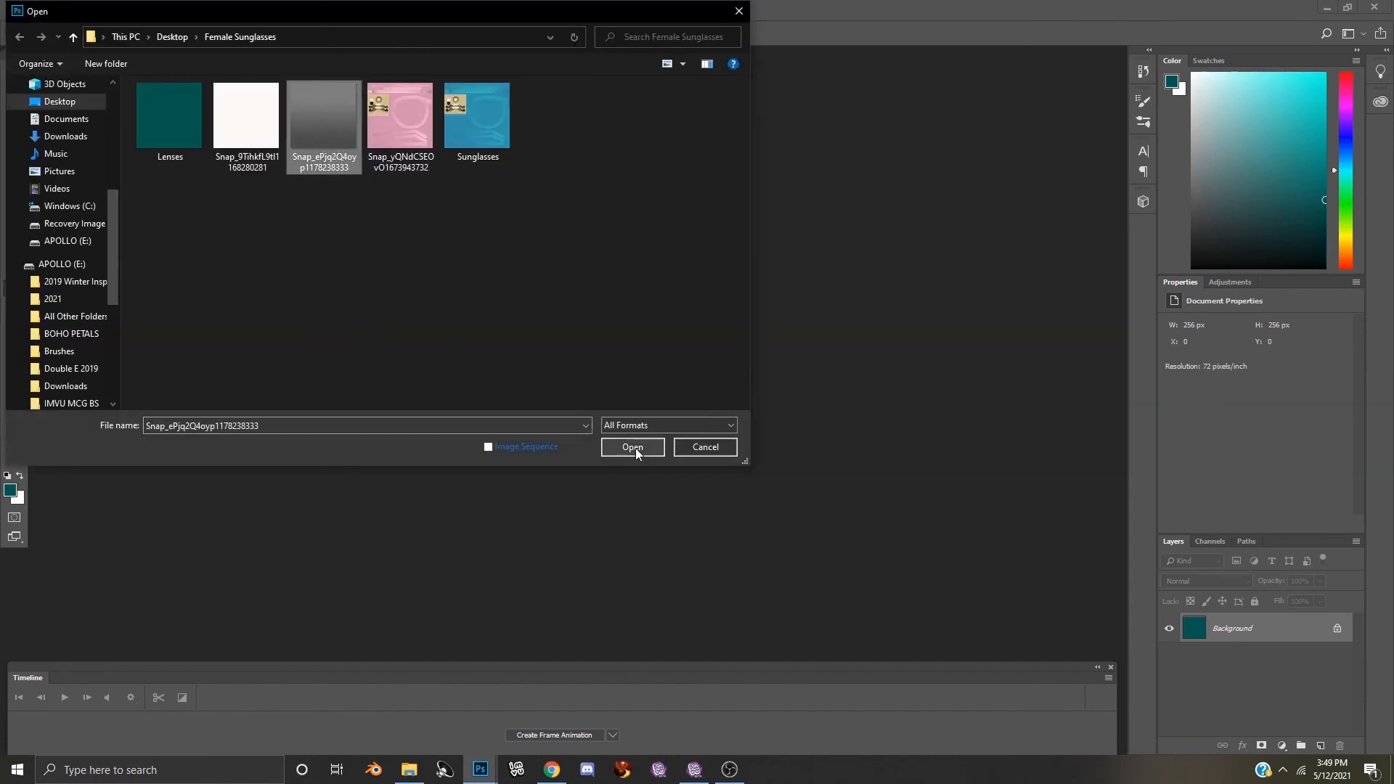
click(633, 447)
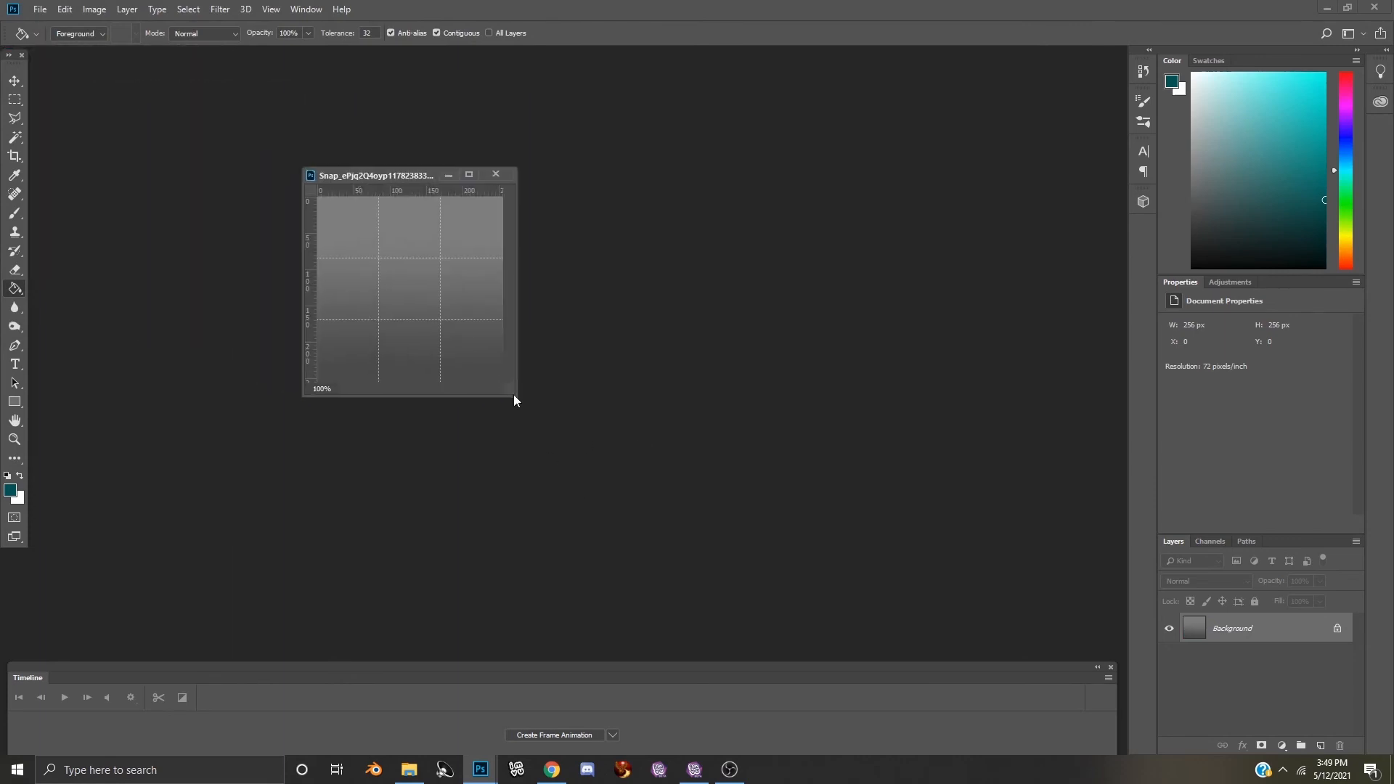
drag(515, 400, 894, 607)
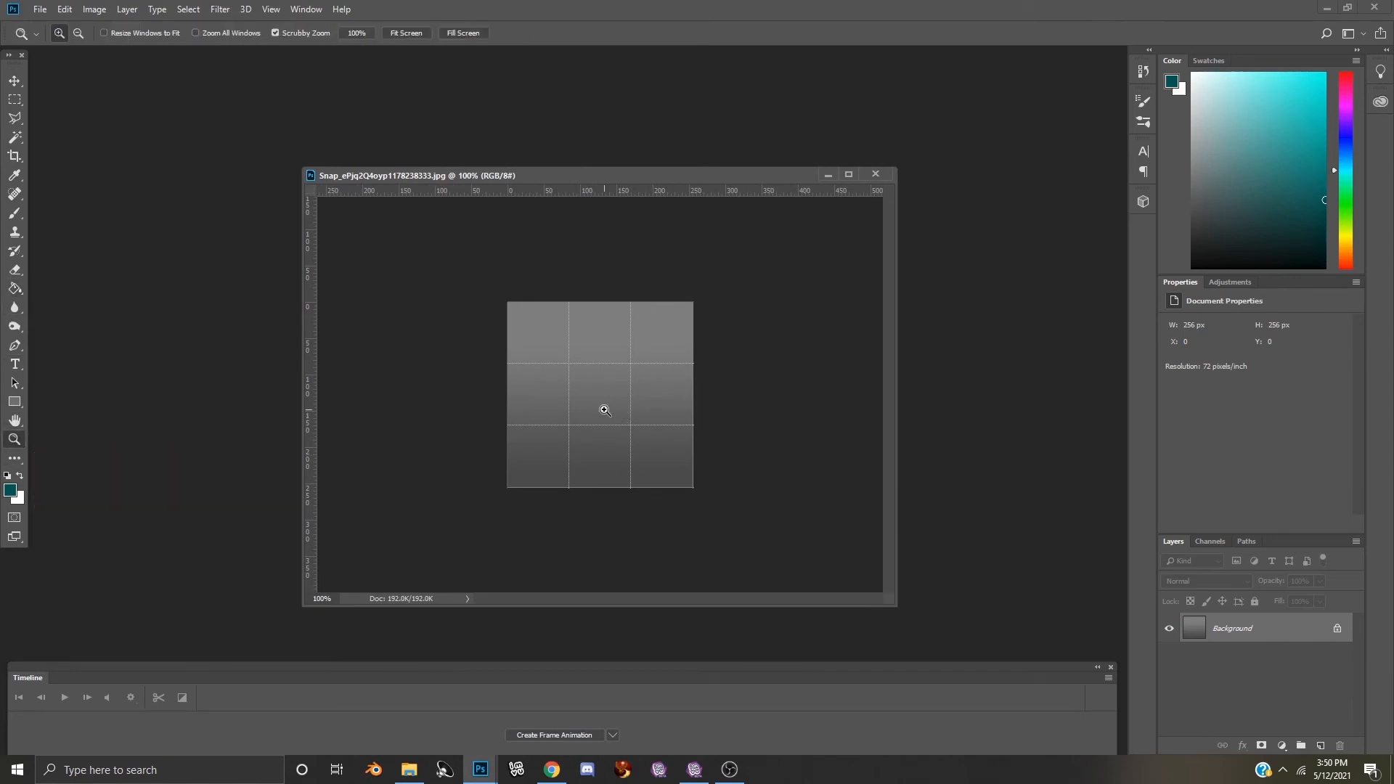
Step: Zoom in on the grey gradient texture image
click(605, 409)
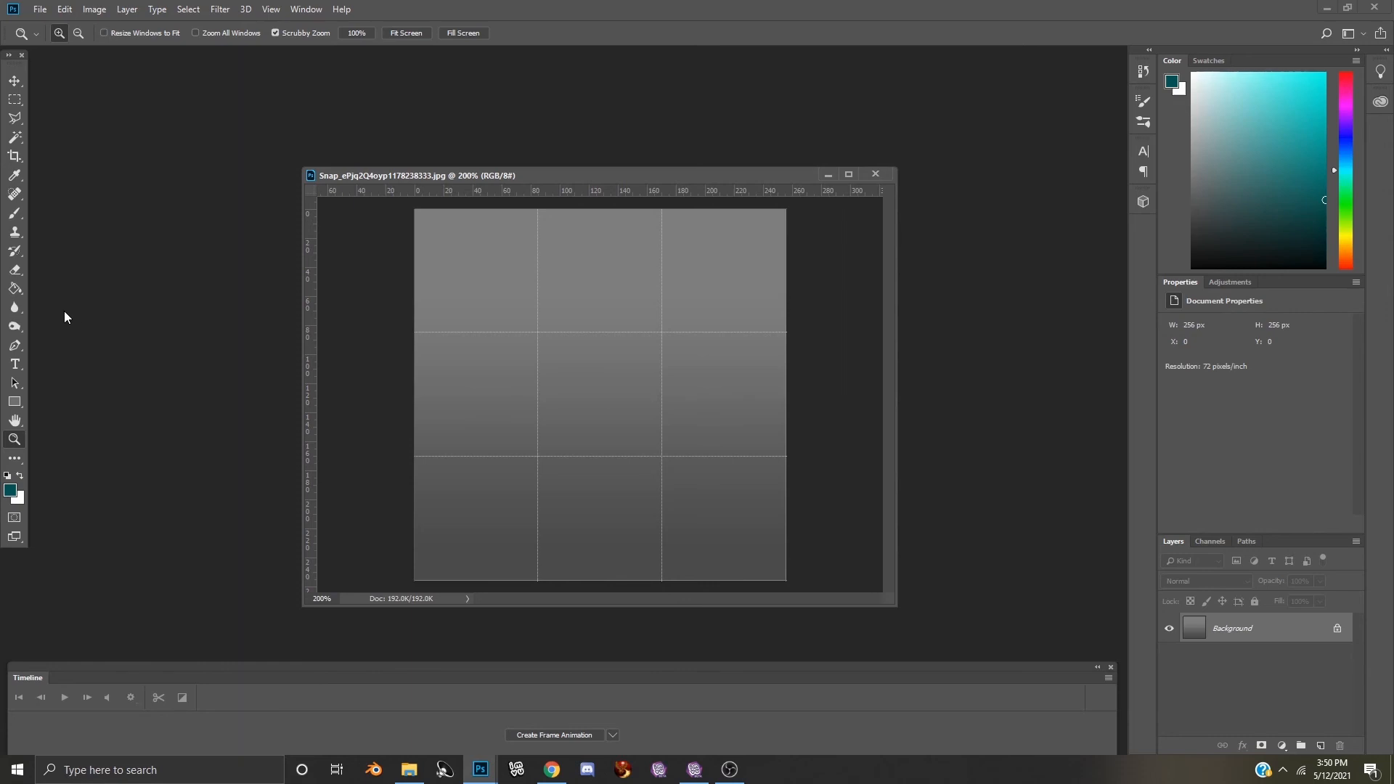
mouse_move(608, 459)
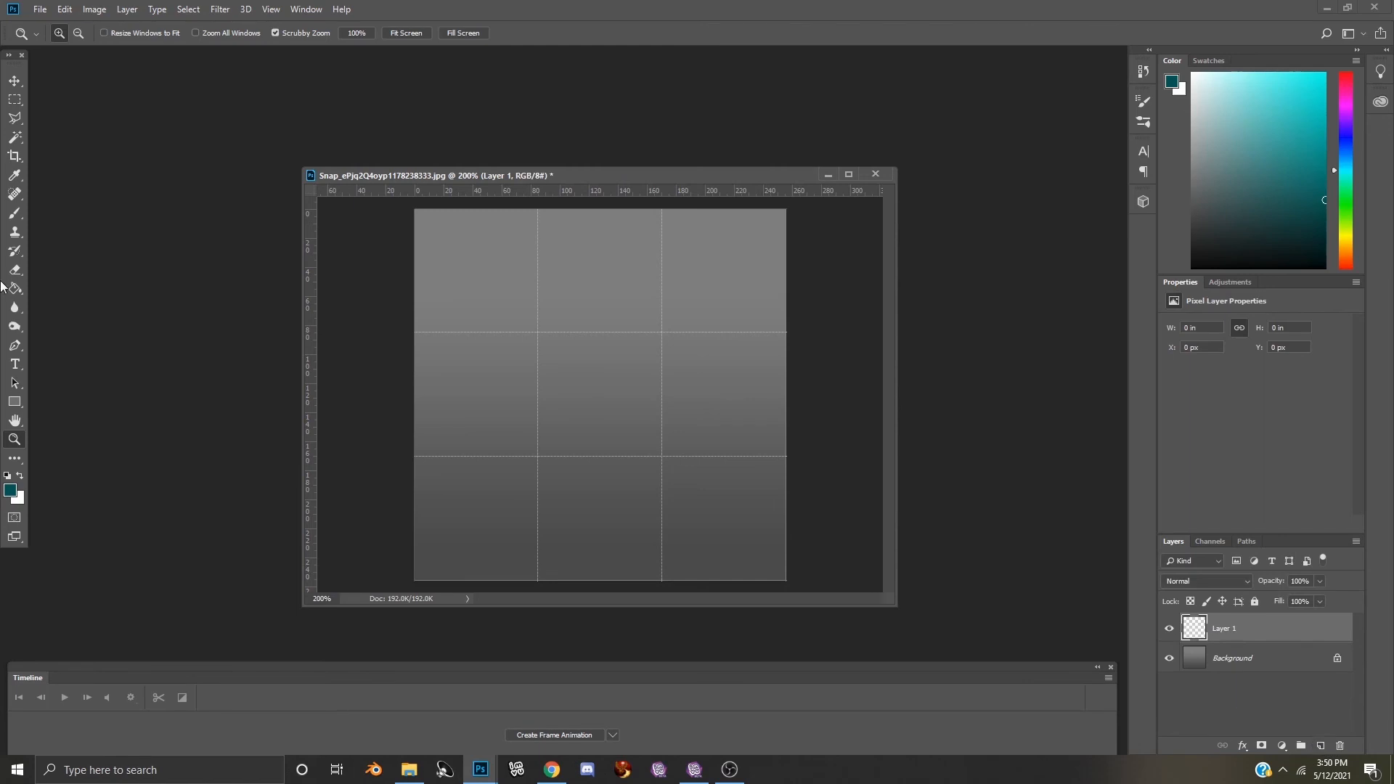
mouse_move(11, 491)
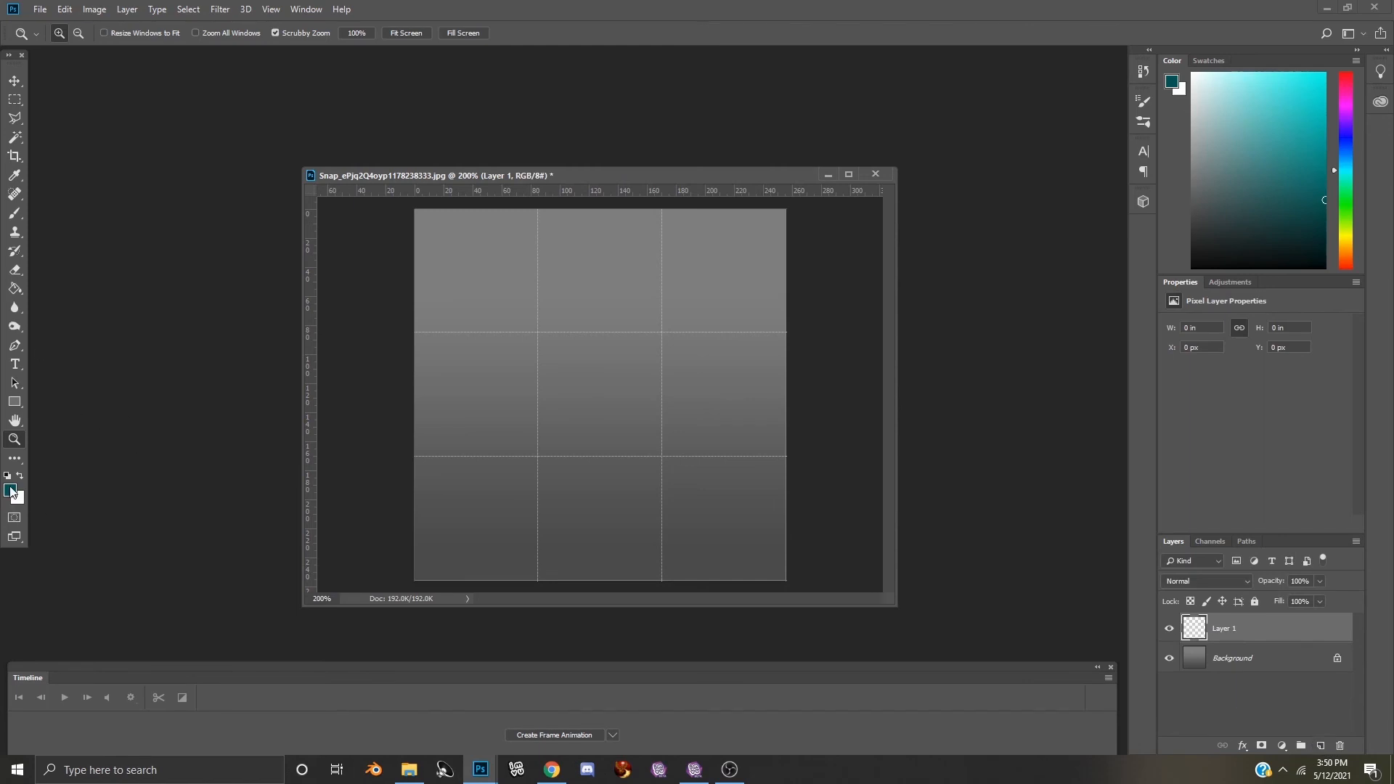
mouse_move(9, 480)
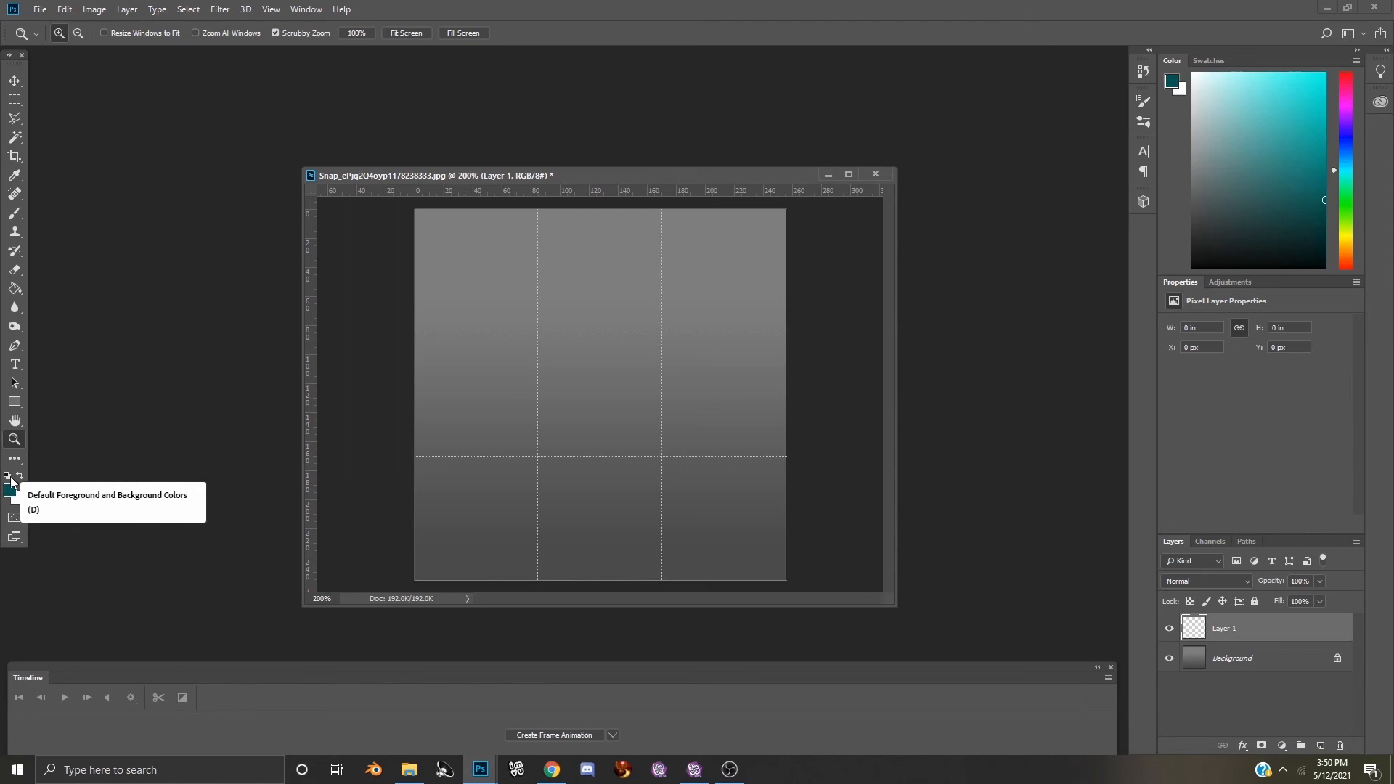
mouse_move(9, 487)
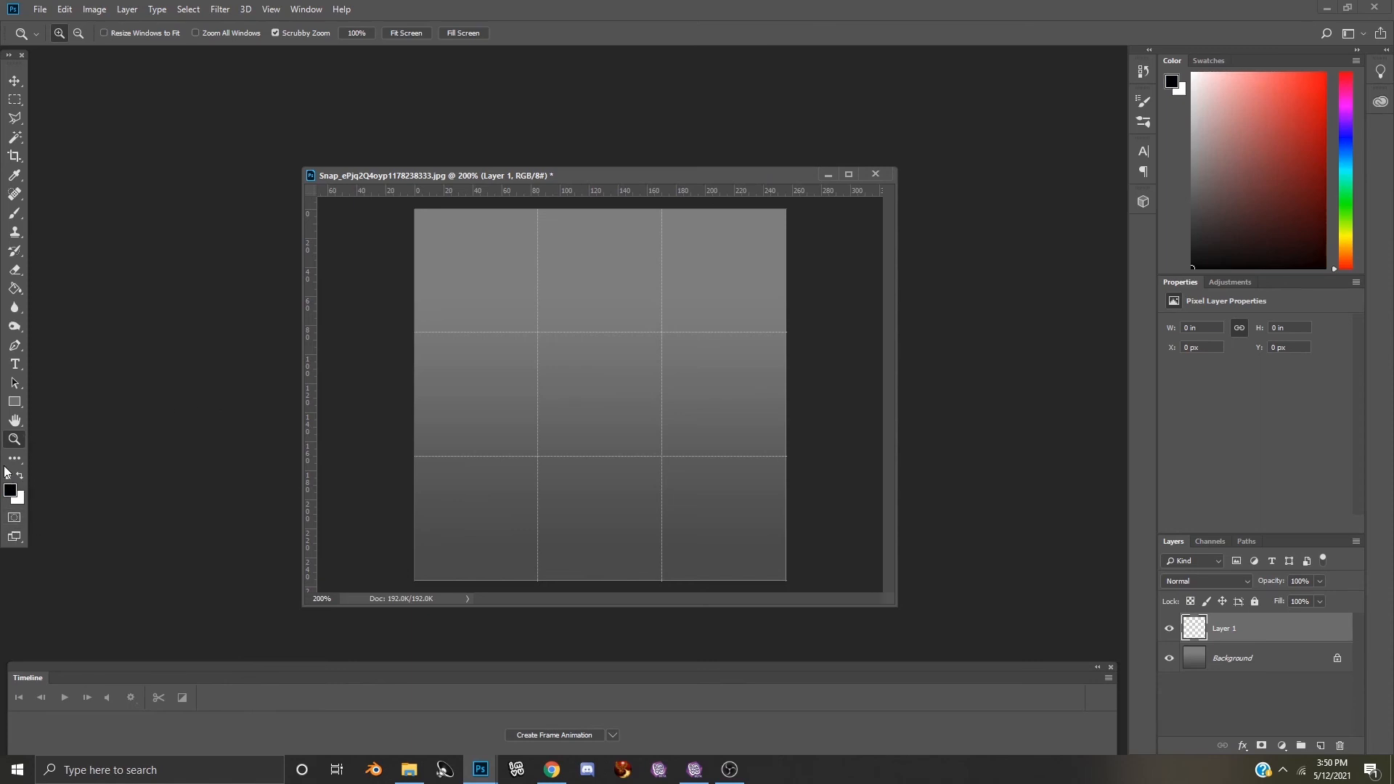
mouse_move(222, 525)
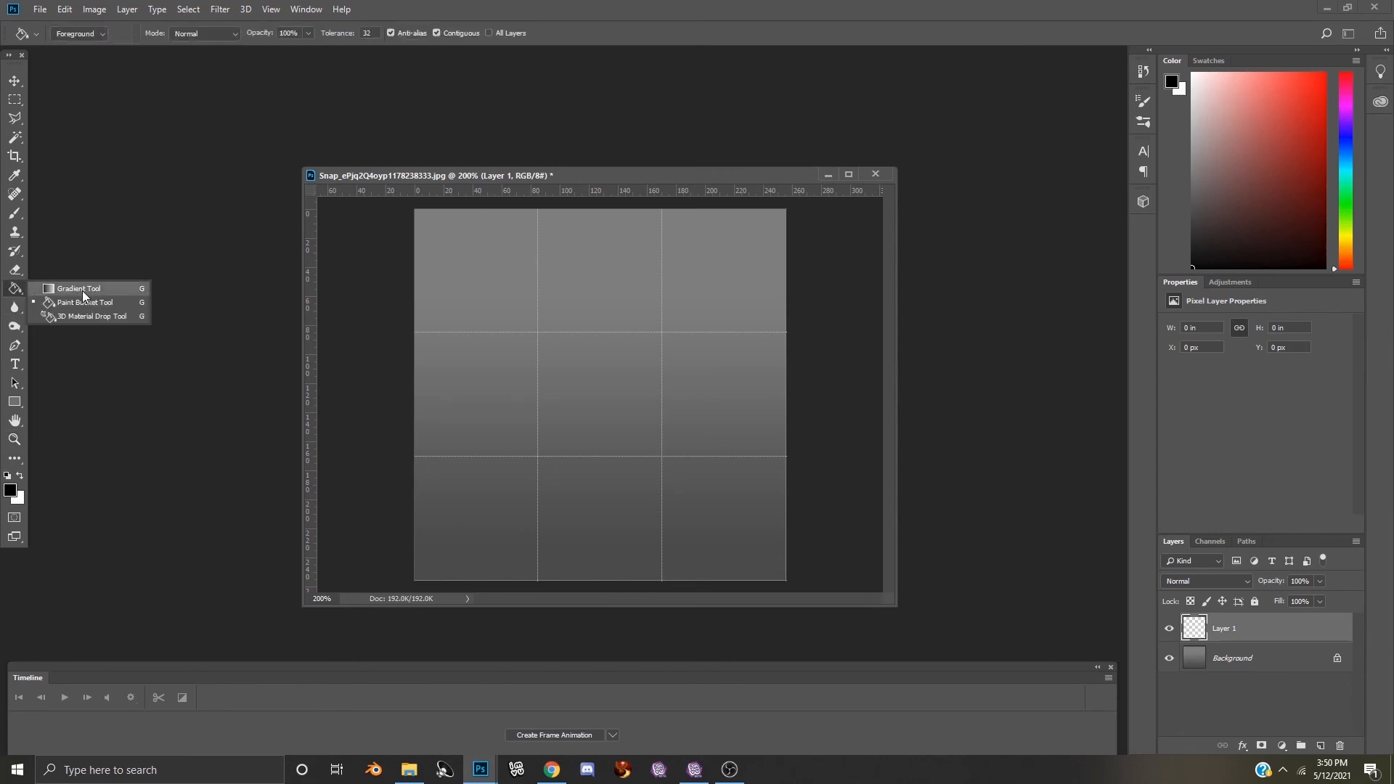
Step: Select the Gradient Tool and open its list of gradient presets
click(79, 288)
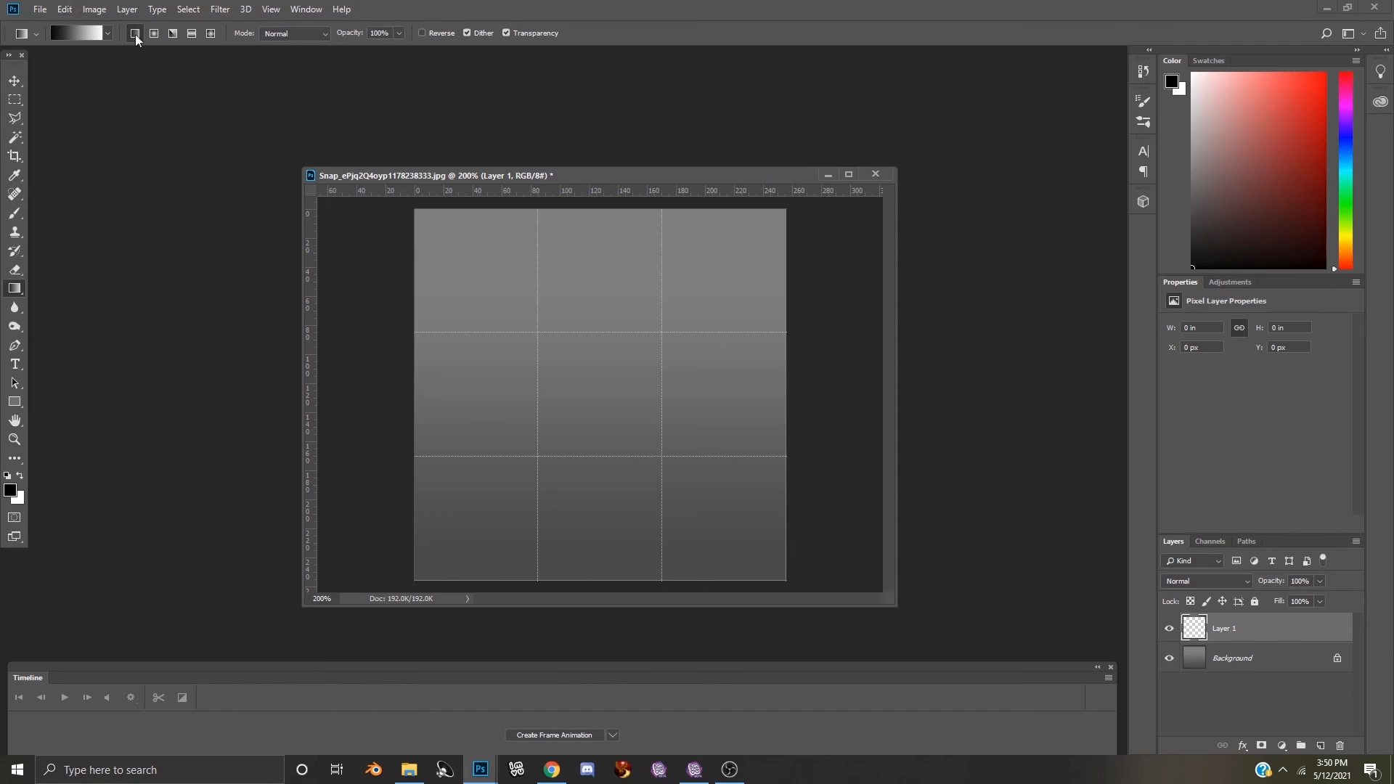
mouse_move(134, 33)
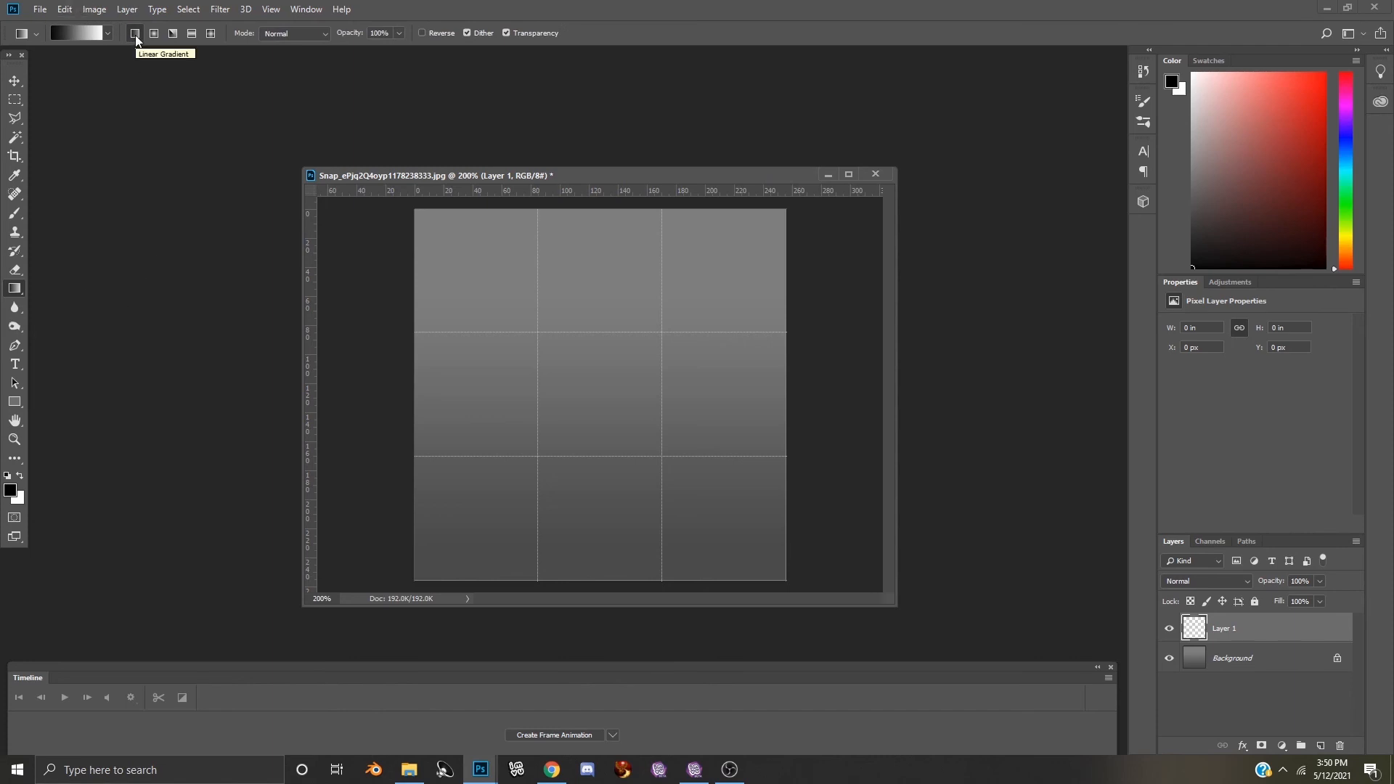
click(106, 32)
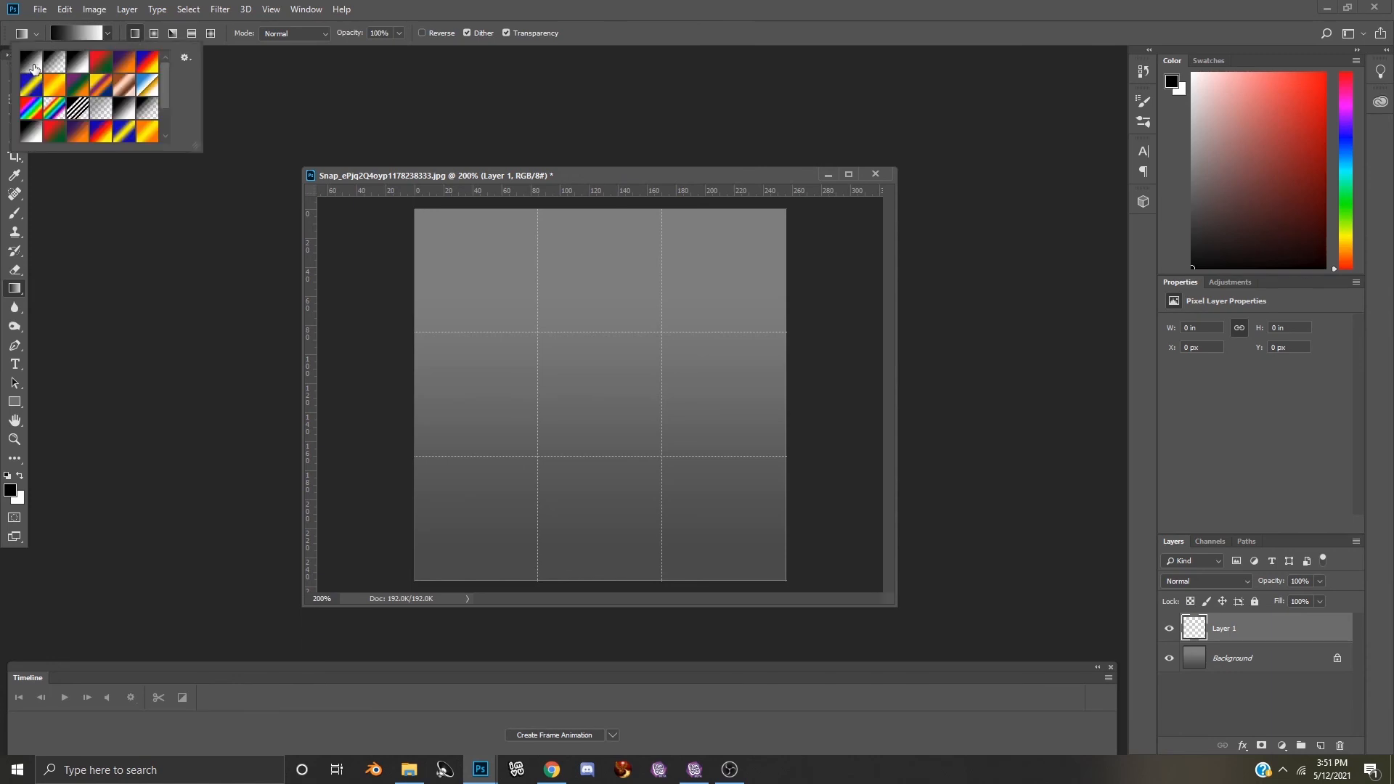
mouse_move(33, 63)
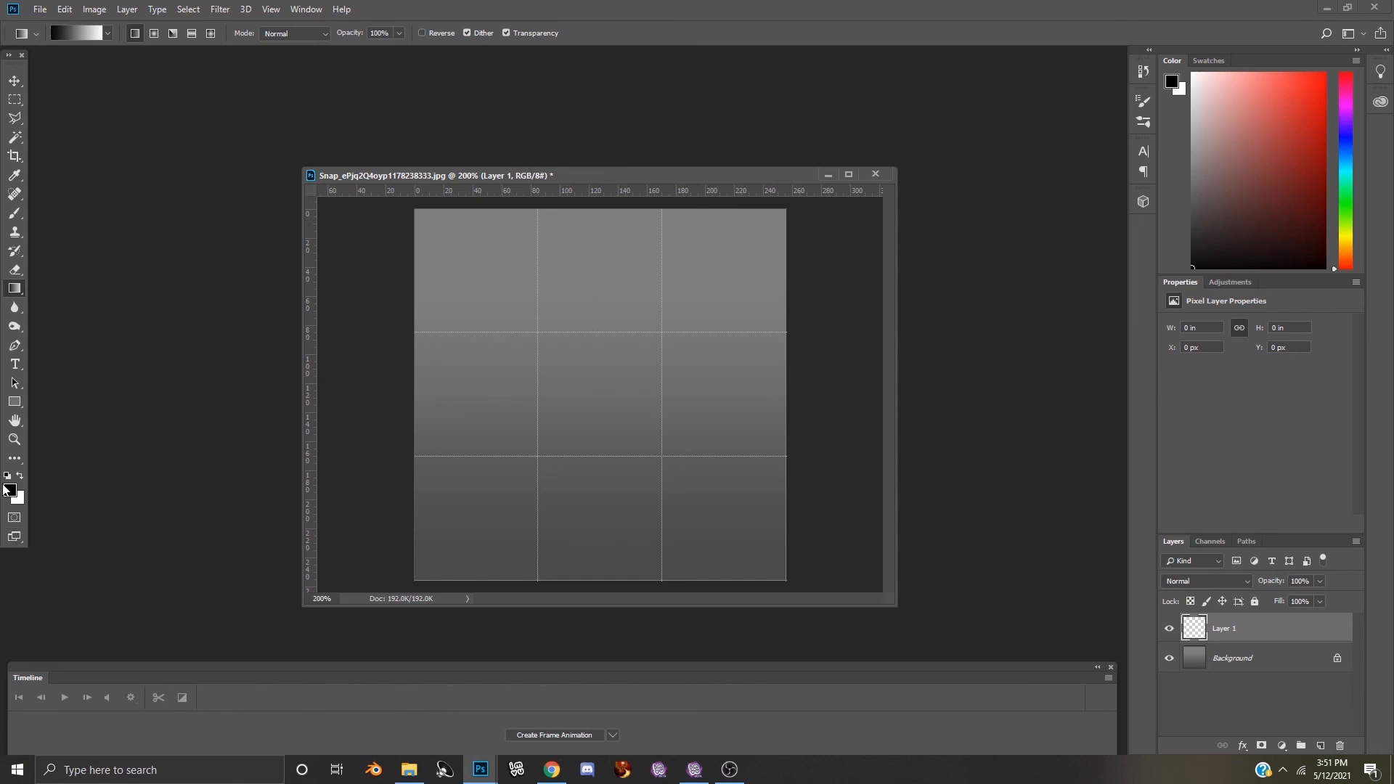
mouse_move(12, 490)
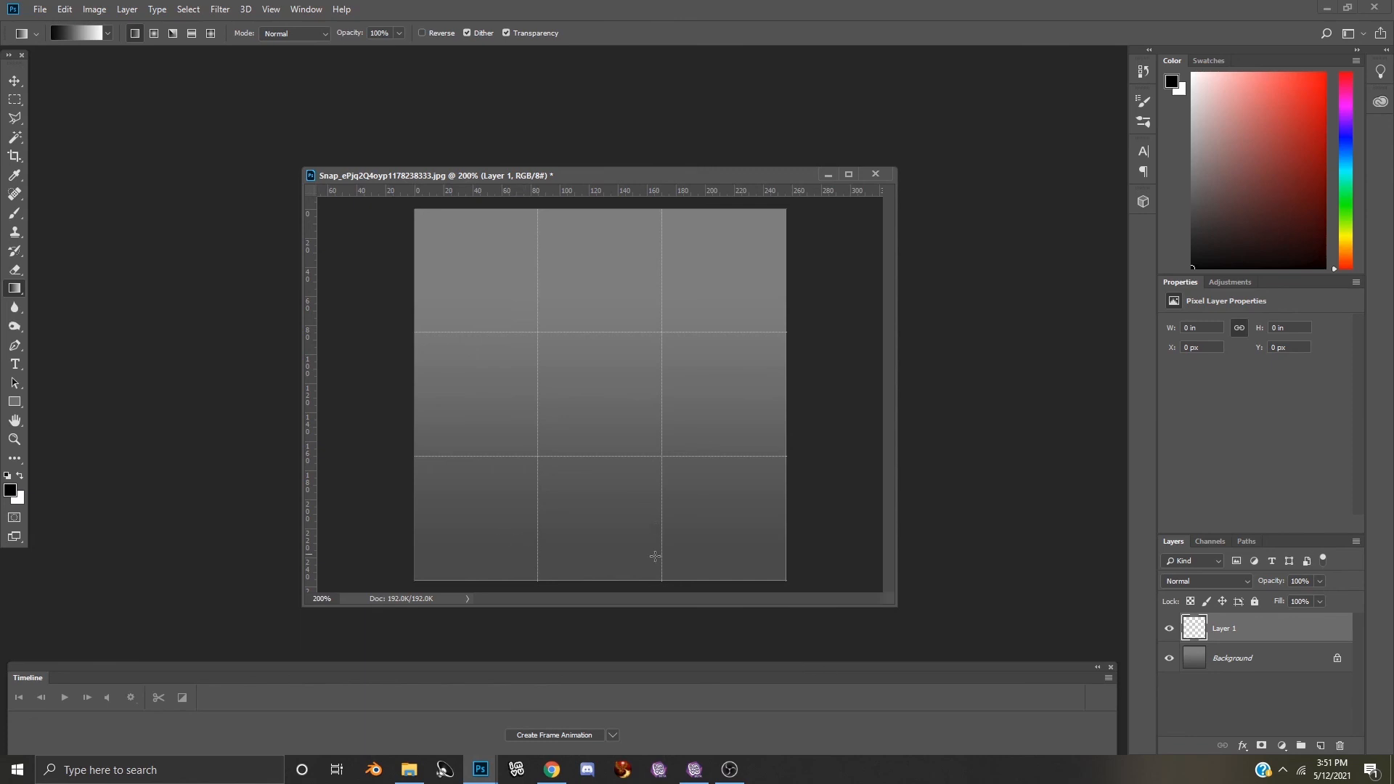
mouse_move(580, 556)
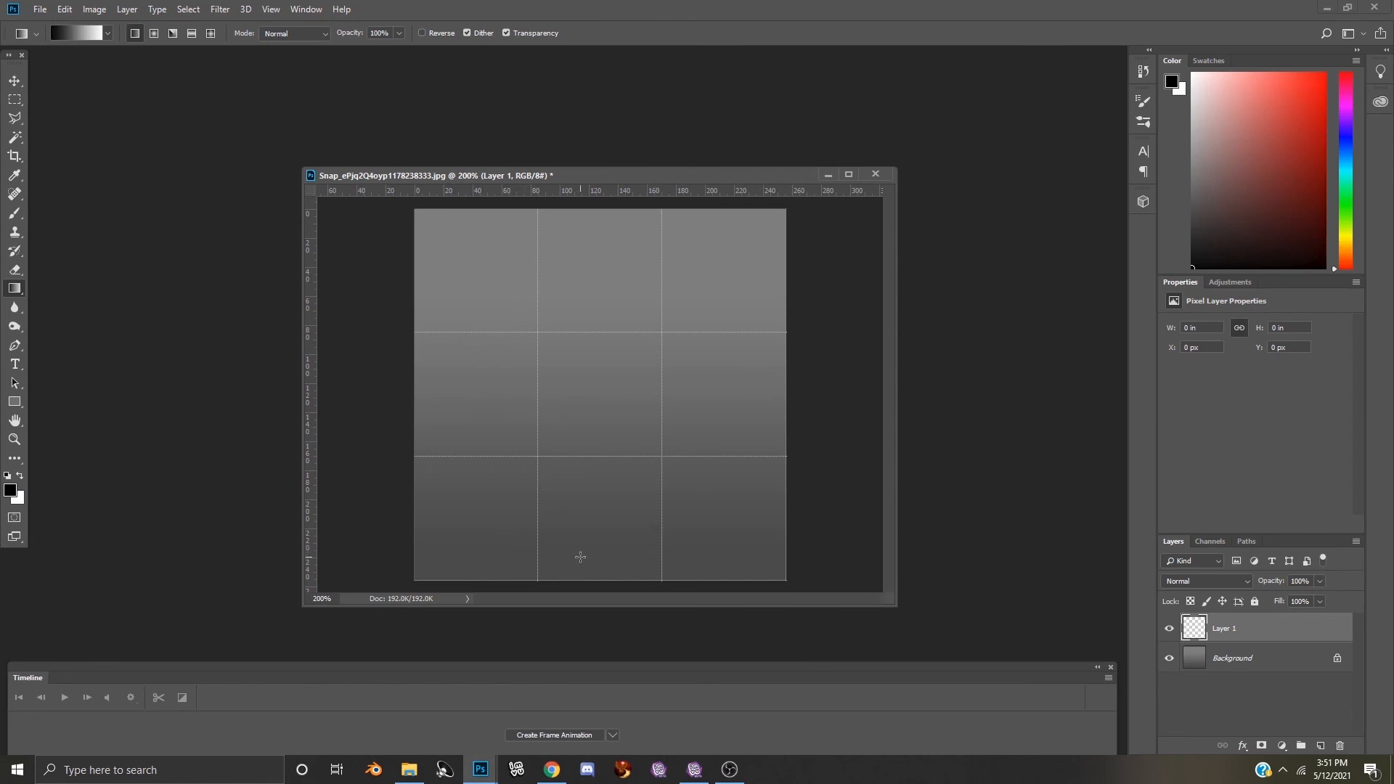
mouse_move(74, 531)
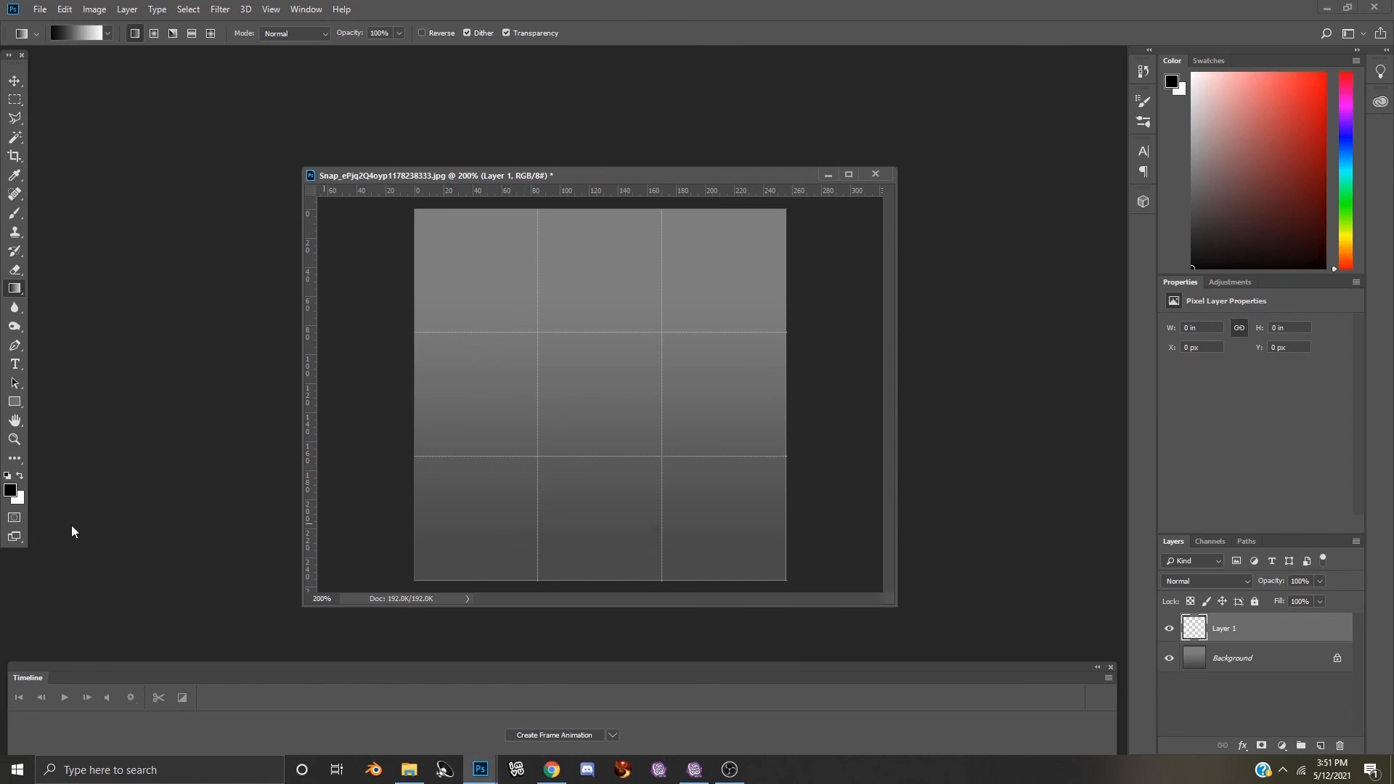
mouse_move(559, 59)
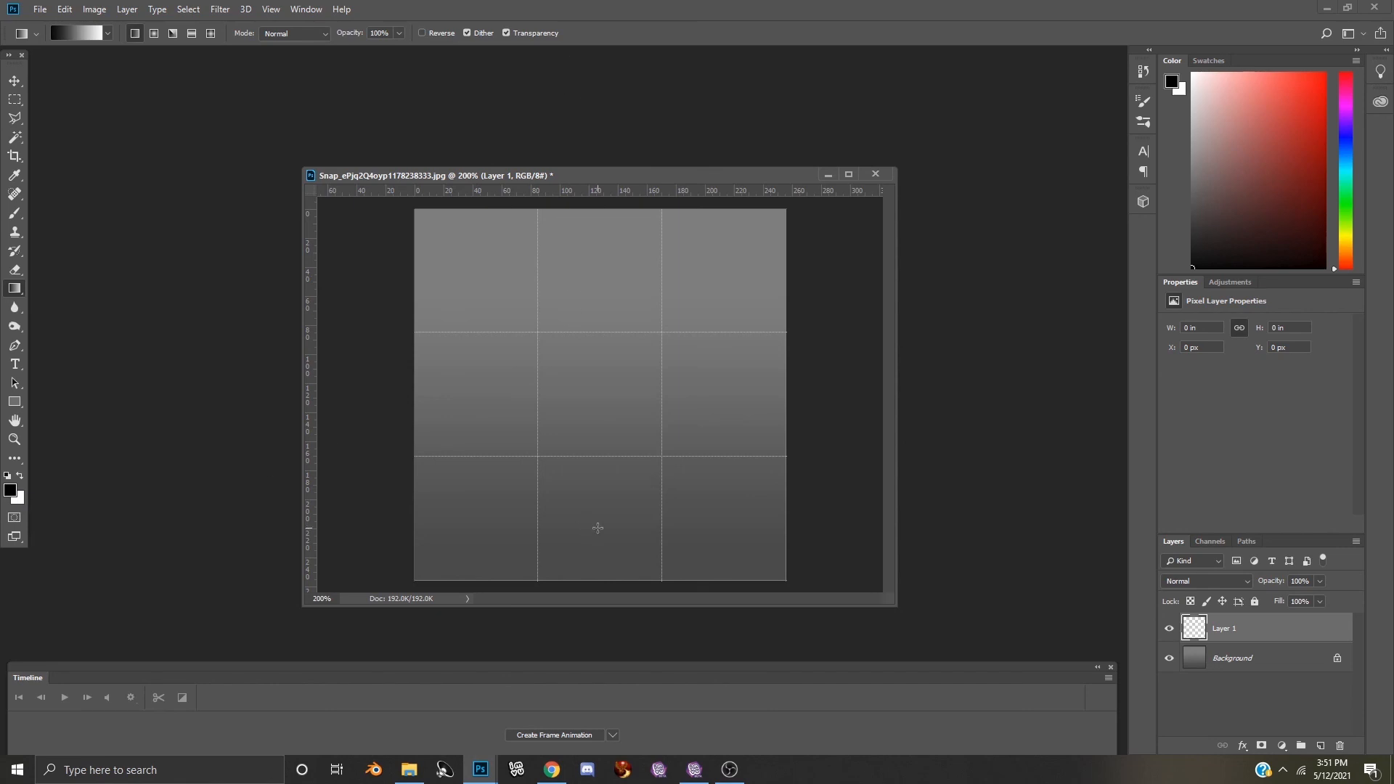
mouse_move(600, 380)
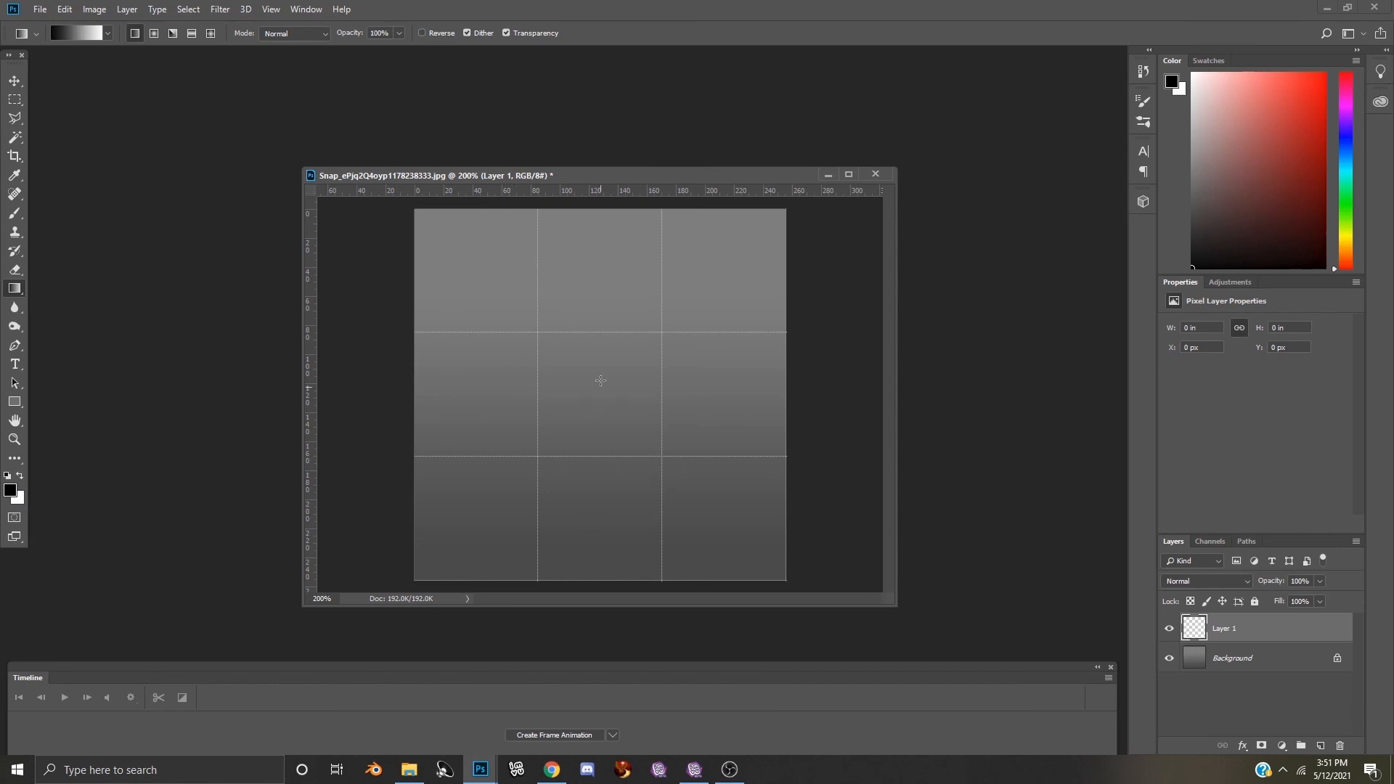
mouse_move(618, 549)
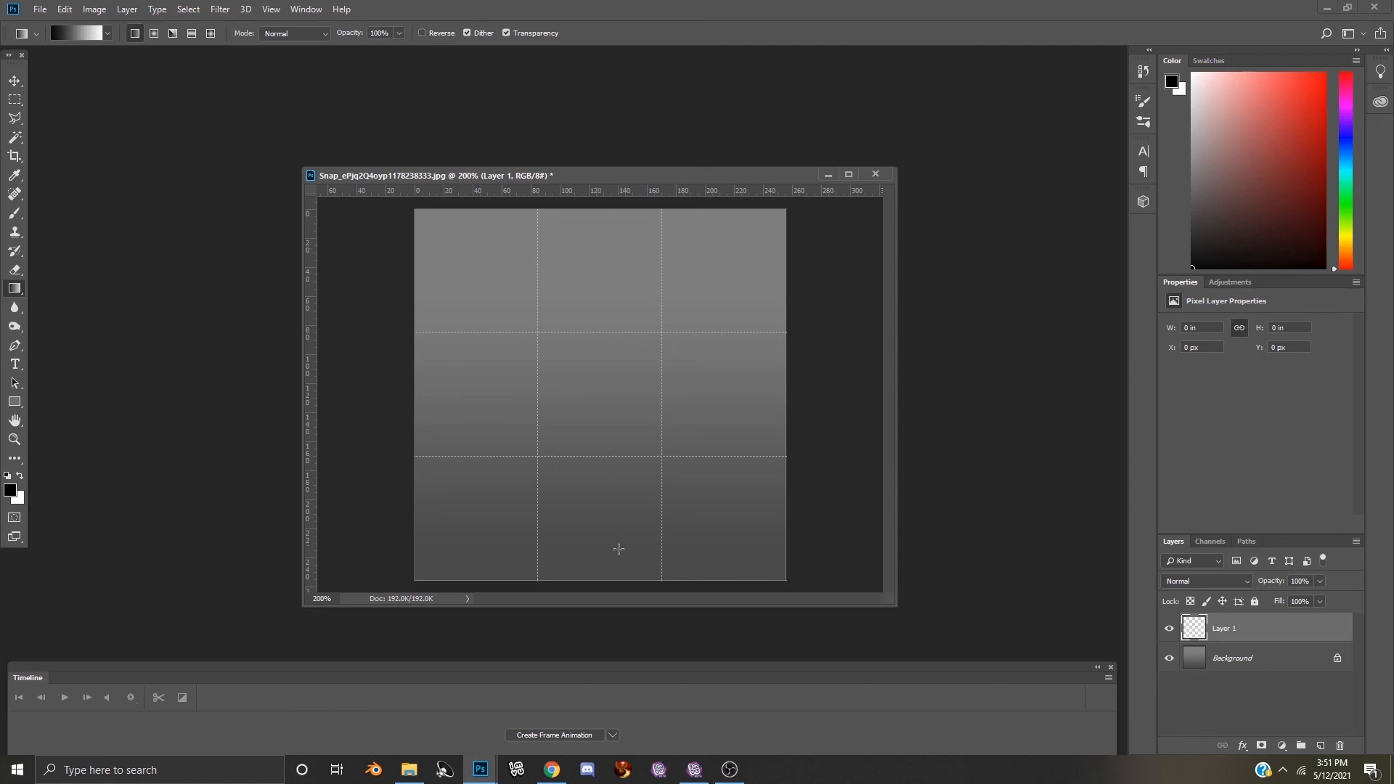
mouse_move(599, 490)
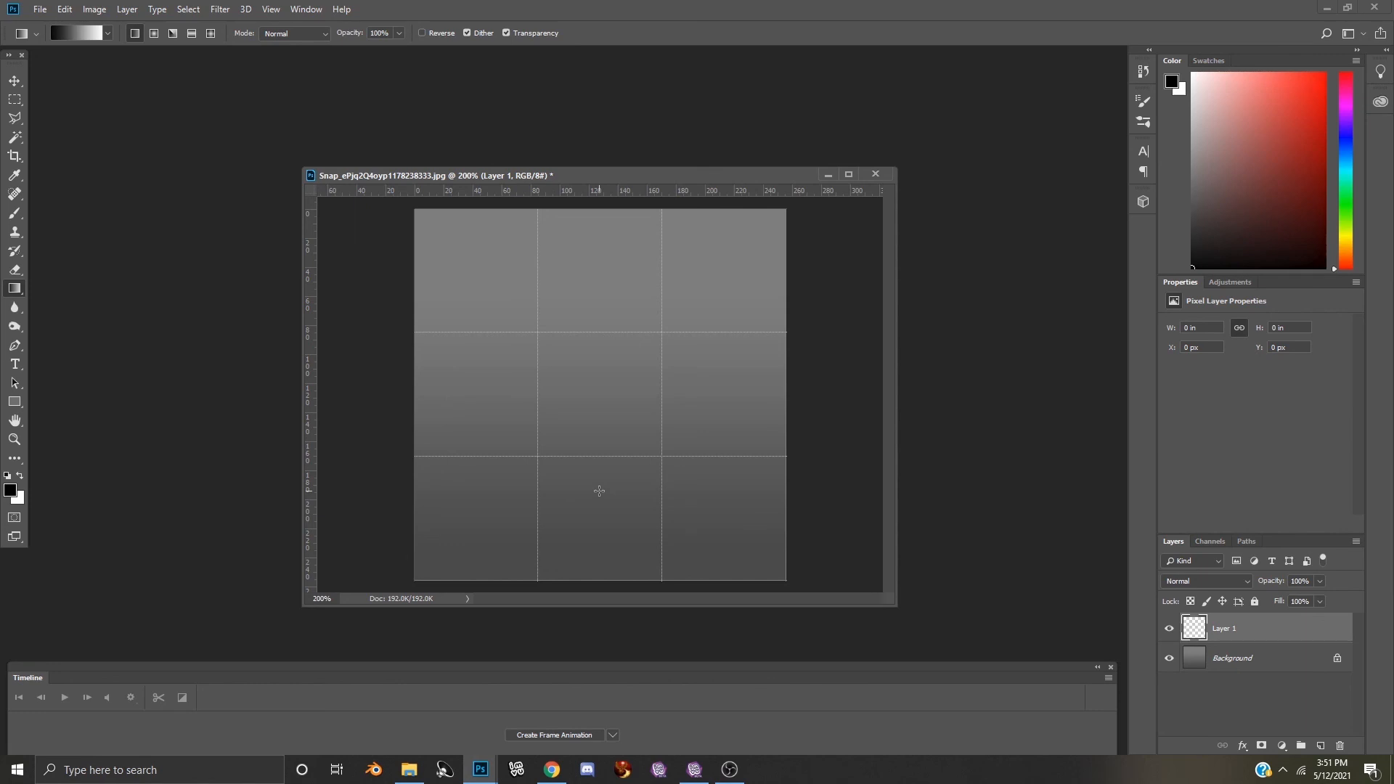
mouse_move(599, 488)
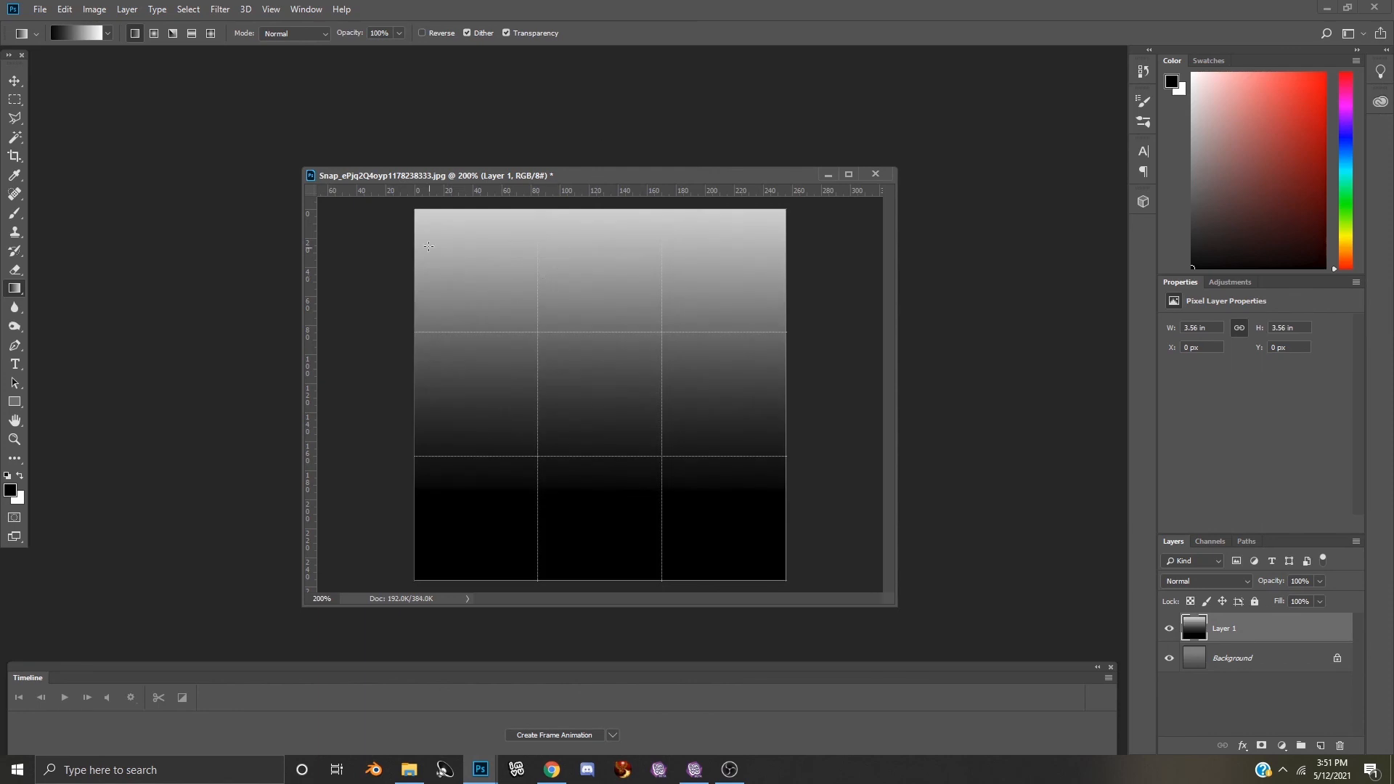
mouse_move(525, 240)
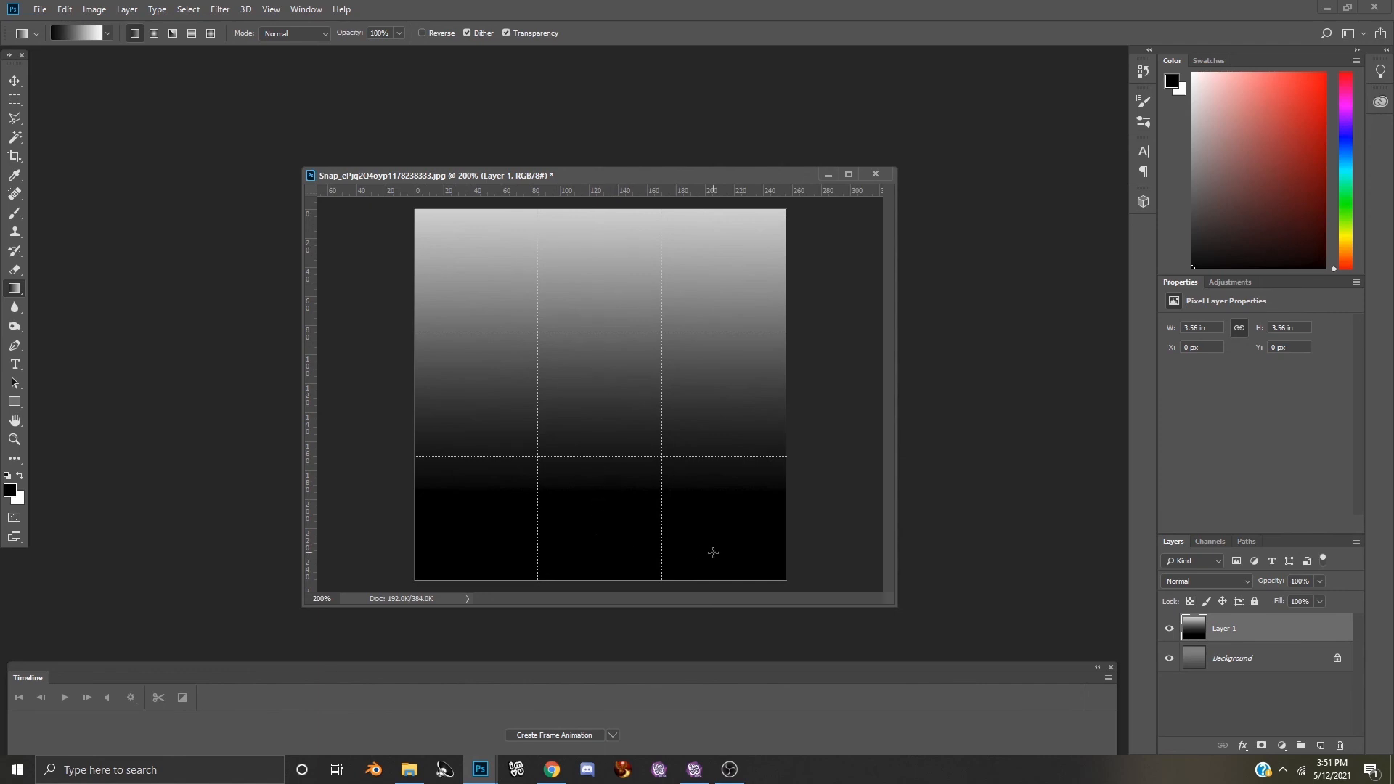
mouse_move(767, 460)
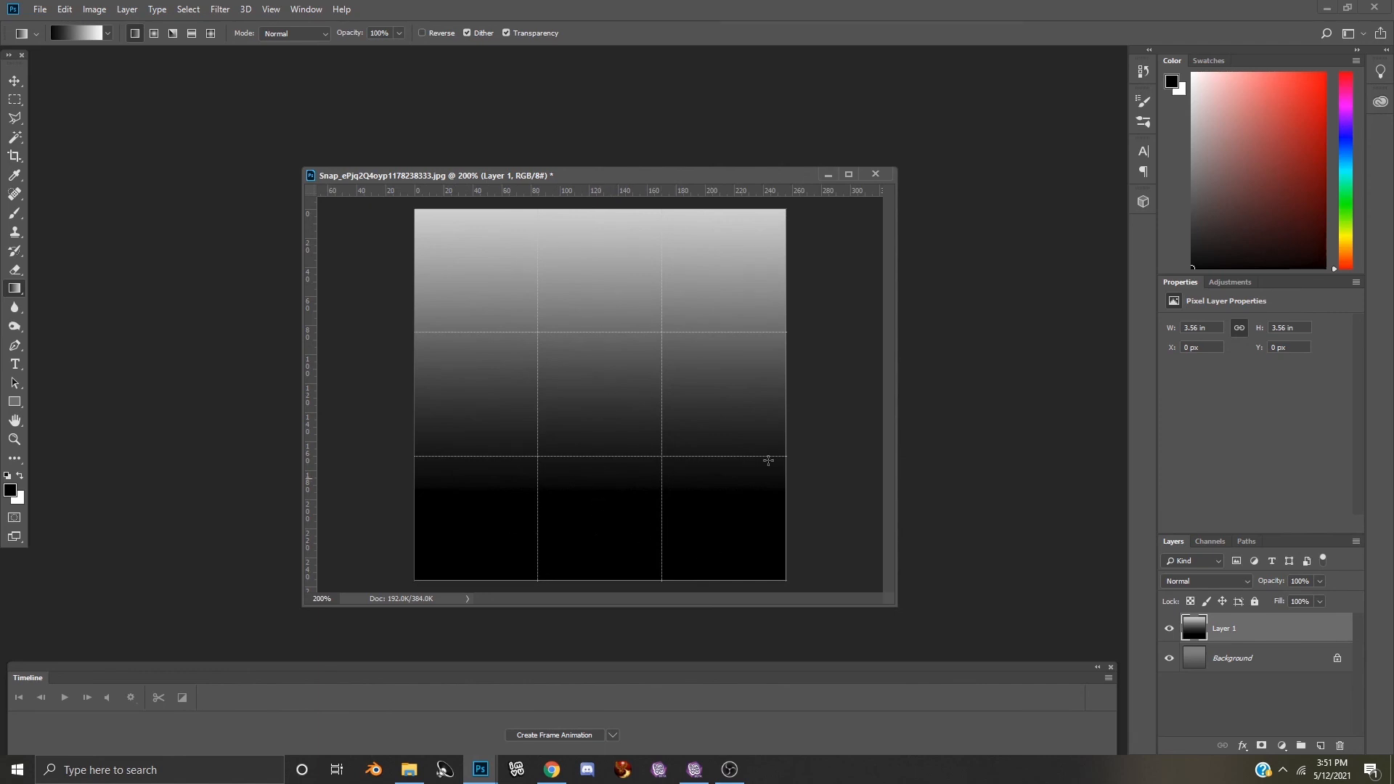
mouse_move(554, 222)
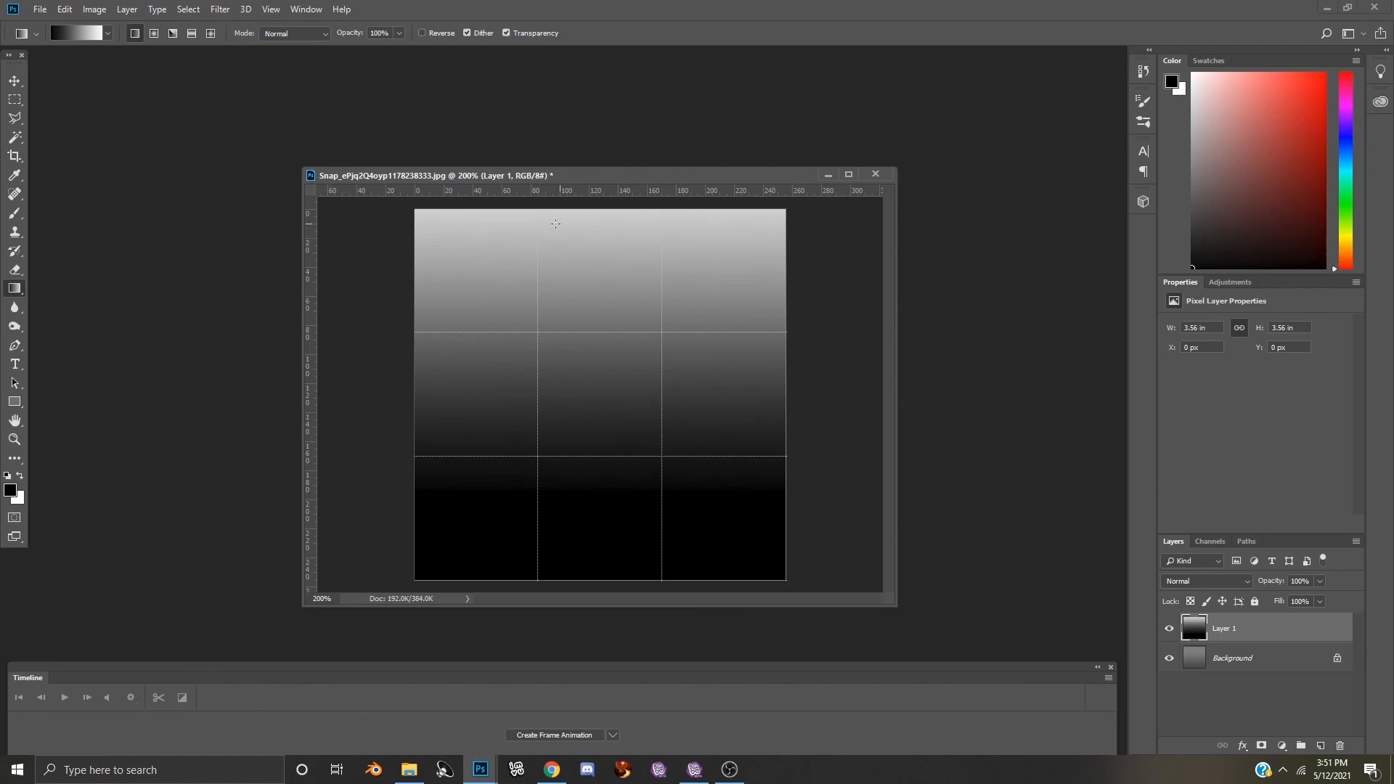
mouse_move(507, 413)
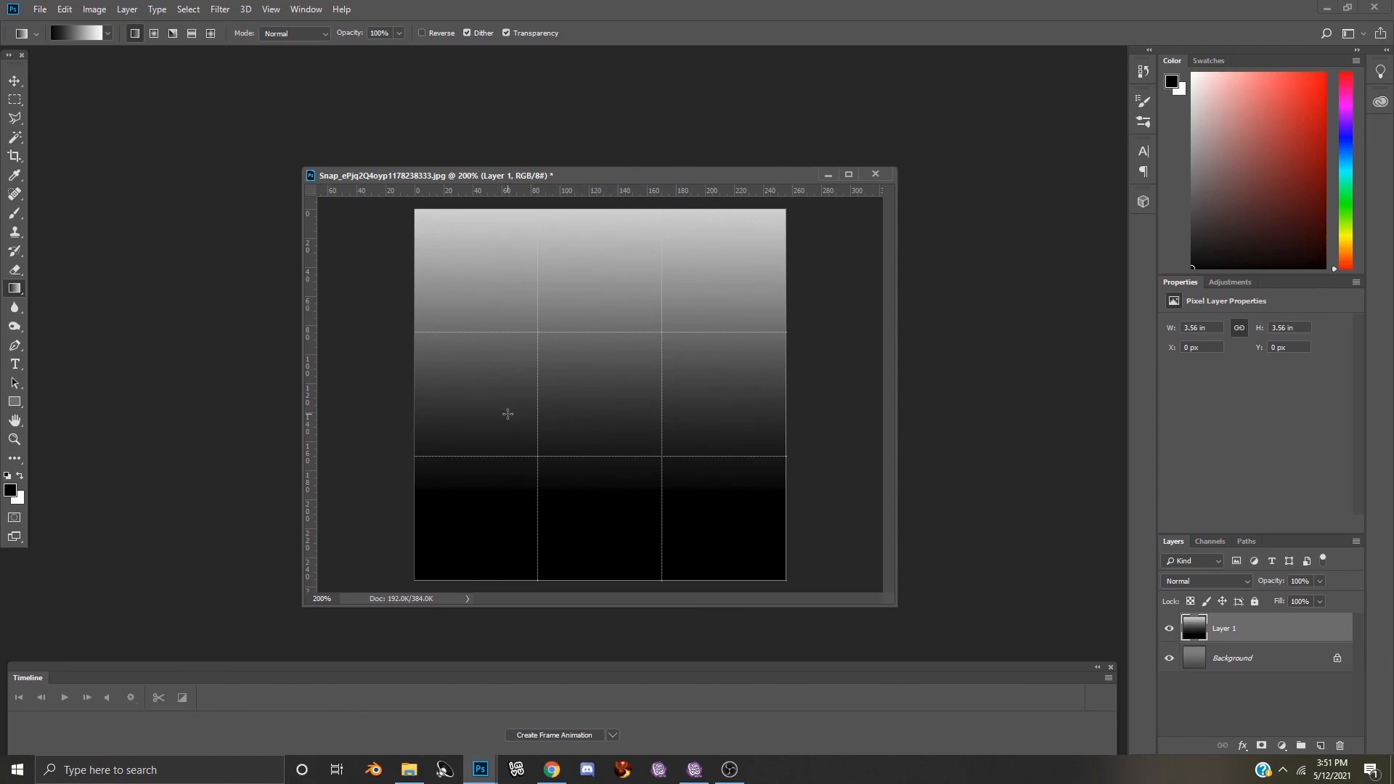
mouse_move(720, 532)
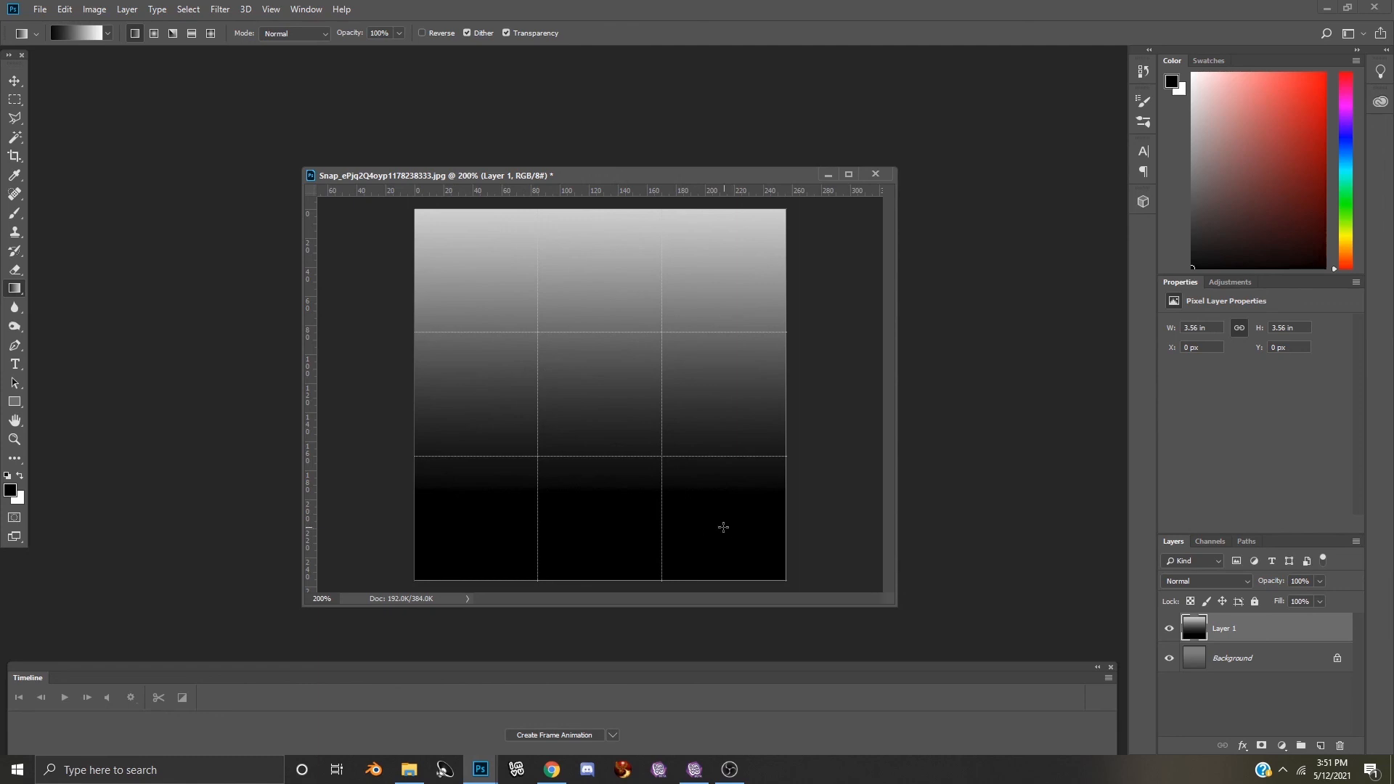
Step: Save the gradient as JPEG 'SunglassesOpacity', adjusting quality in the JPEG options
click(39, 8)
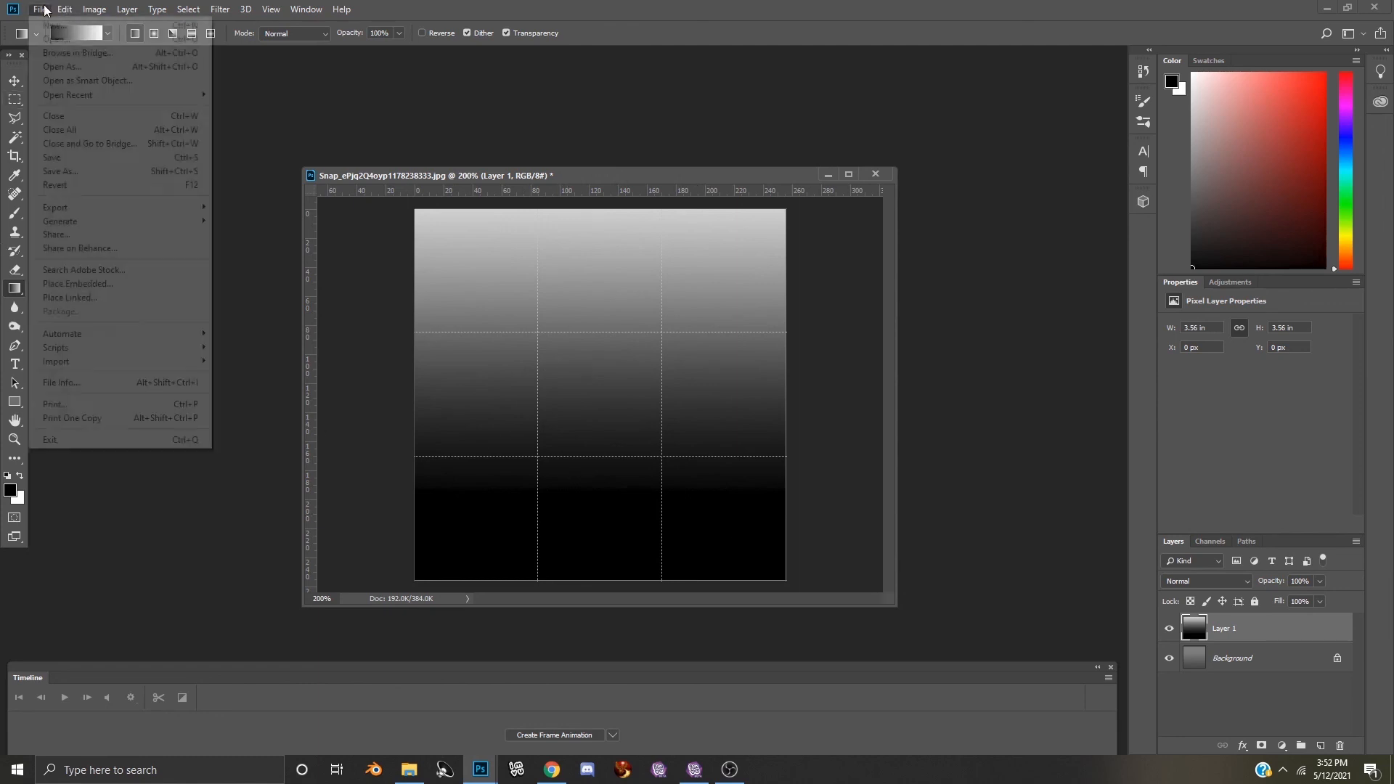
click(59, 171)
text(SunglassesOpacity)
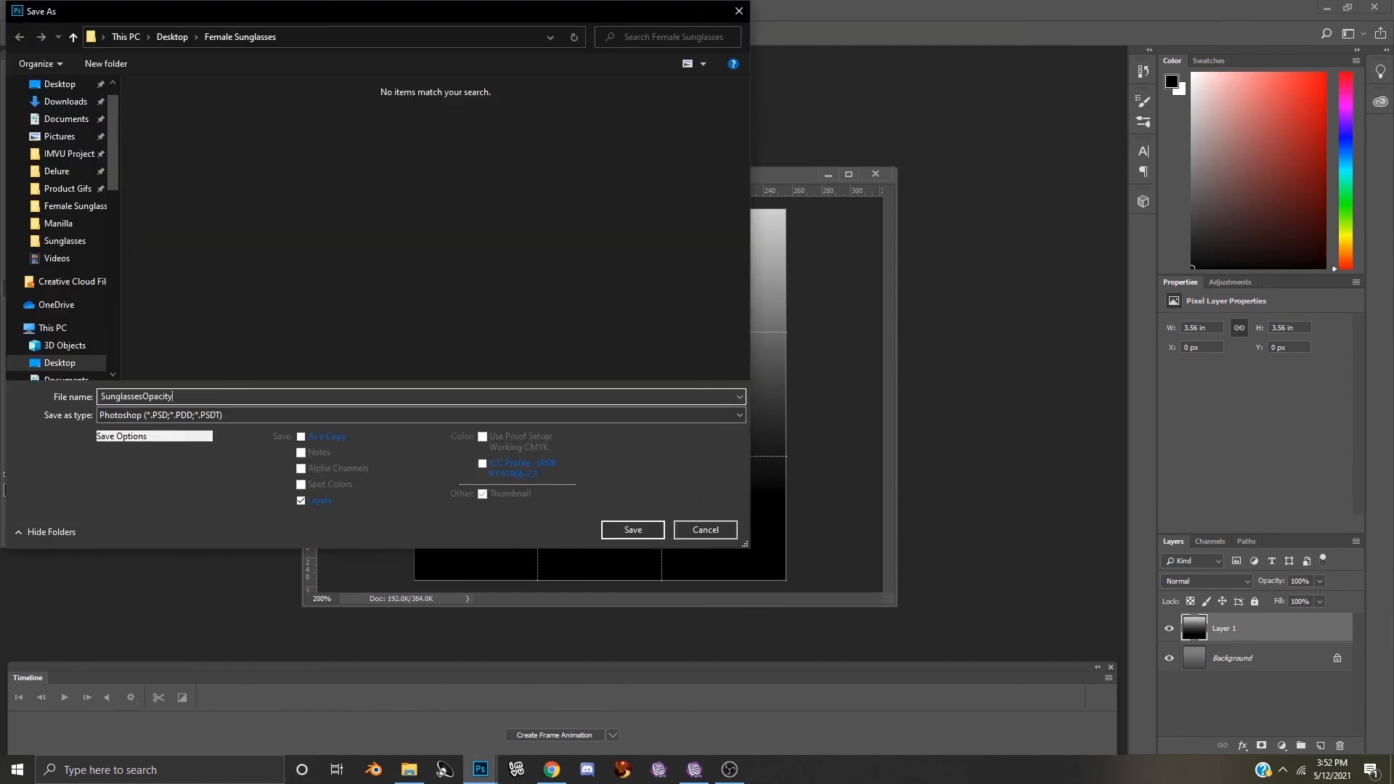
click(418, 415)
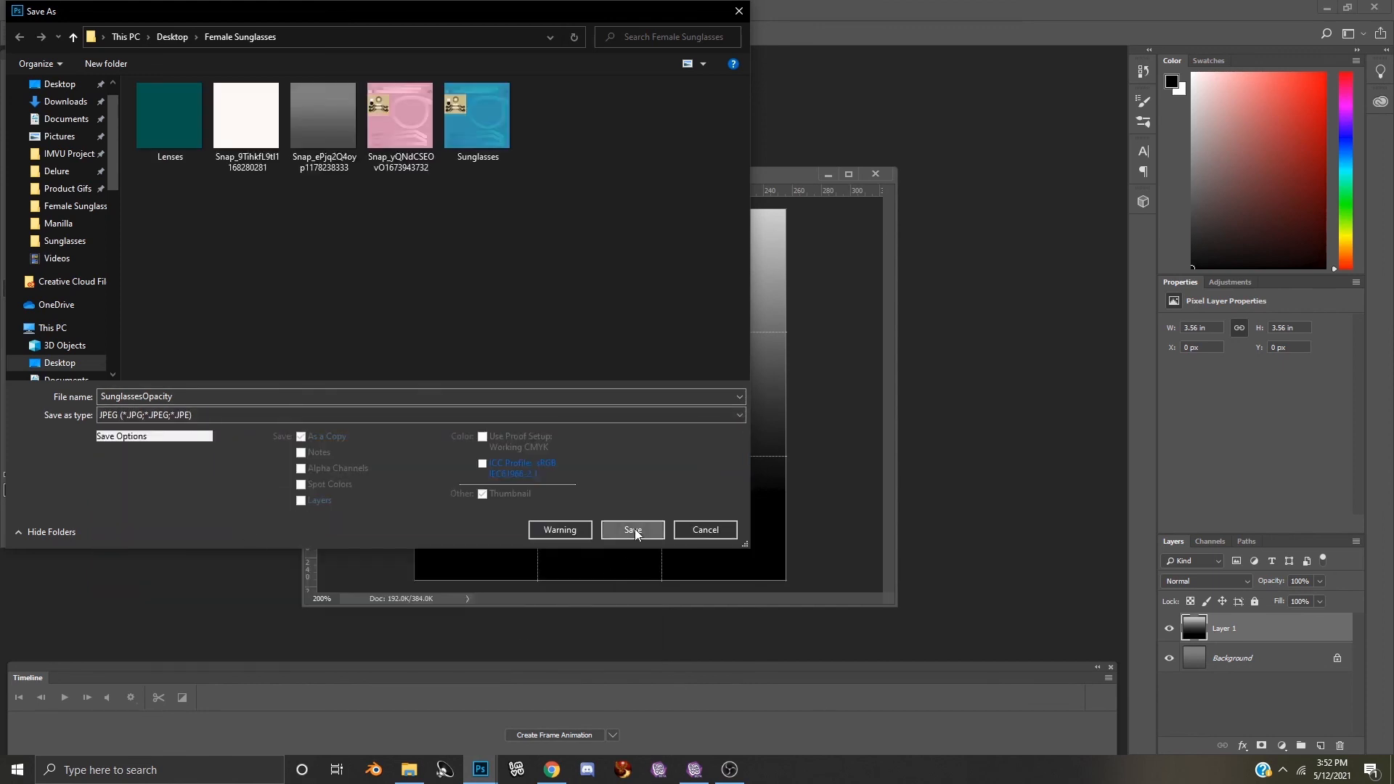
click(632, 530)
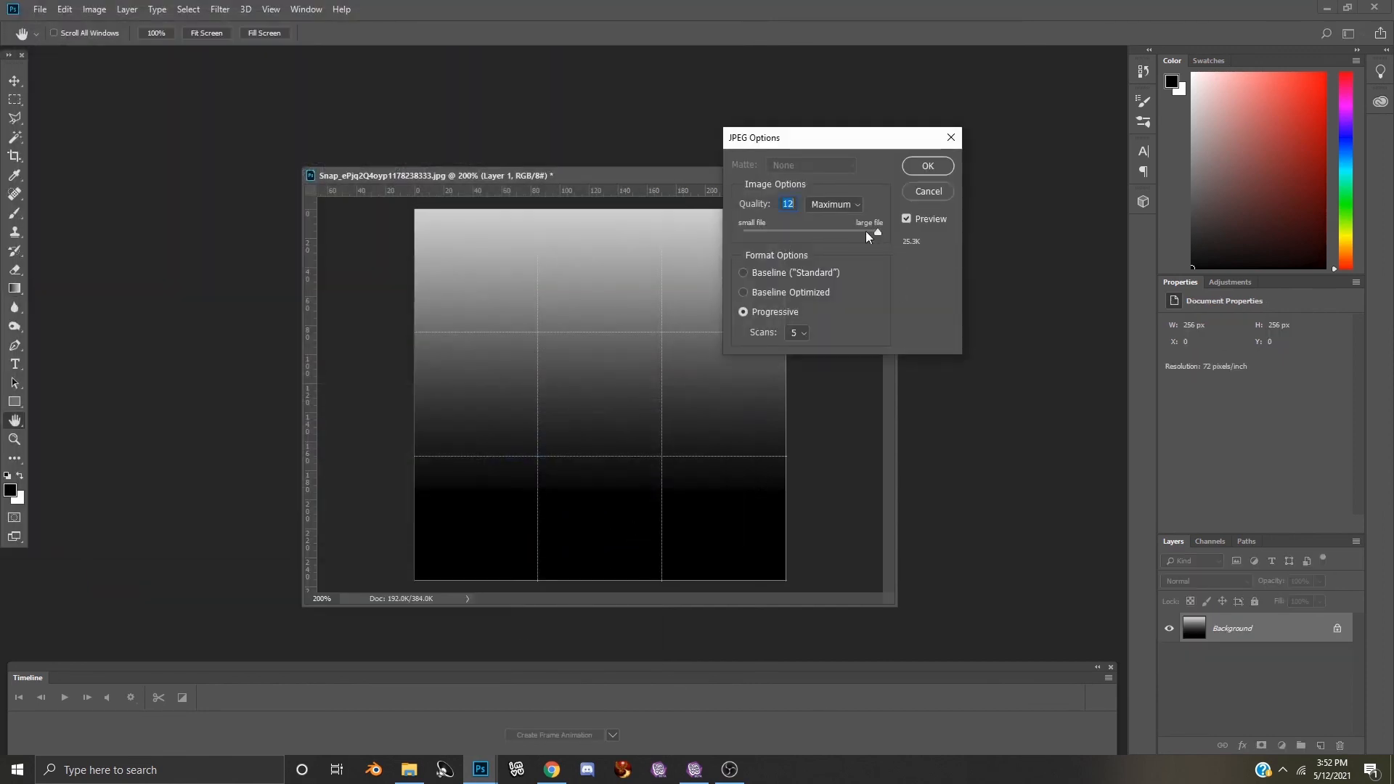
drag(877, 233, 867, 233)
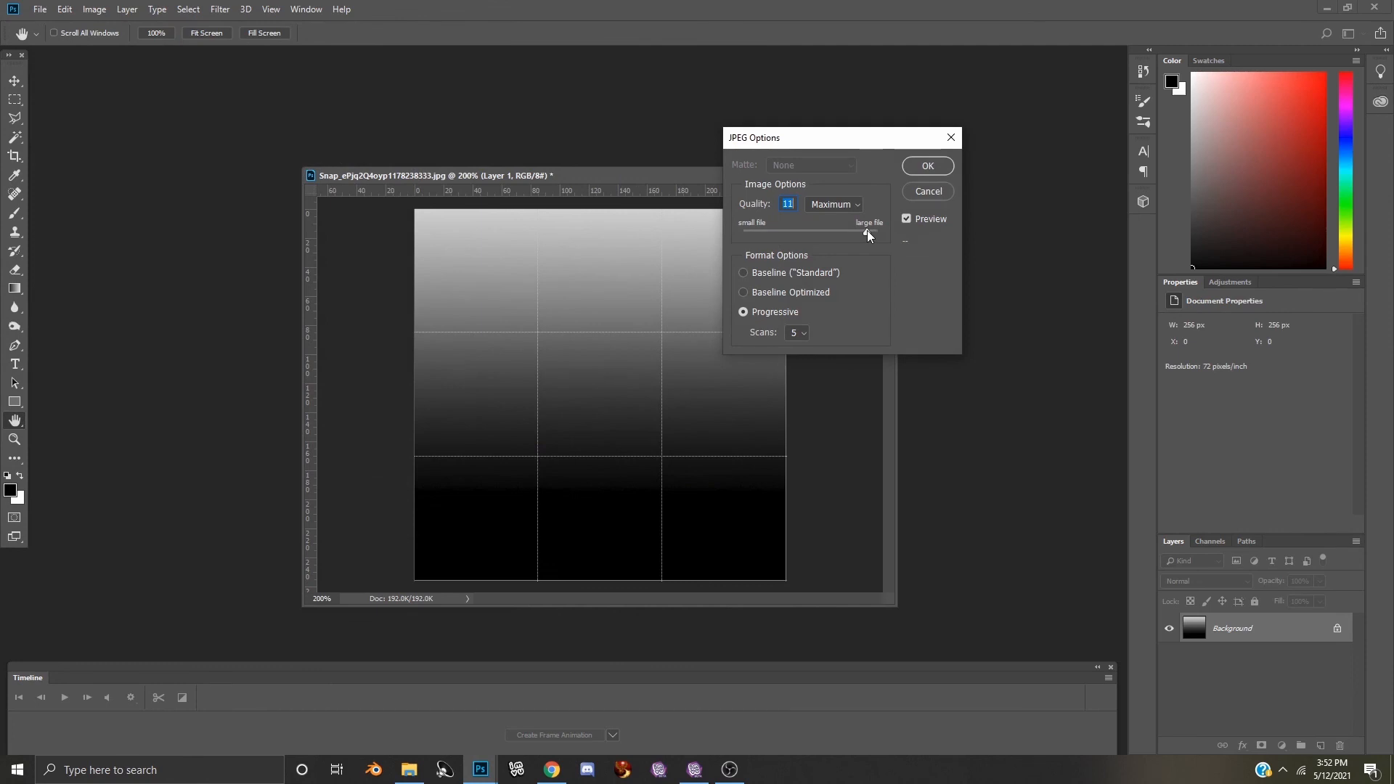
click(926, 166)
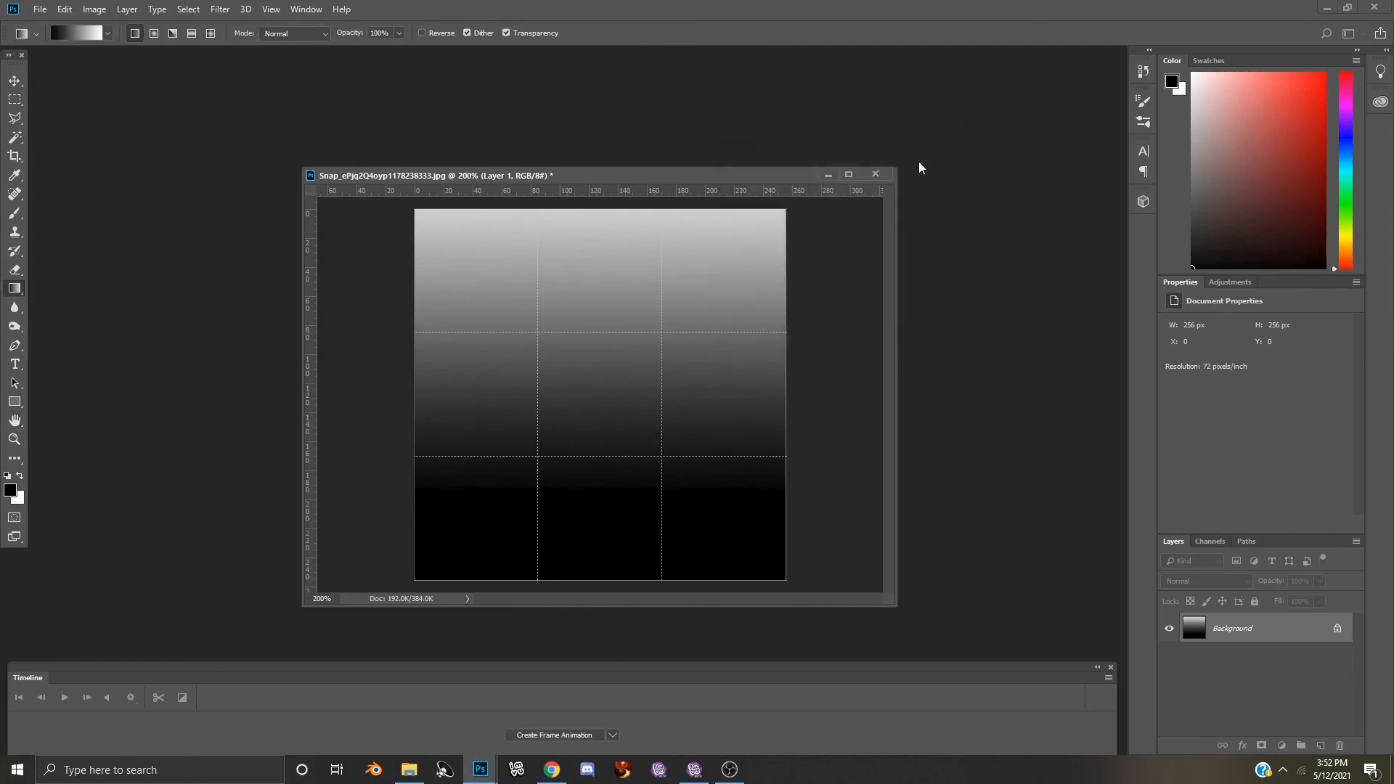